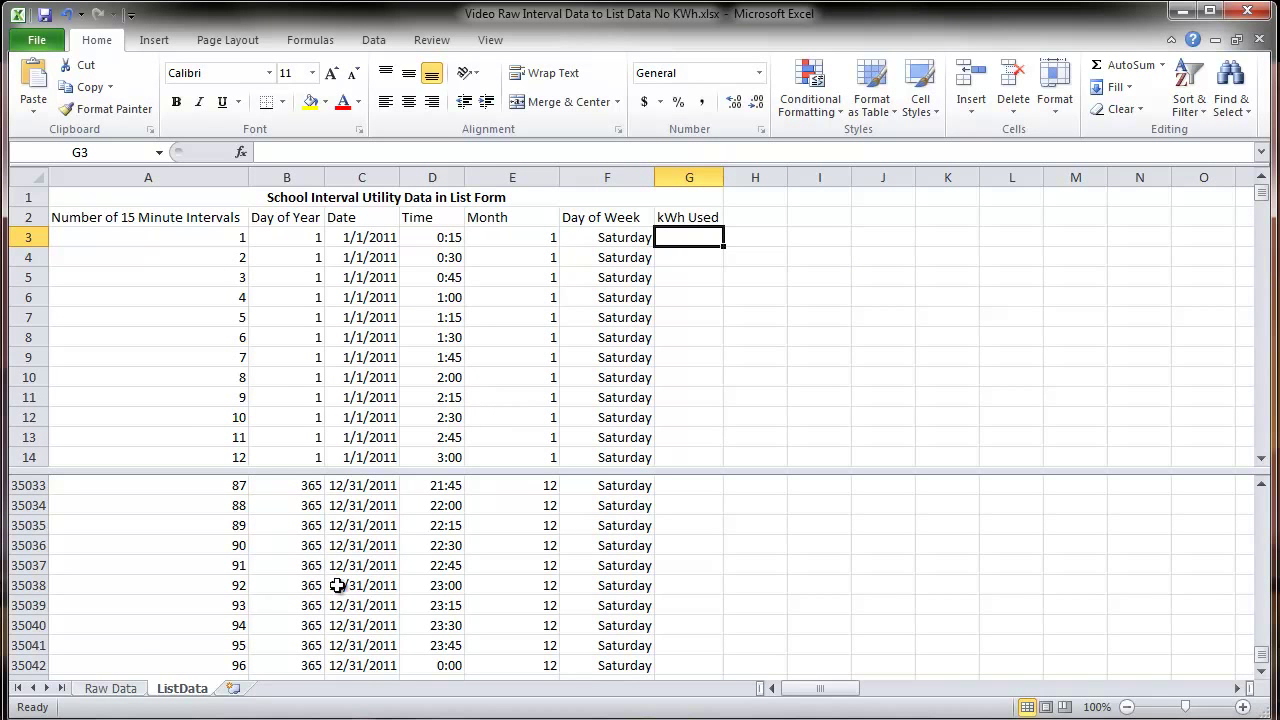
Enter =INDEX(D3:P18,1,1) in E1 on Raw Data to return the block's first value
click(110, 688)
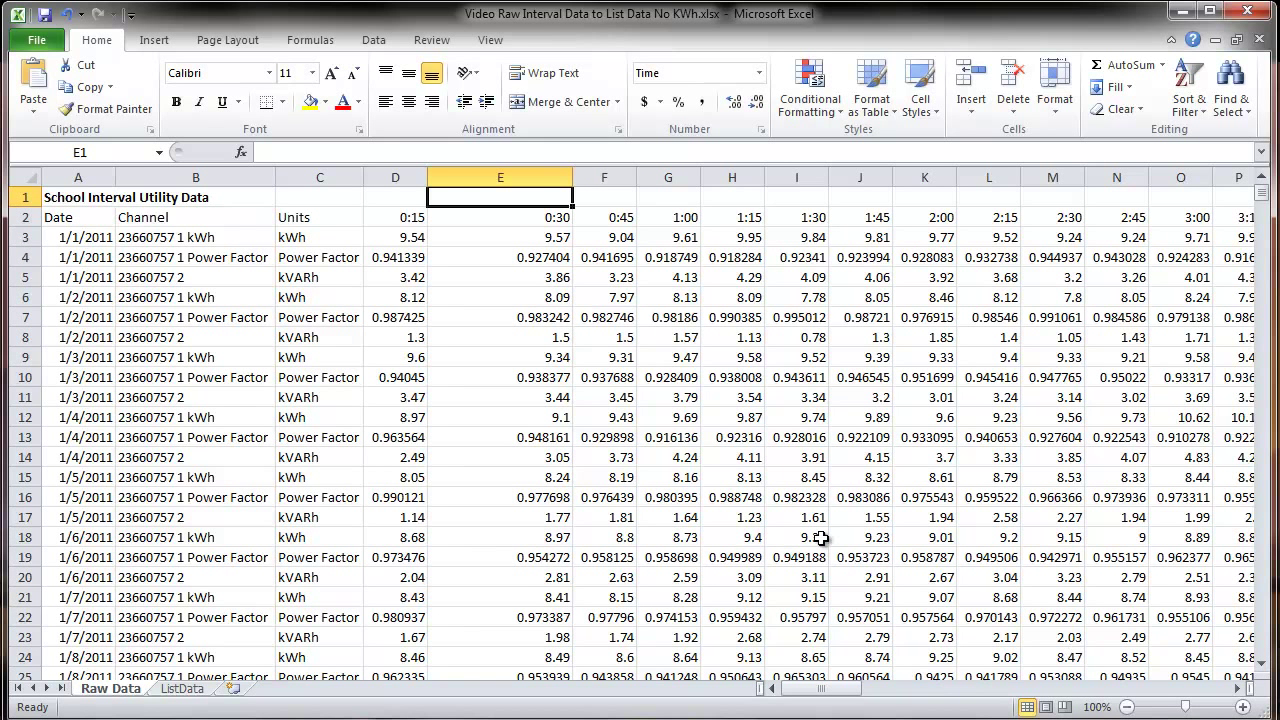
mouse_move(634, 330)
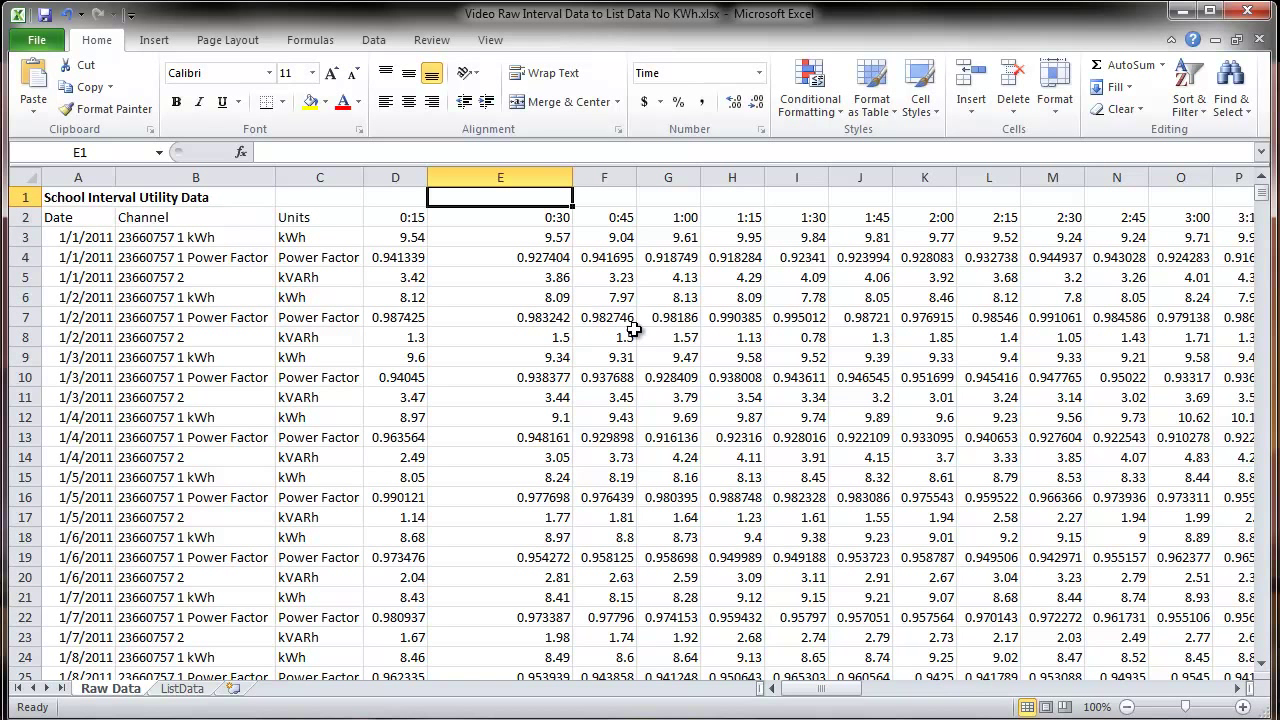
mouse_move(488, 238)
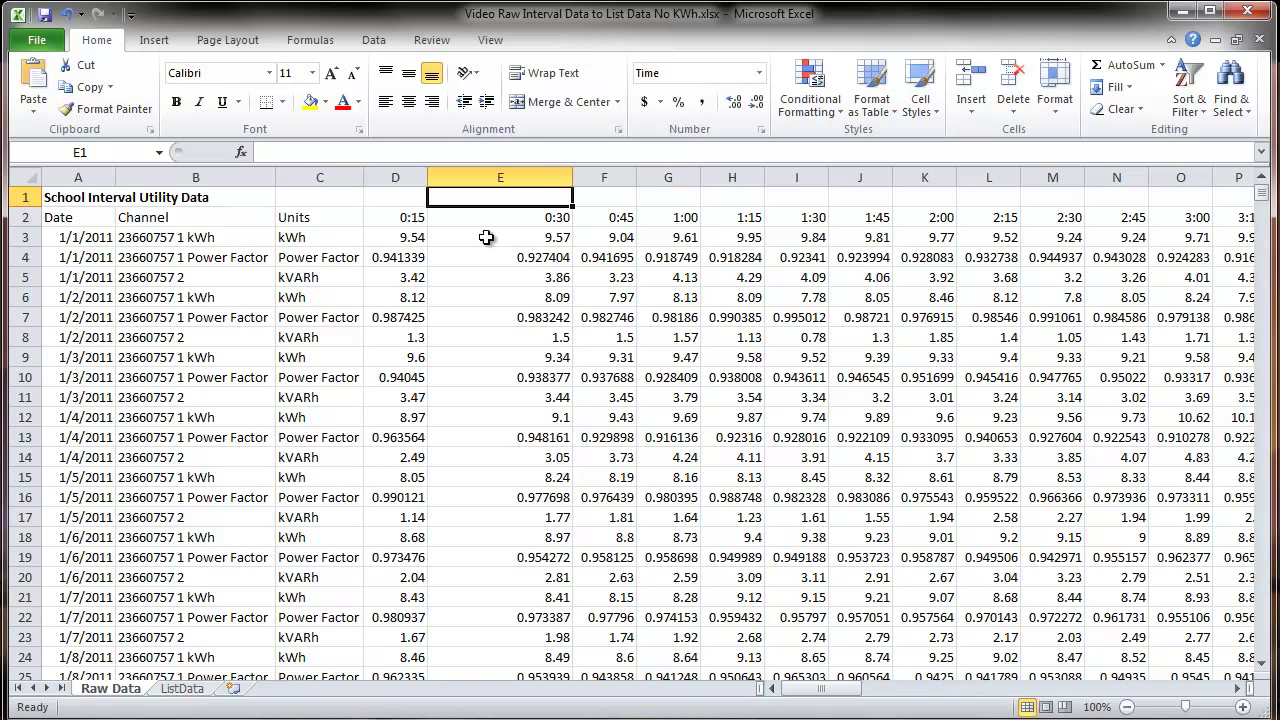
mouse_move(1176, 248)
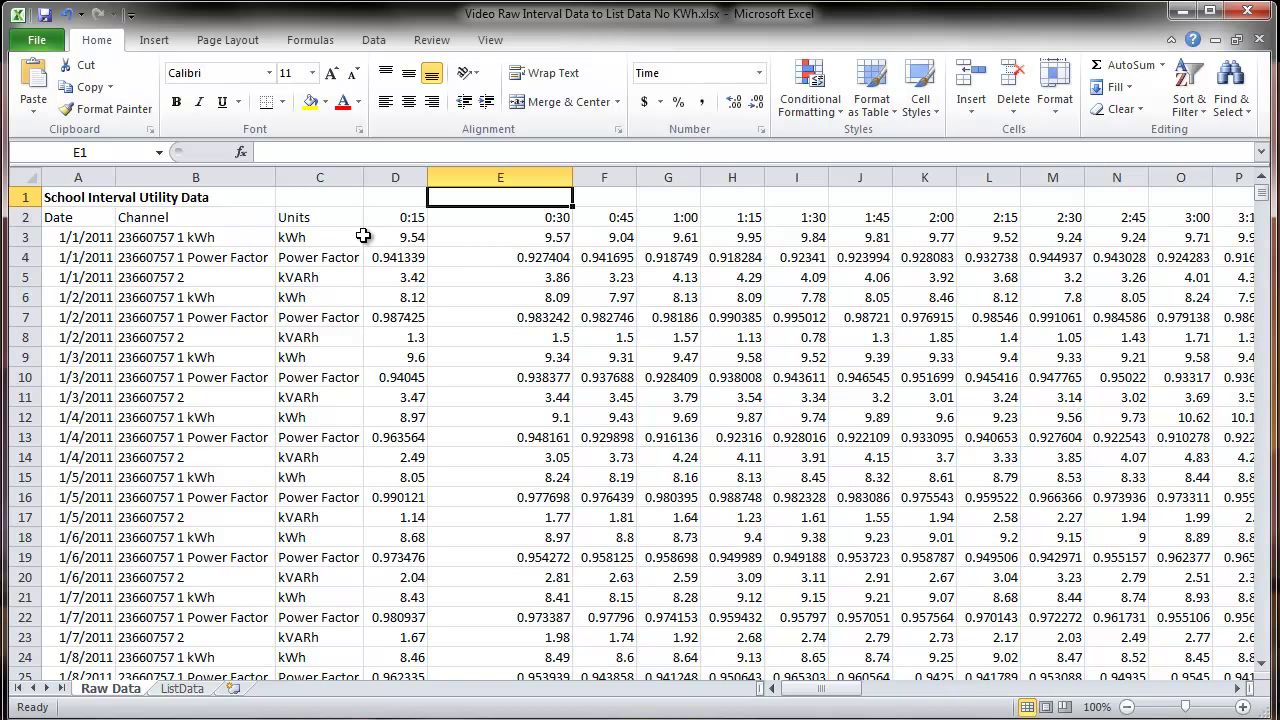
mouse_move(72, 324)
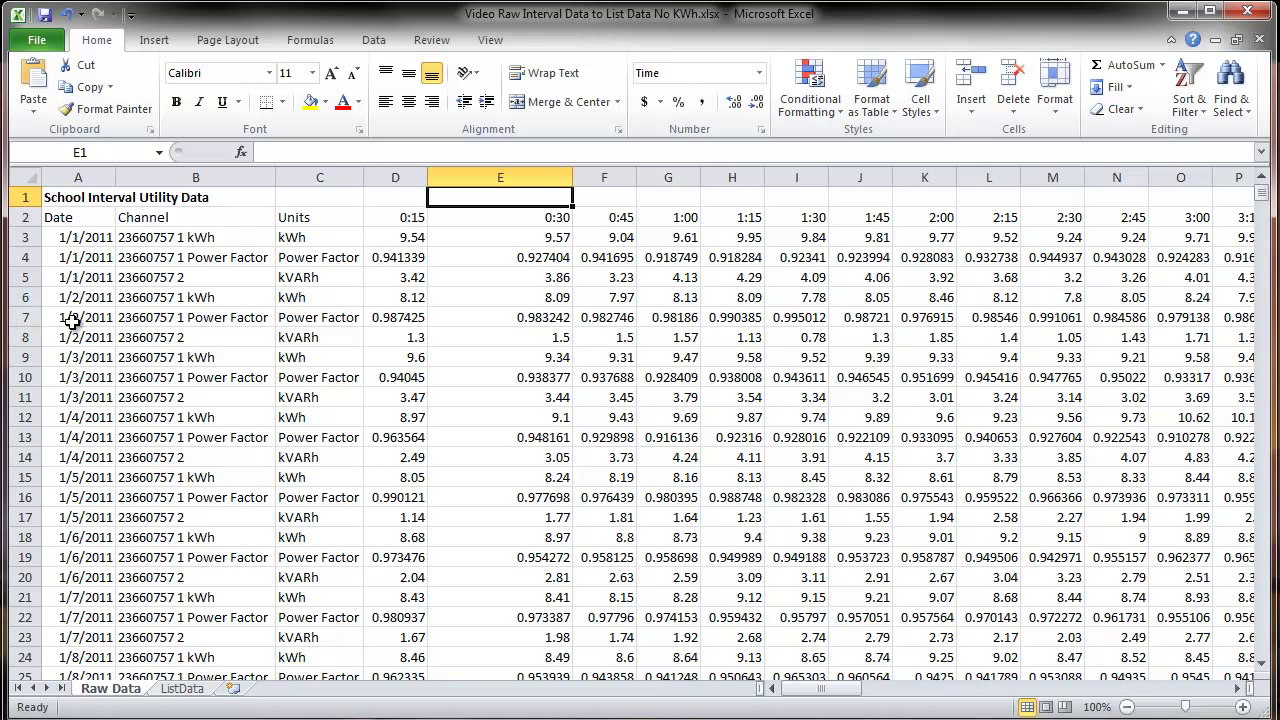
mouse_move(152, 344)
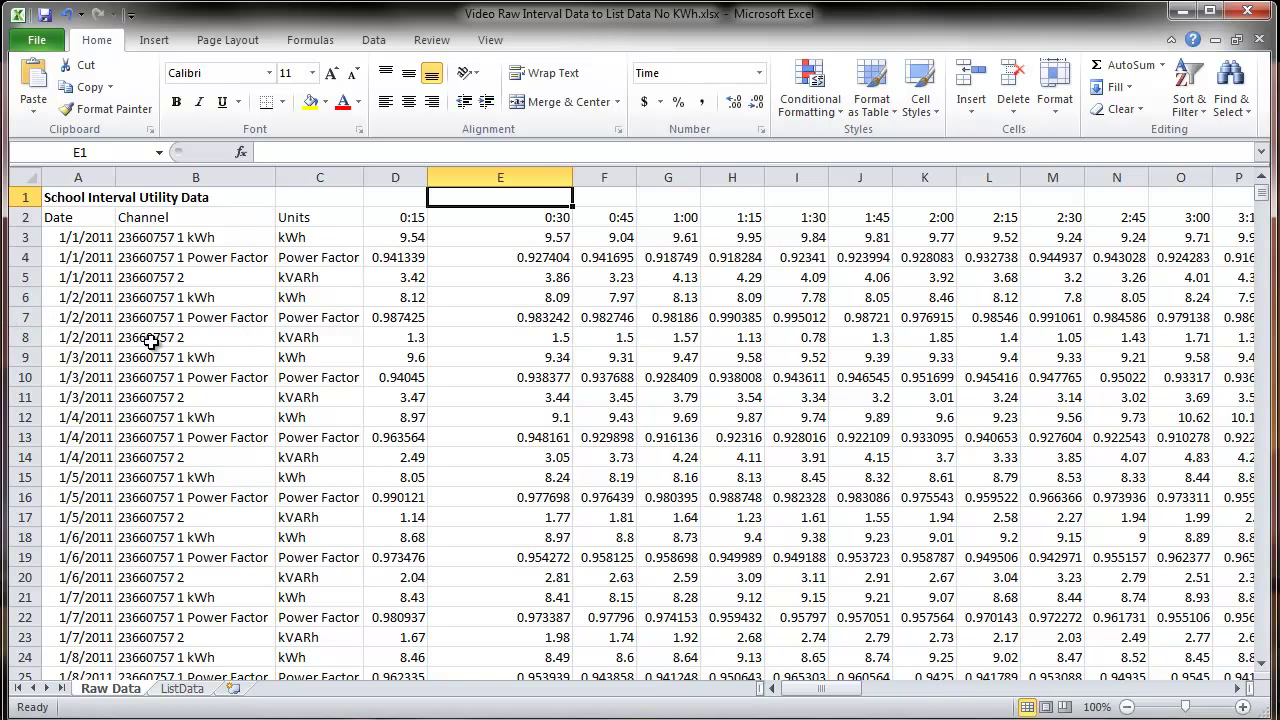
mouse_move(80, 322)
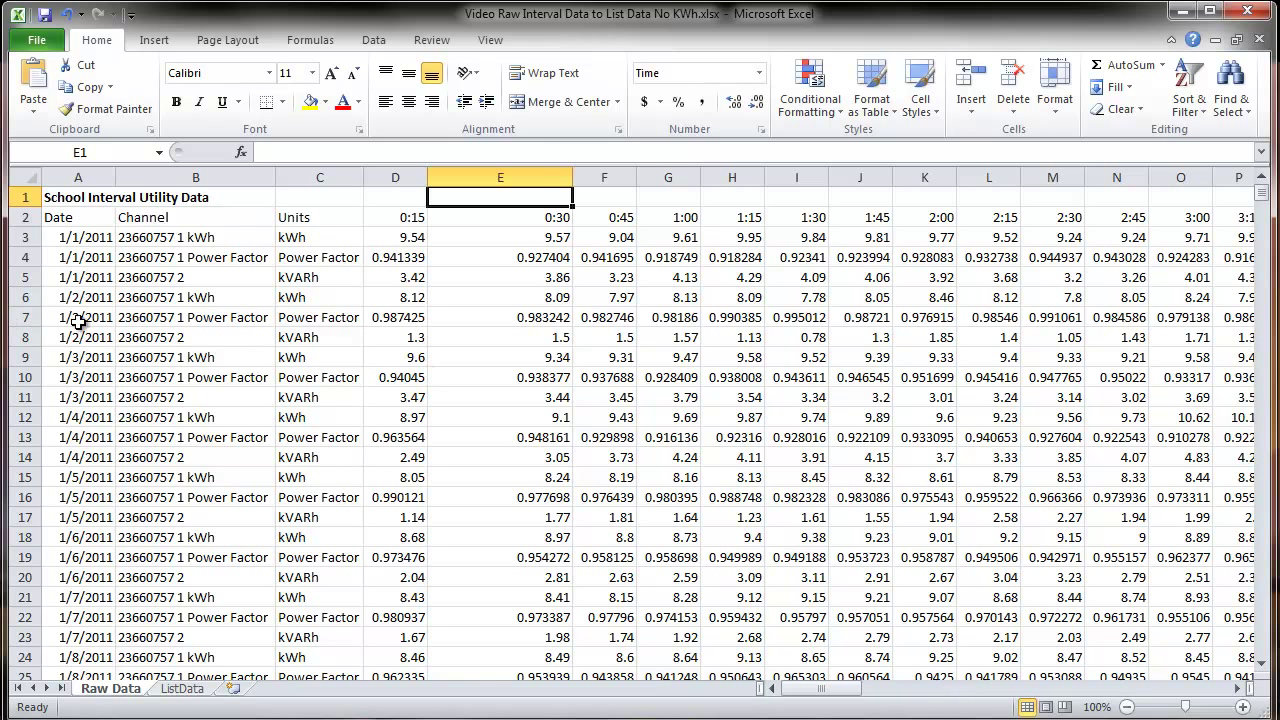
mouse_move(660, 244)
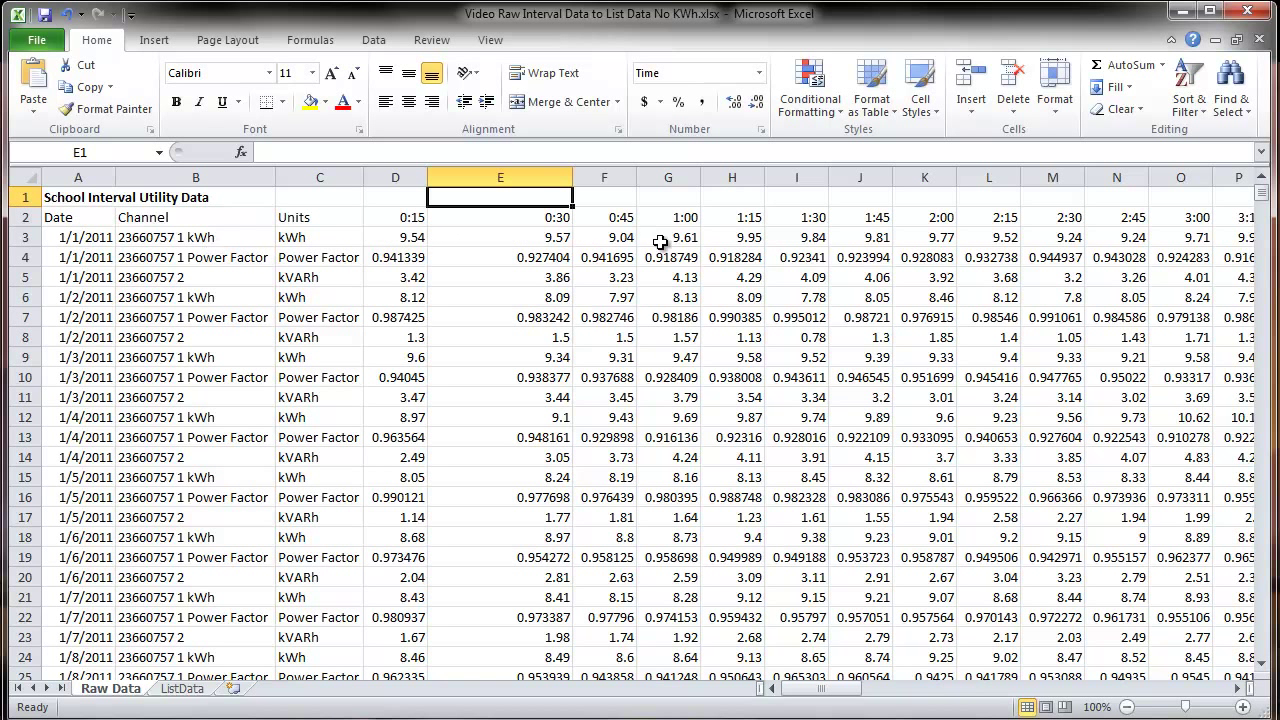
mouse_move(378, 228)
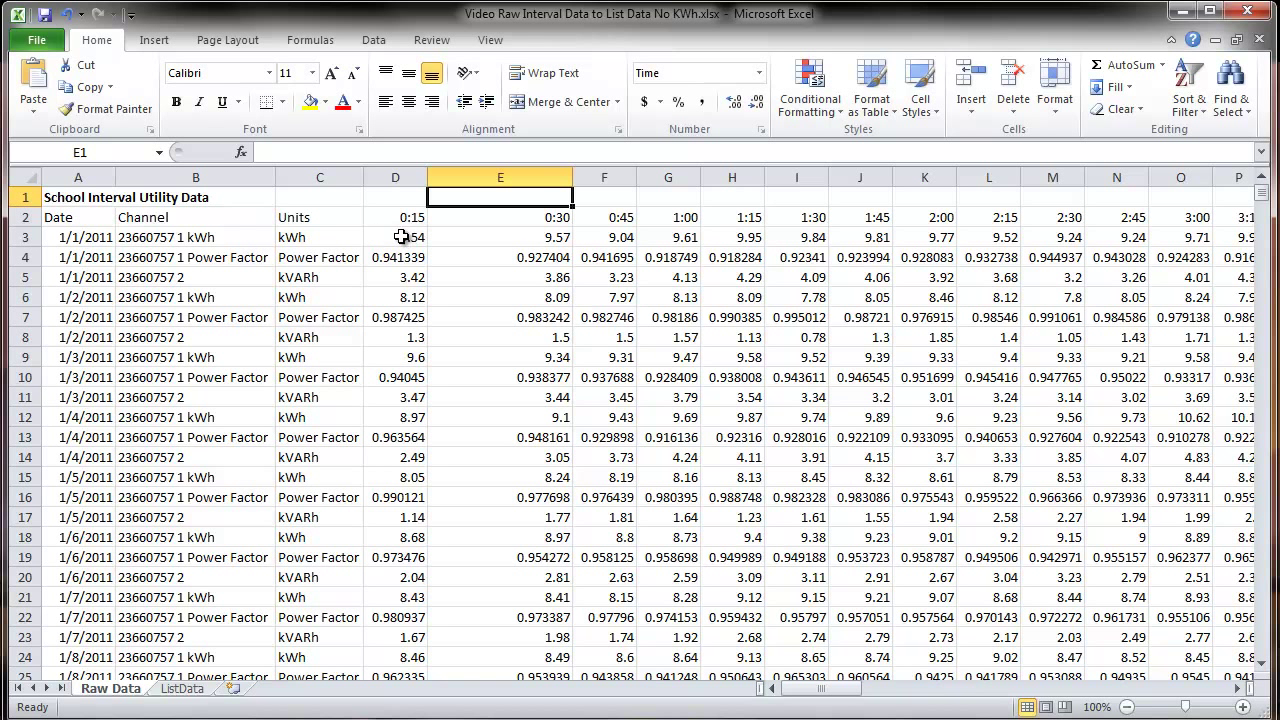
mouse_move(368, 292)
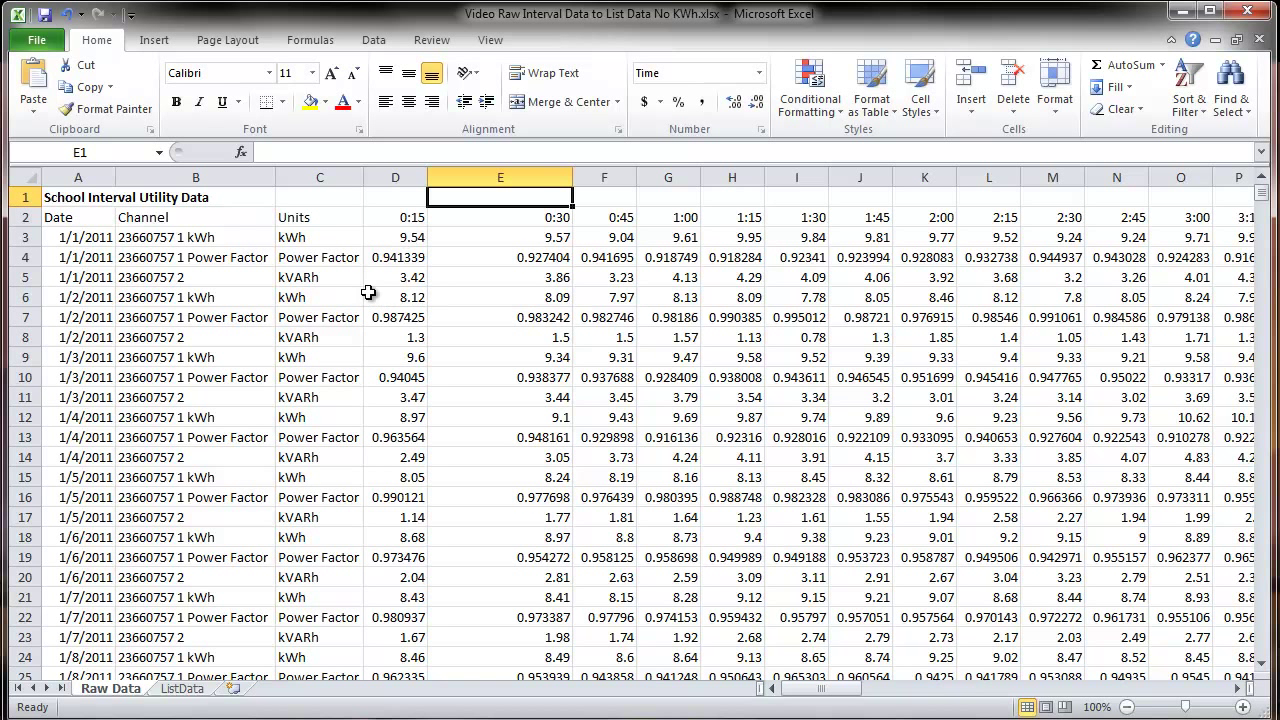
mouse_move(204, 708)
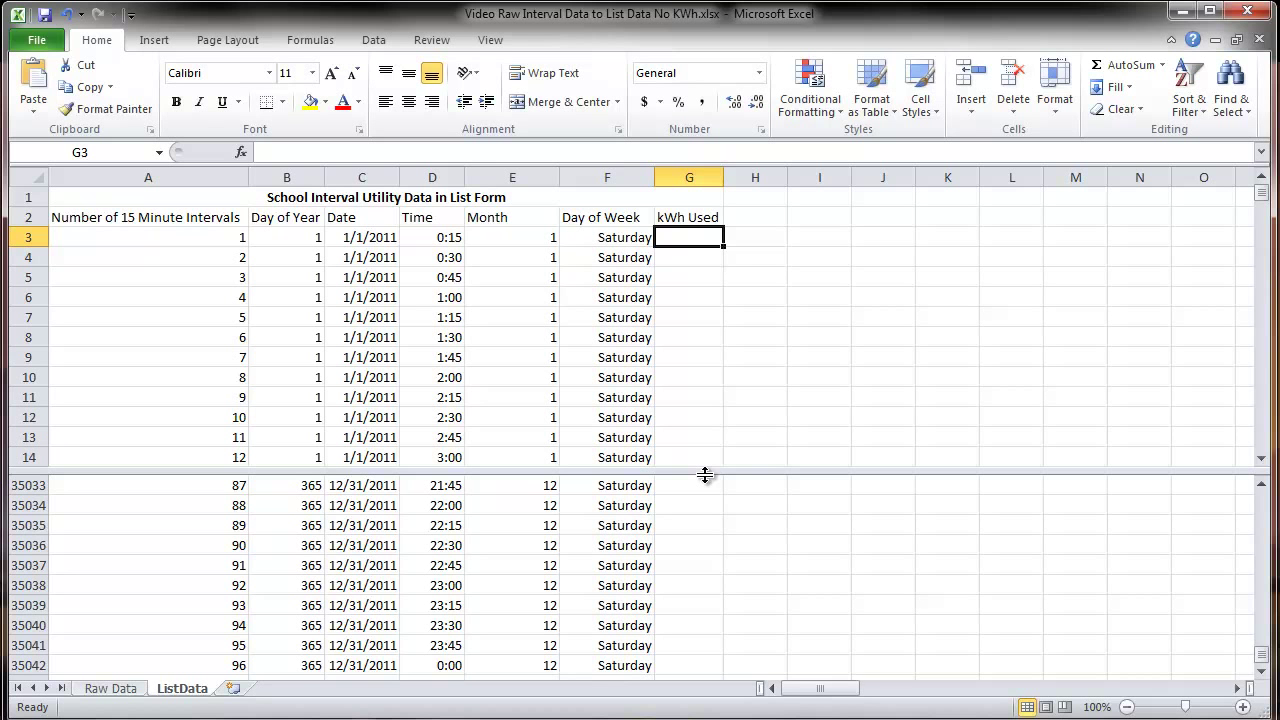
mouse_move(220, 712)
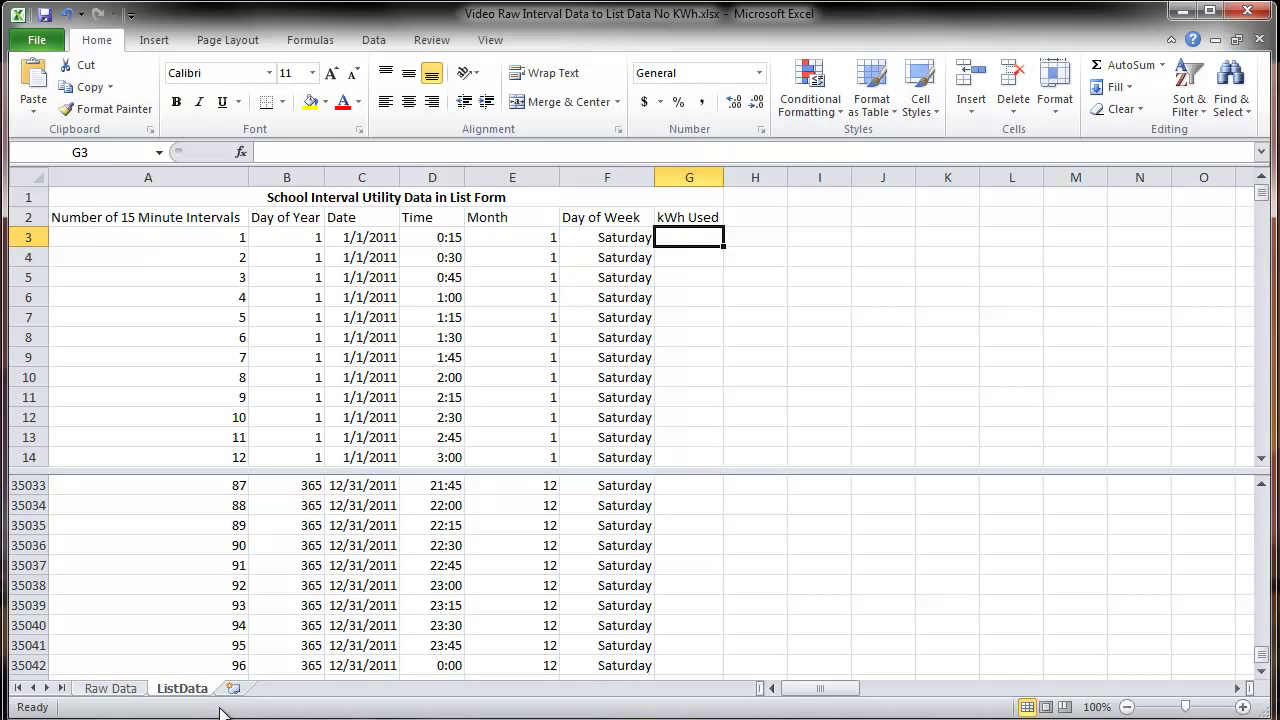
click(110, 688)
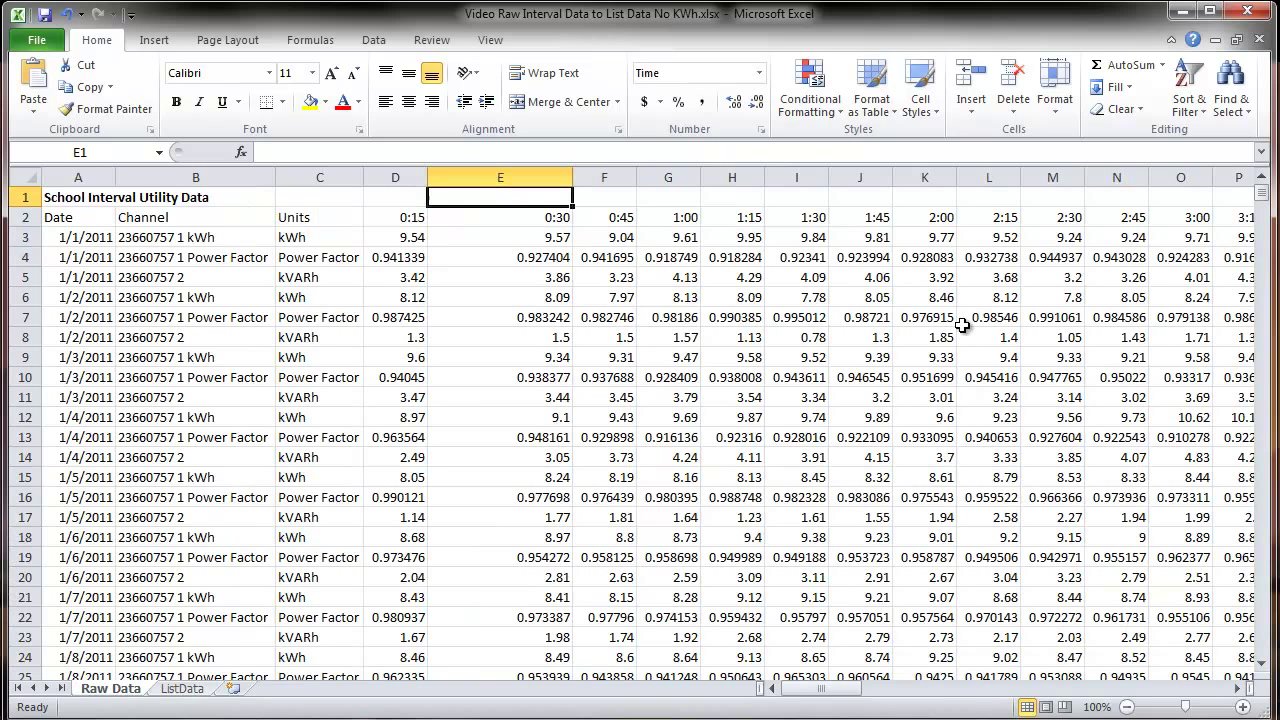
text(=)
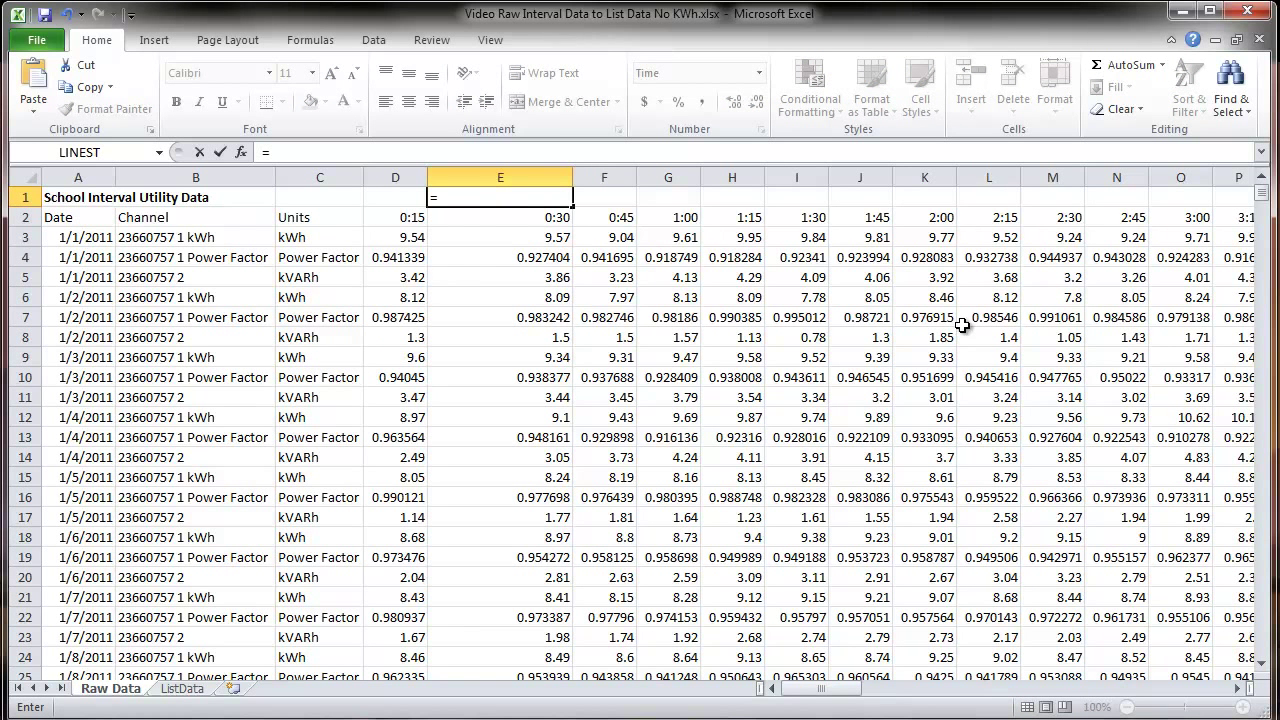
text(index()
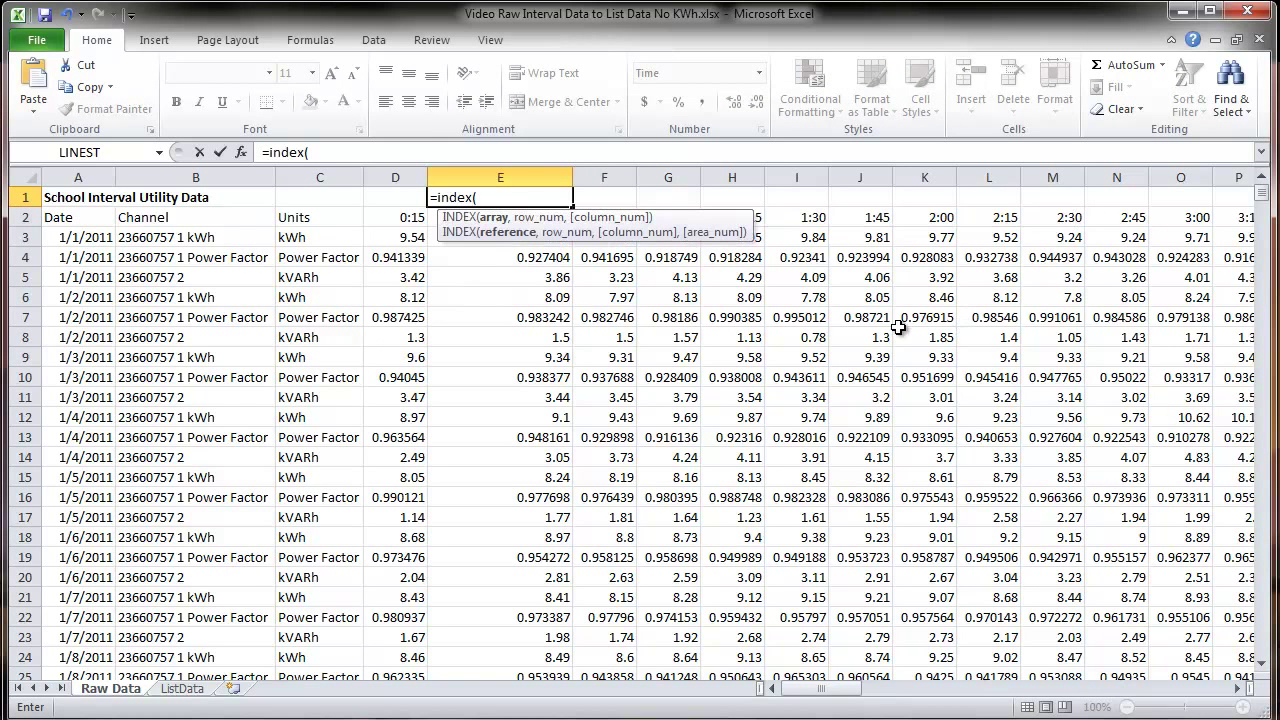
mouse_move(396, 218)
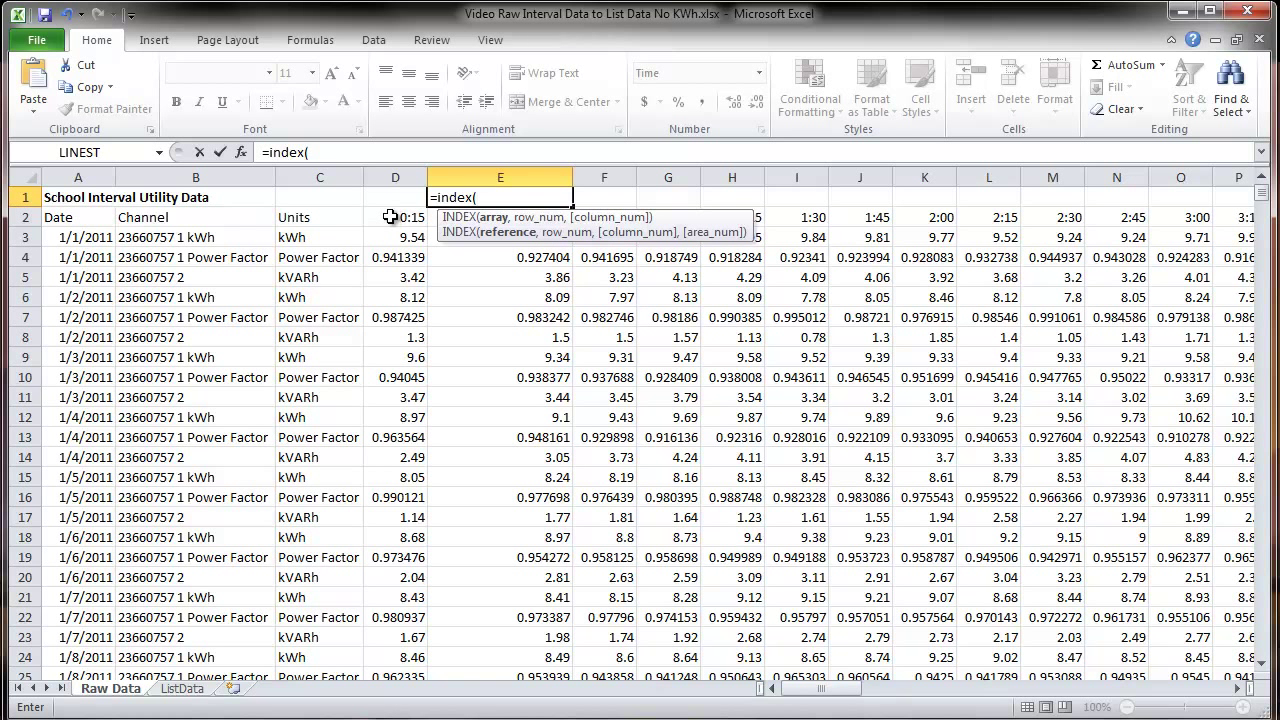
click(396, 216)
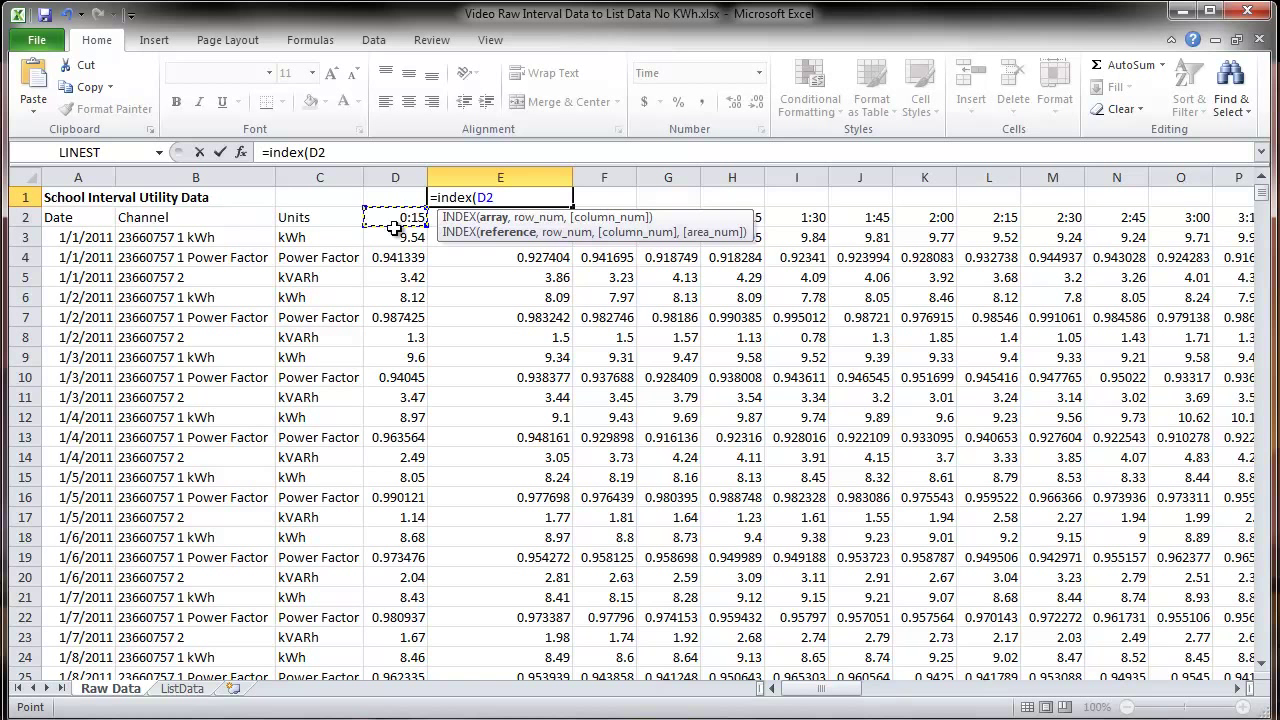
click(396, 236)
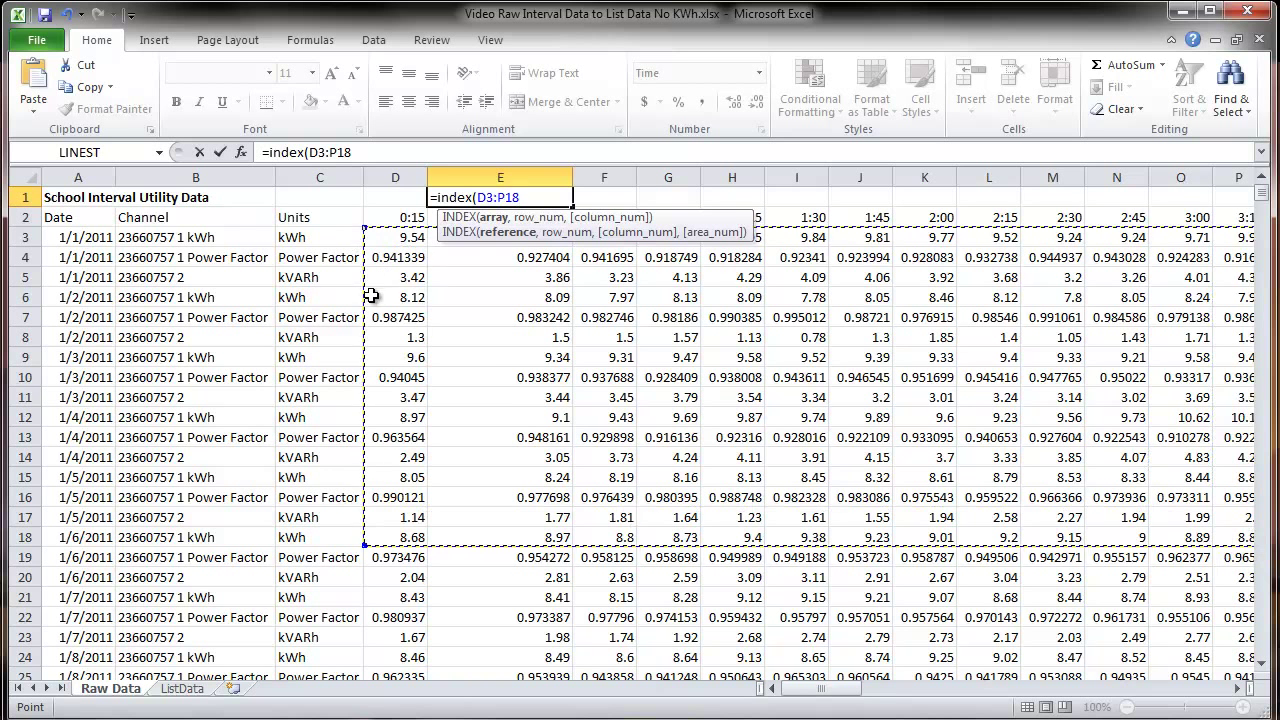
text(,)
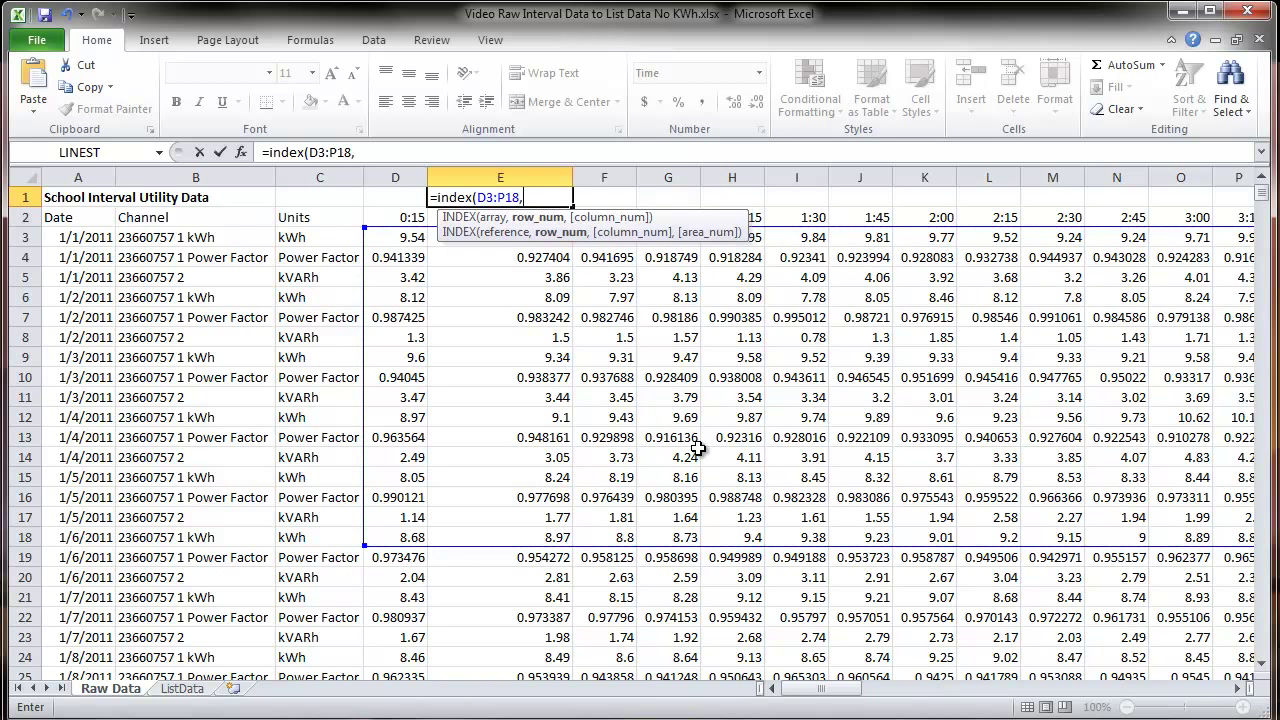
text(1,1))
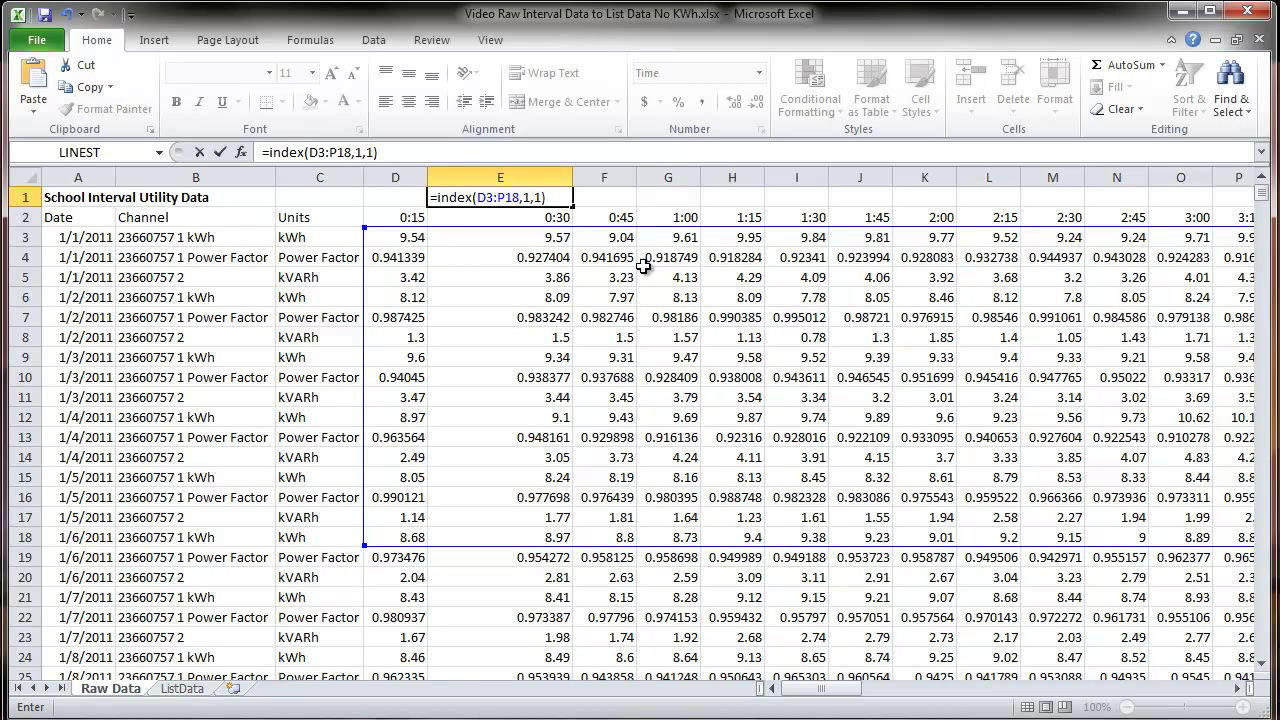
mouse_move(394, 456)
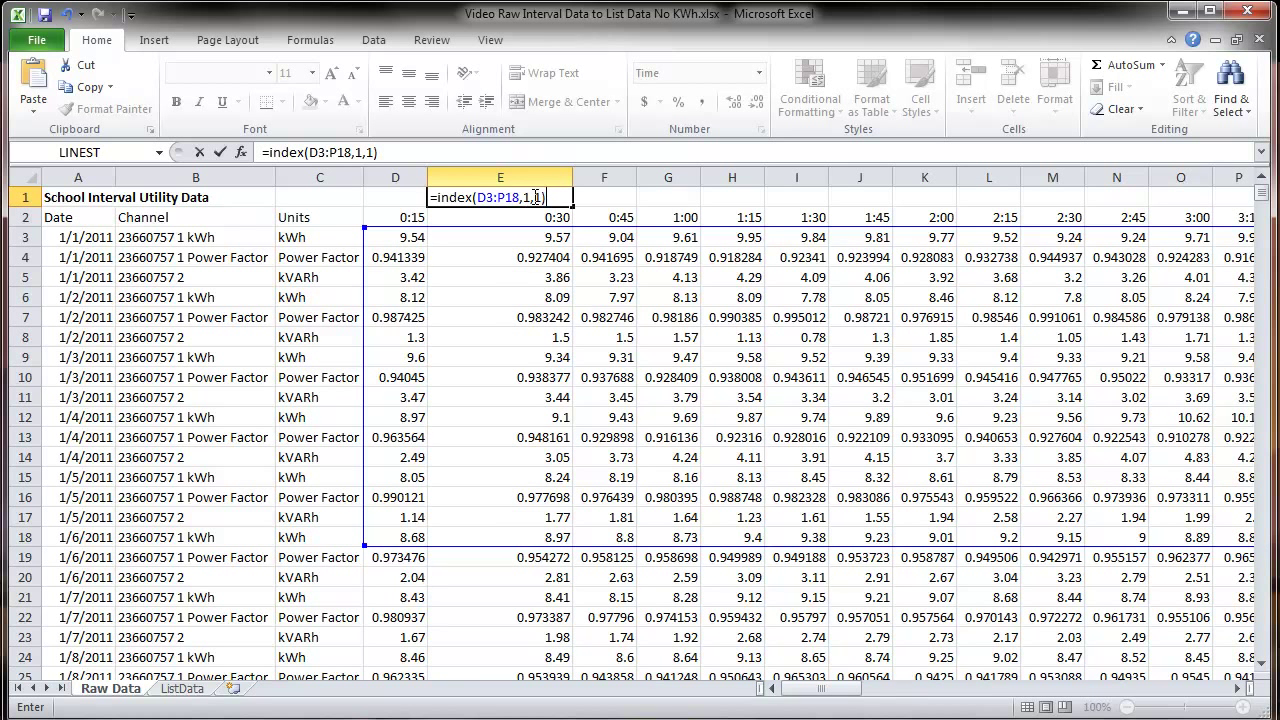
key(Return)
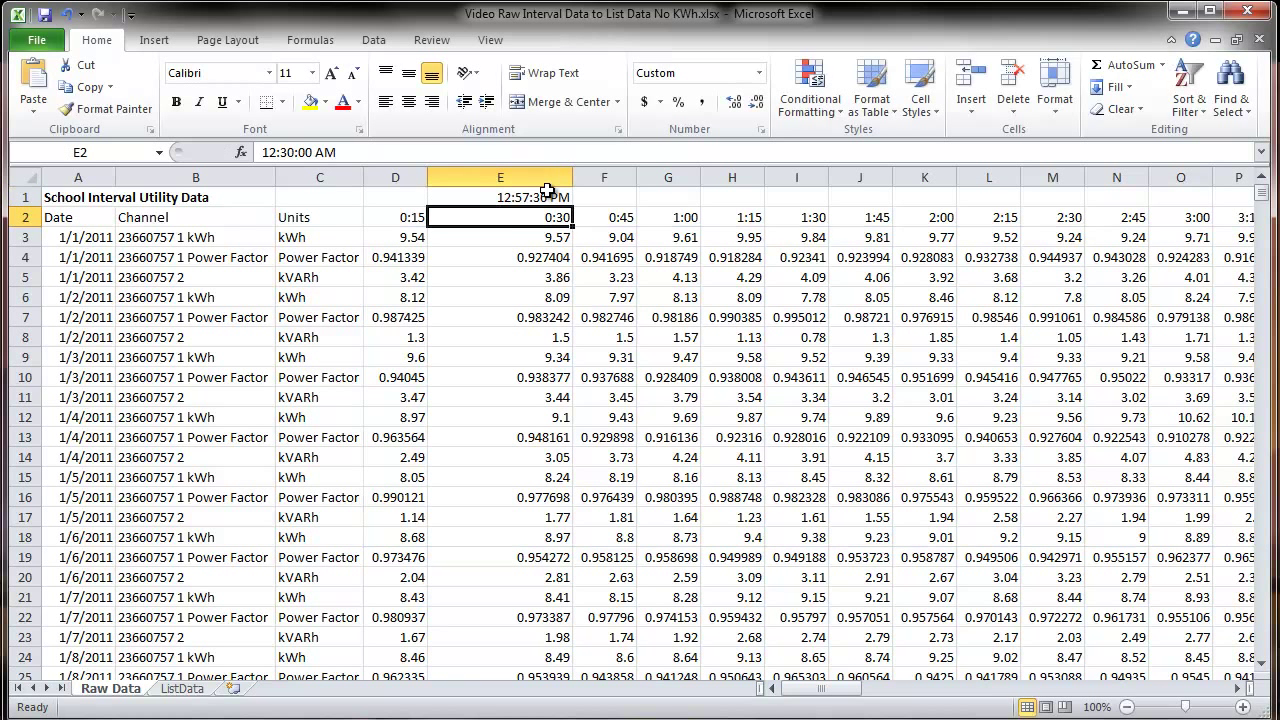
Format E1 as a plain Number and change its row argument to 5, giving 0.99
click(500, 196)
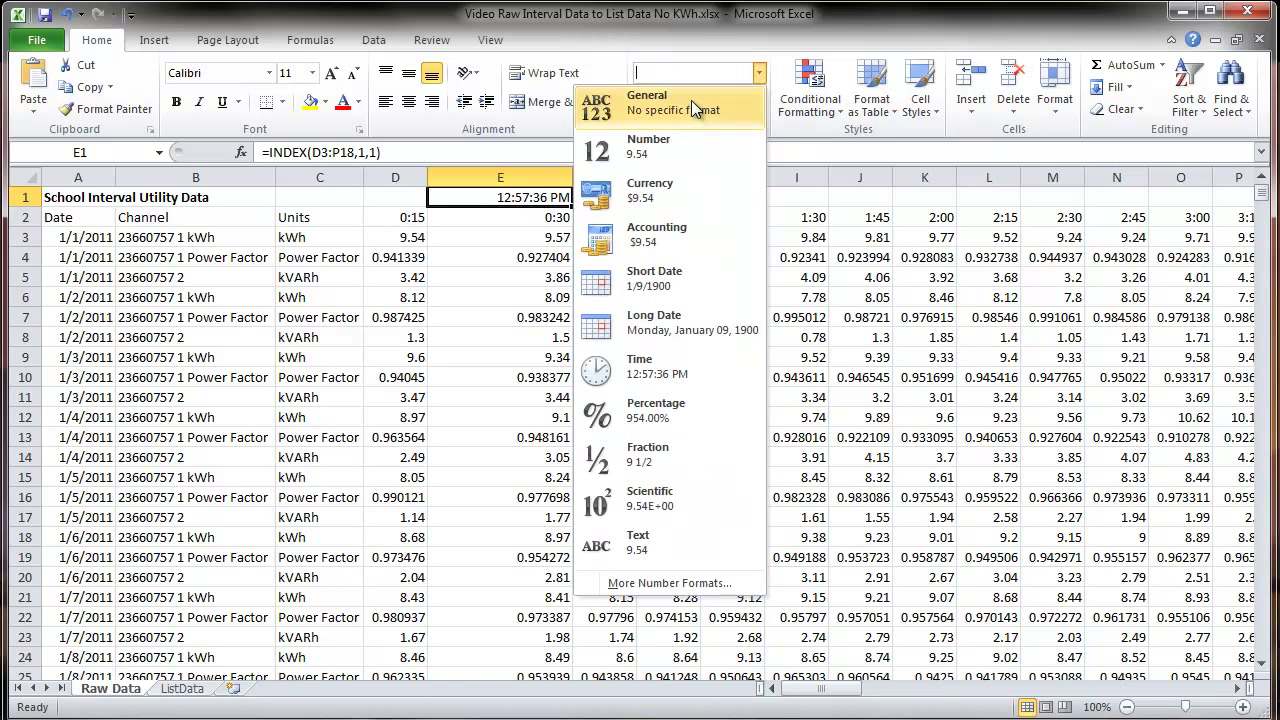
click(648, 144)
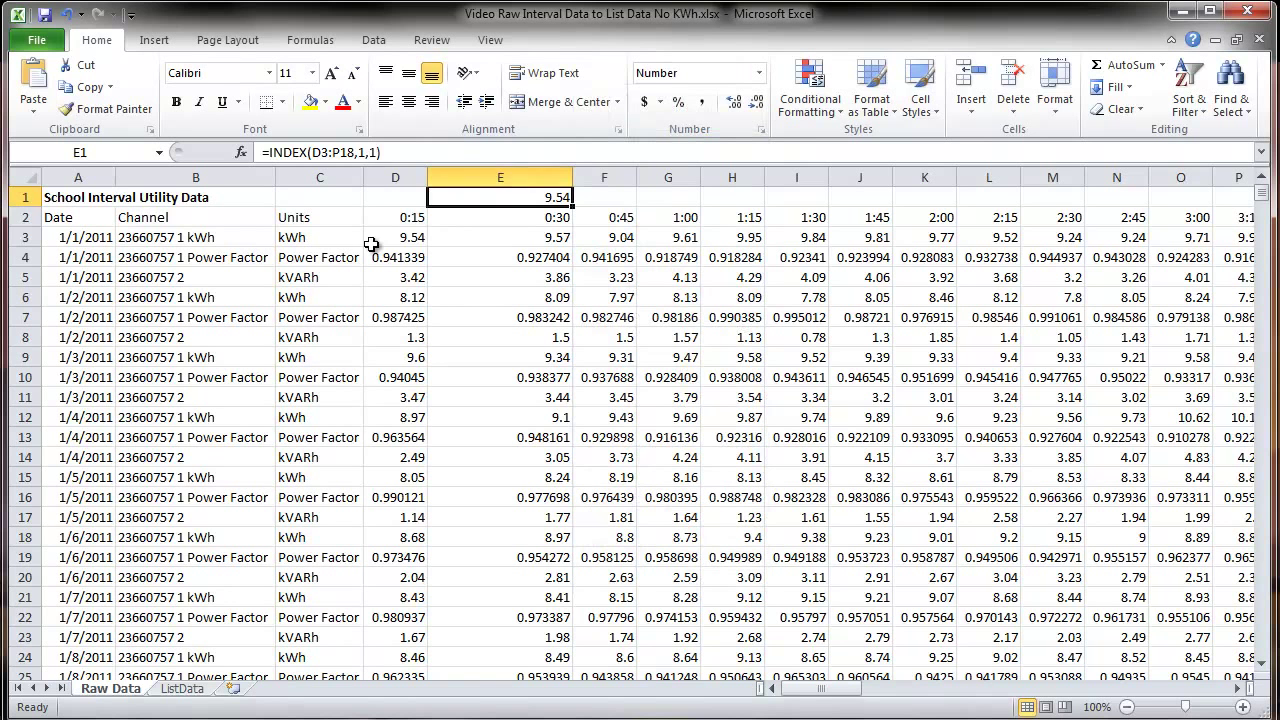
double_click(500, 198)
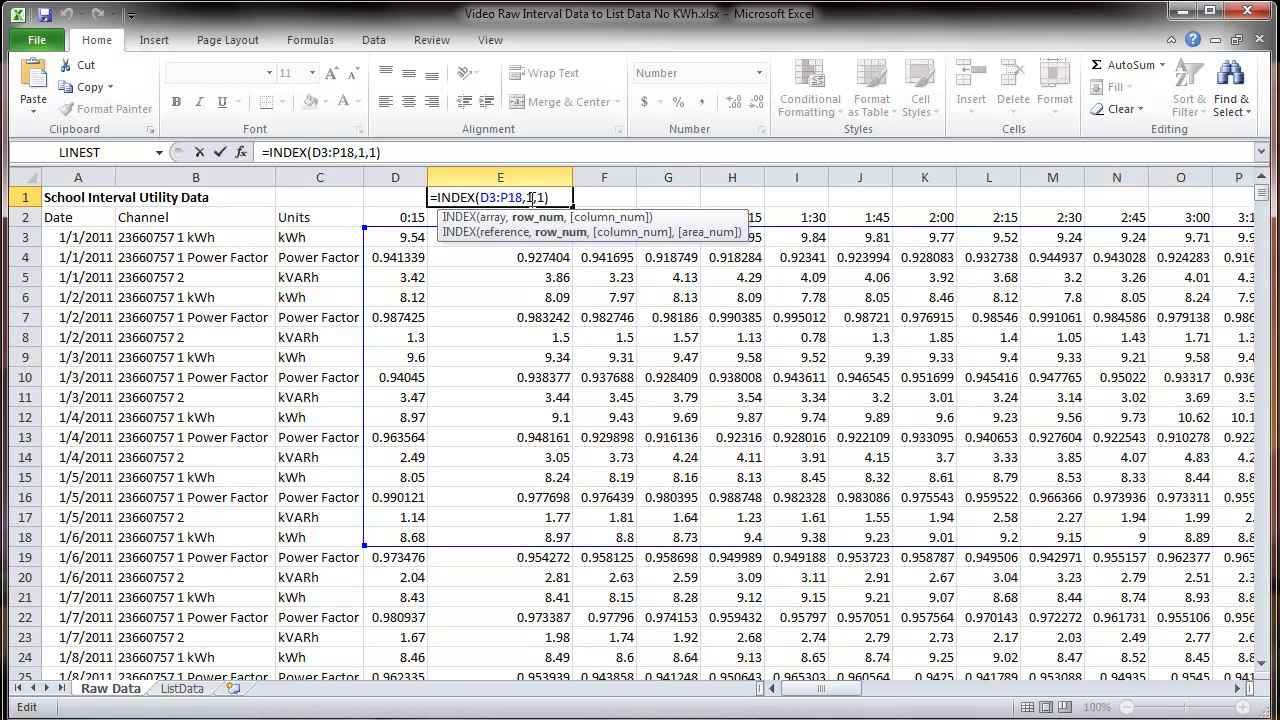
text(5)
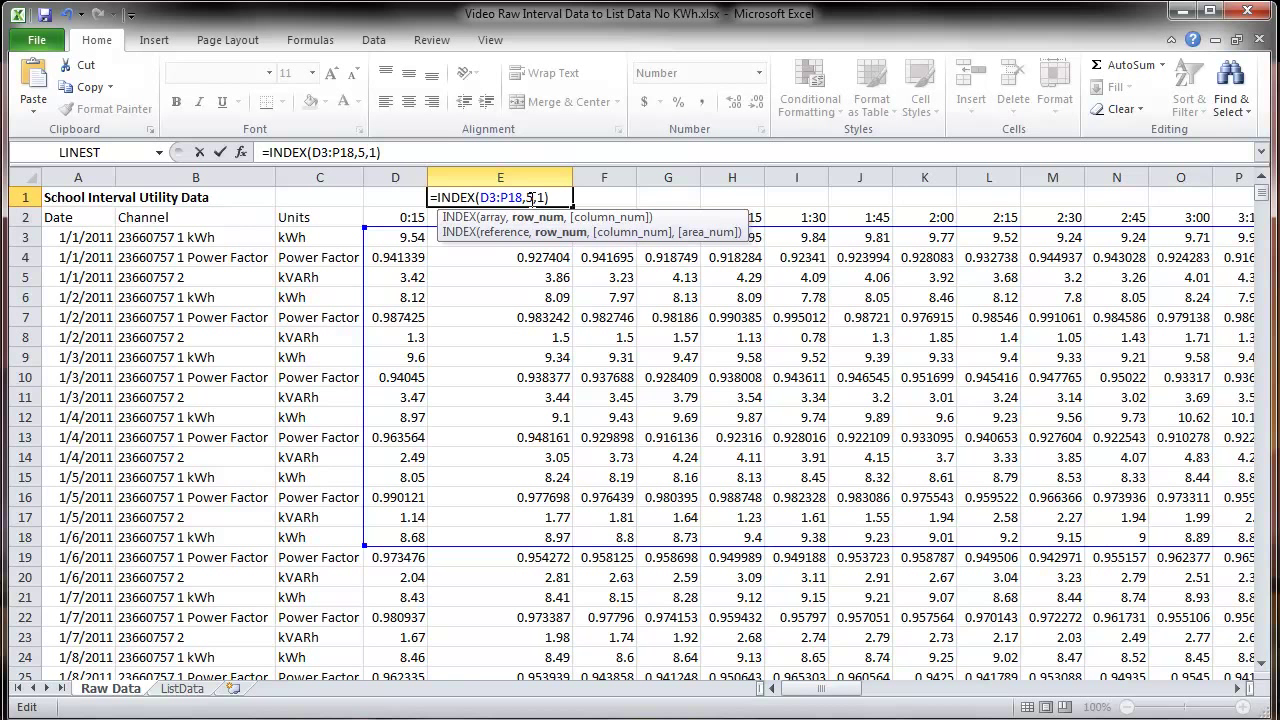
key(Return)
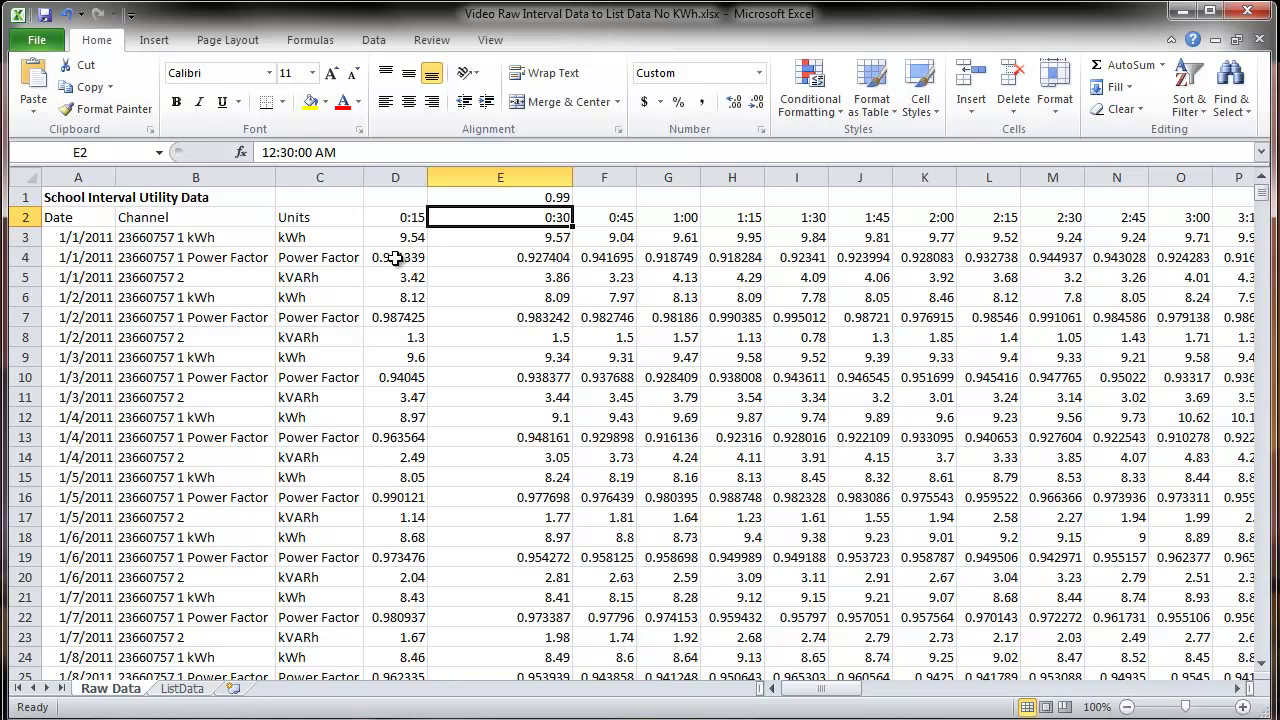
mouse_move(412, 318)
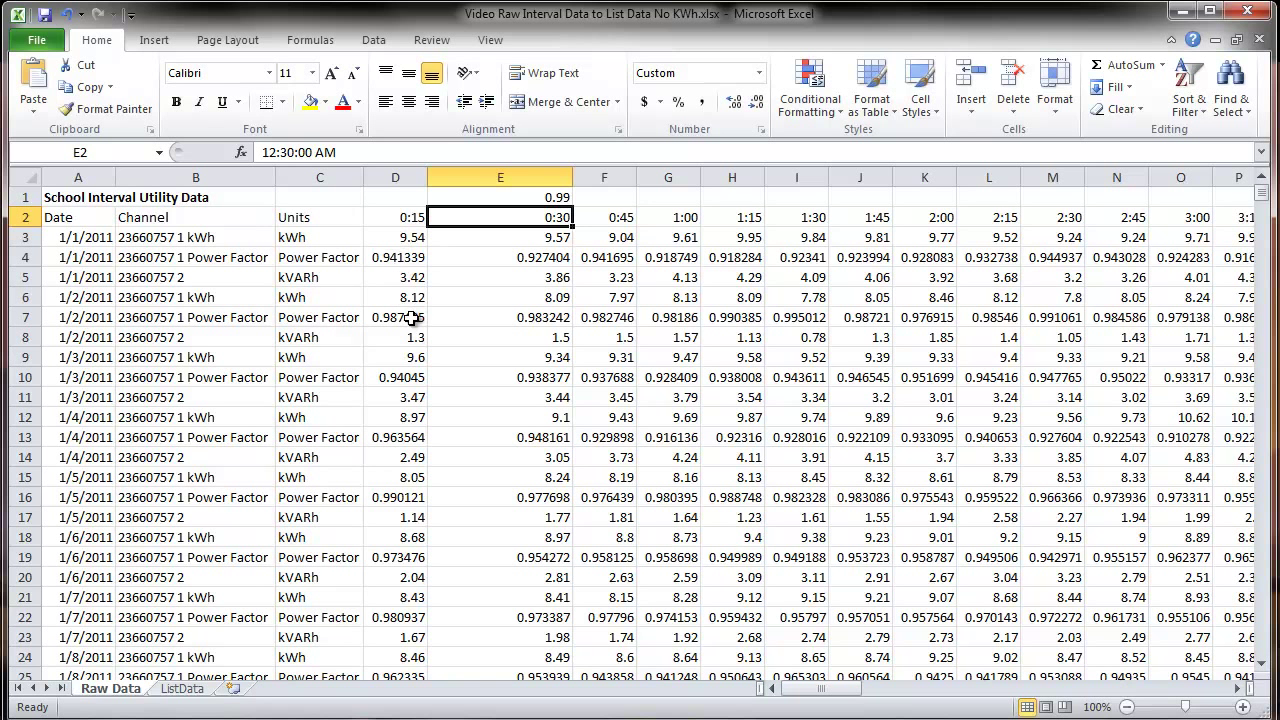
Revise E1 to =INDEX(D3:P18,5,5), returning 0.990385
click(500, 198)
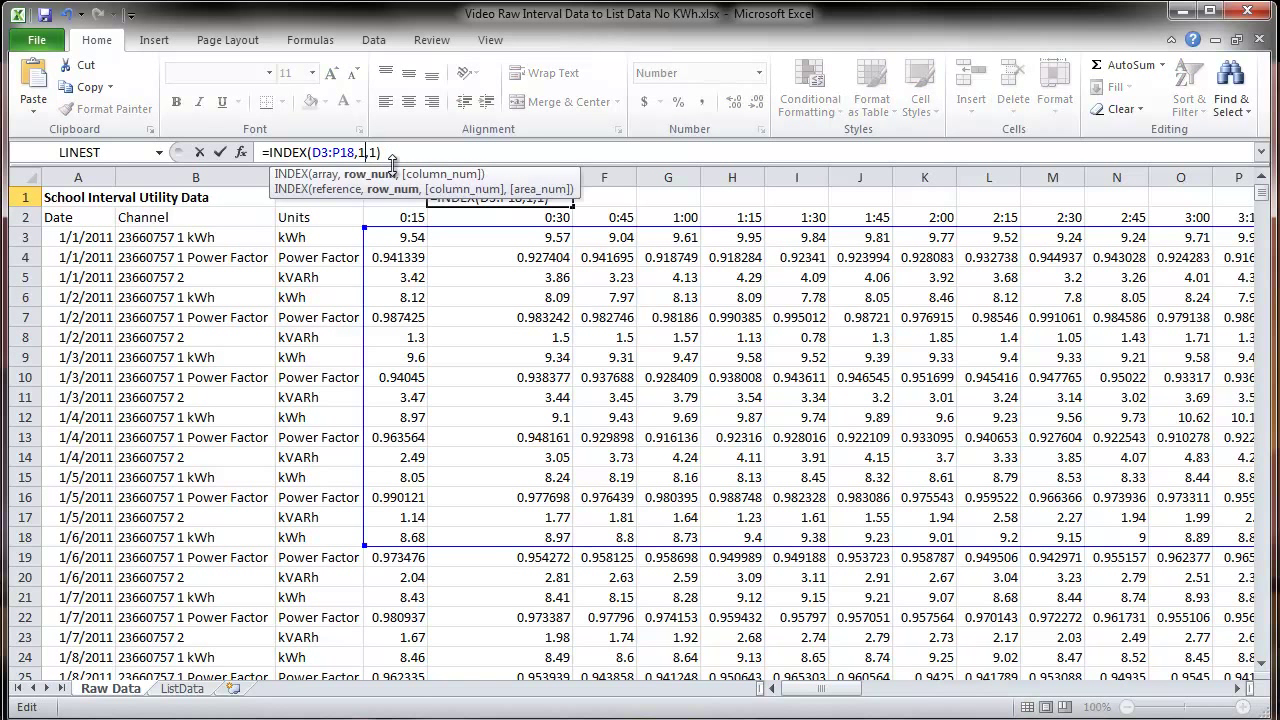
key(BackSpace)
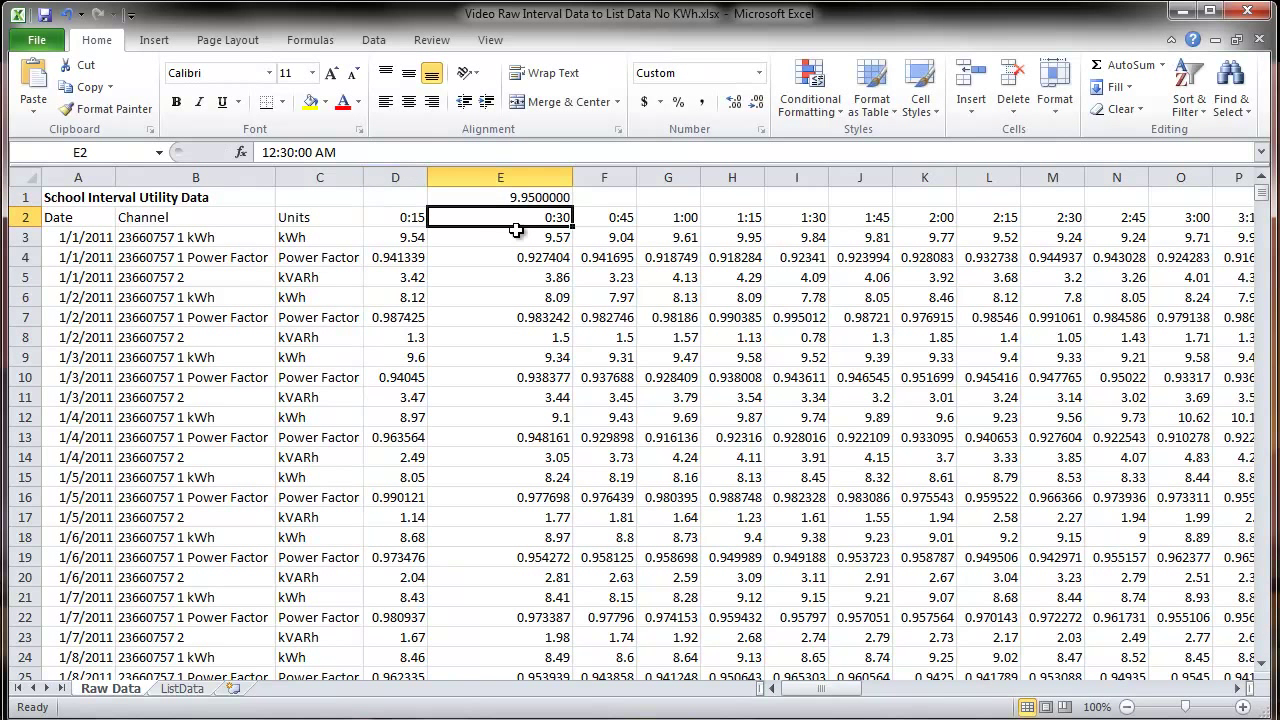
mouse_move(406, 236)
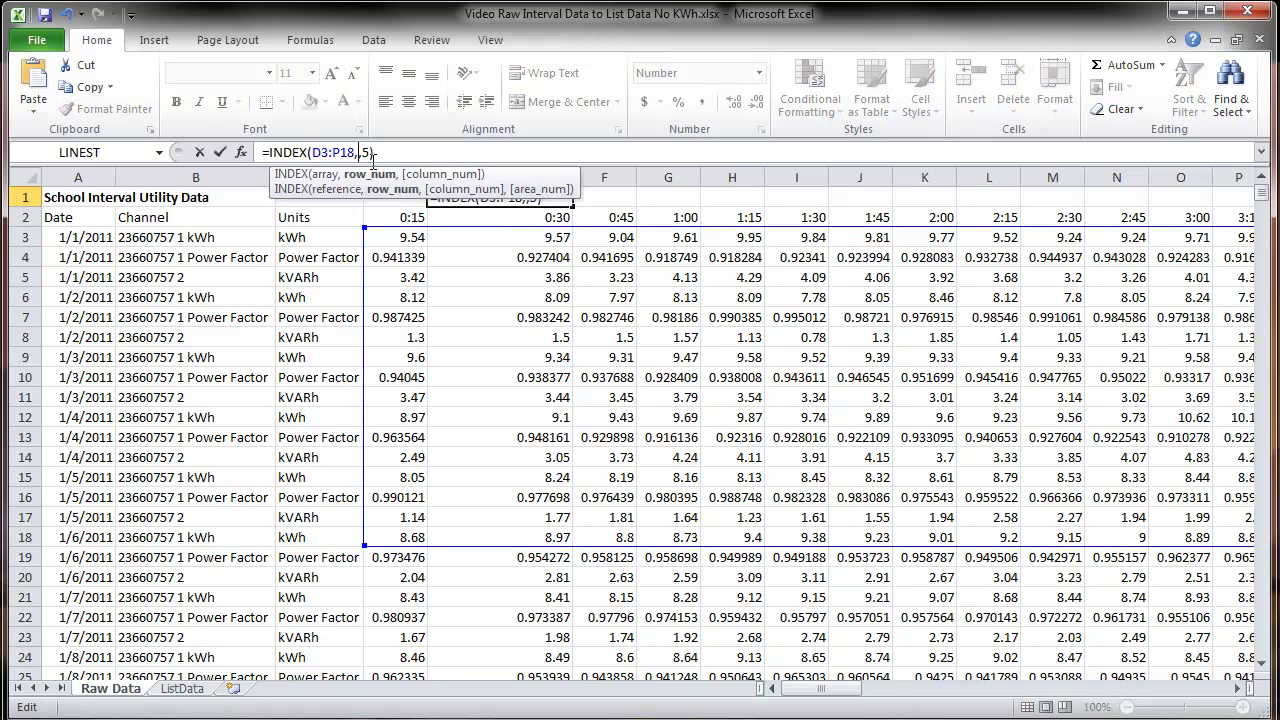
text(,5)
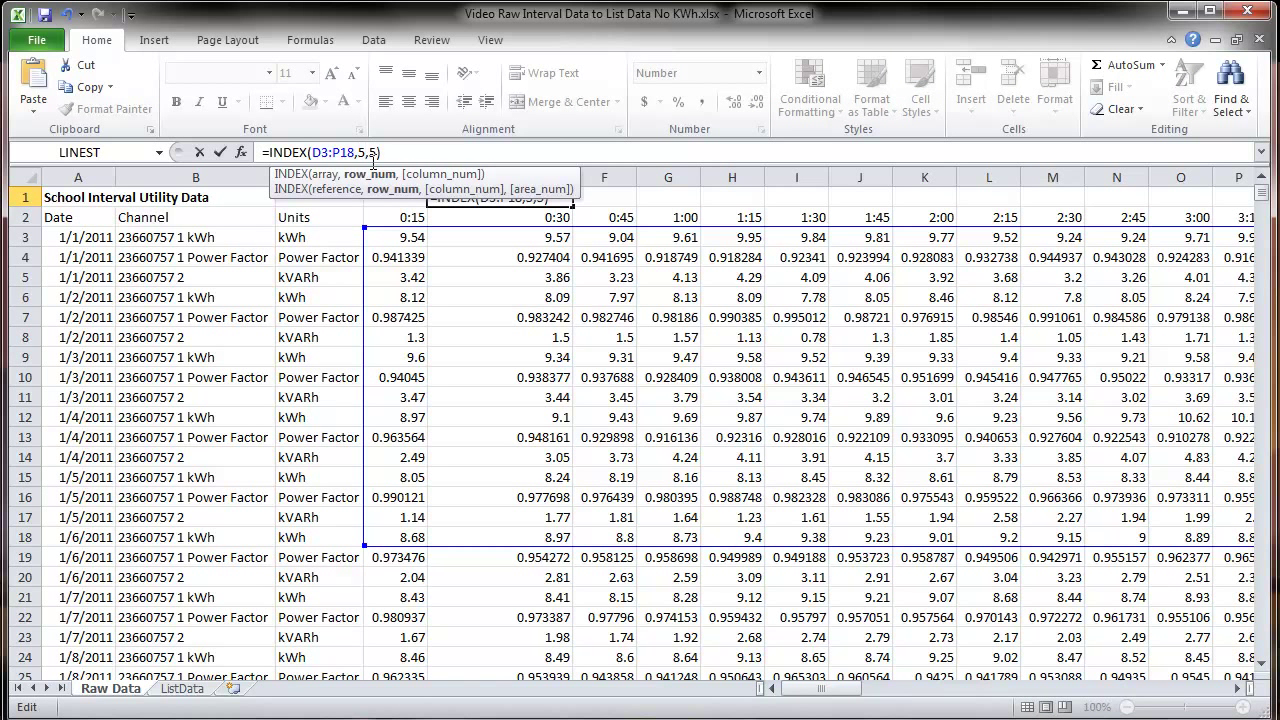
key(Return)
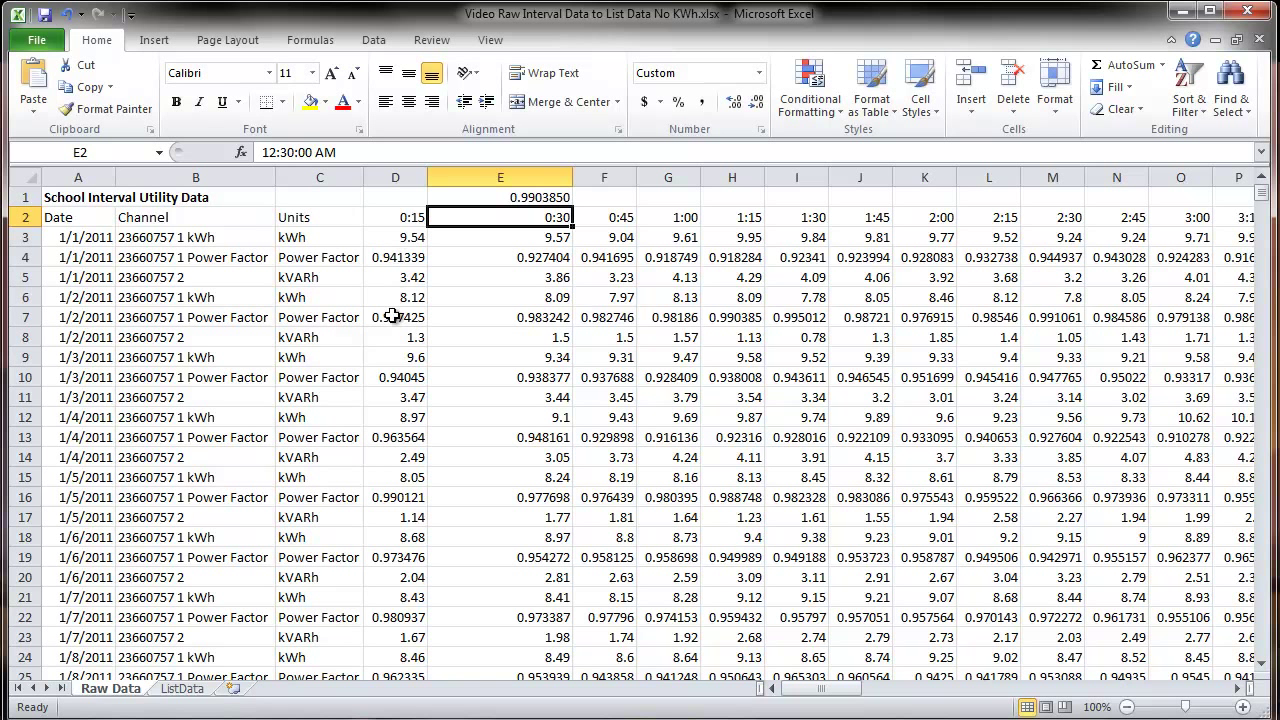
mouse_move(688, 328)
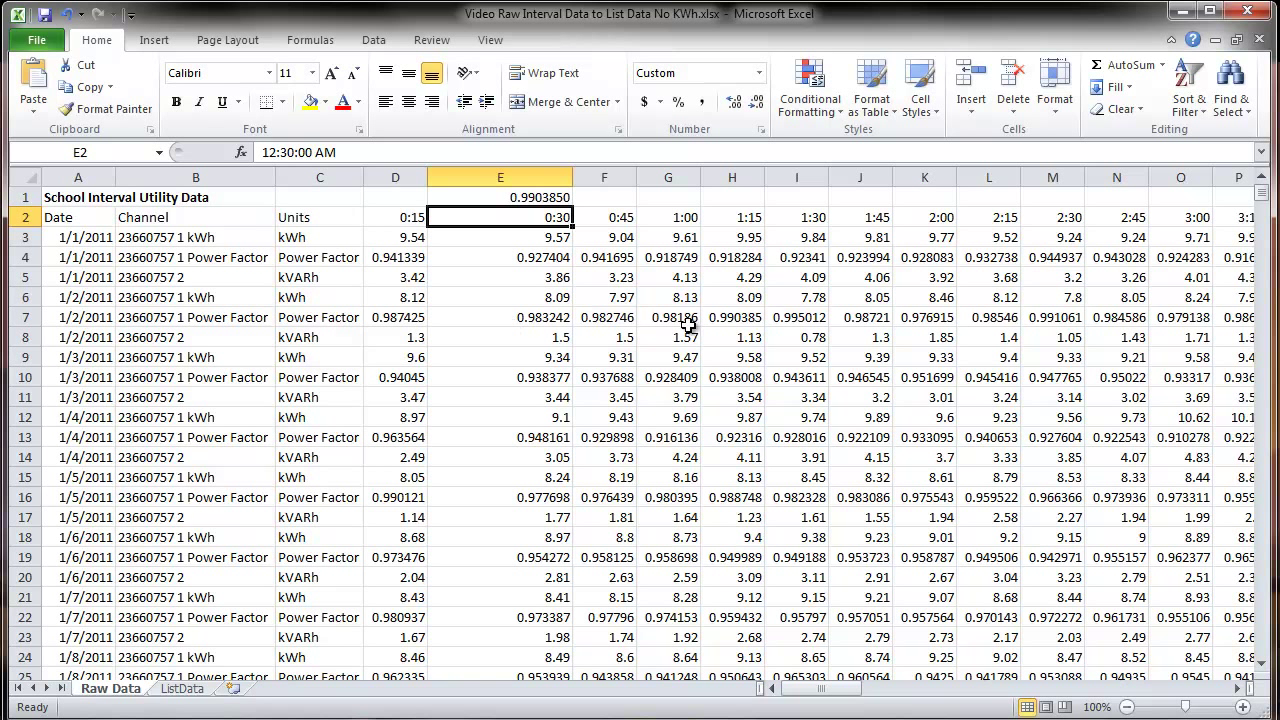
mouse_move(752, 316)
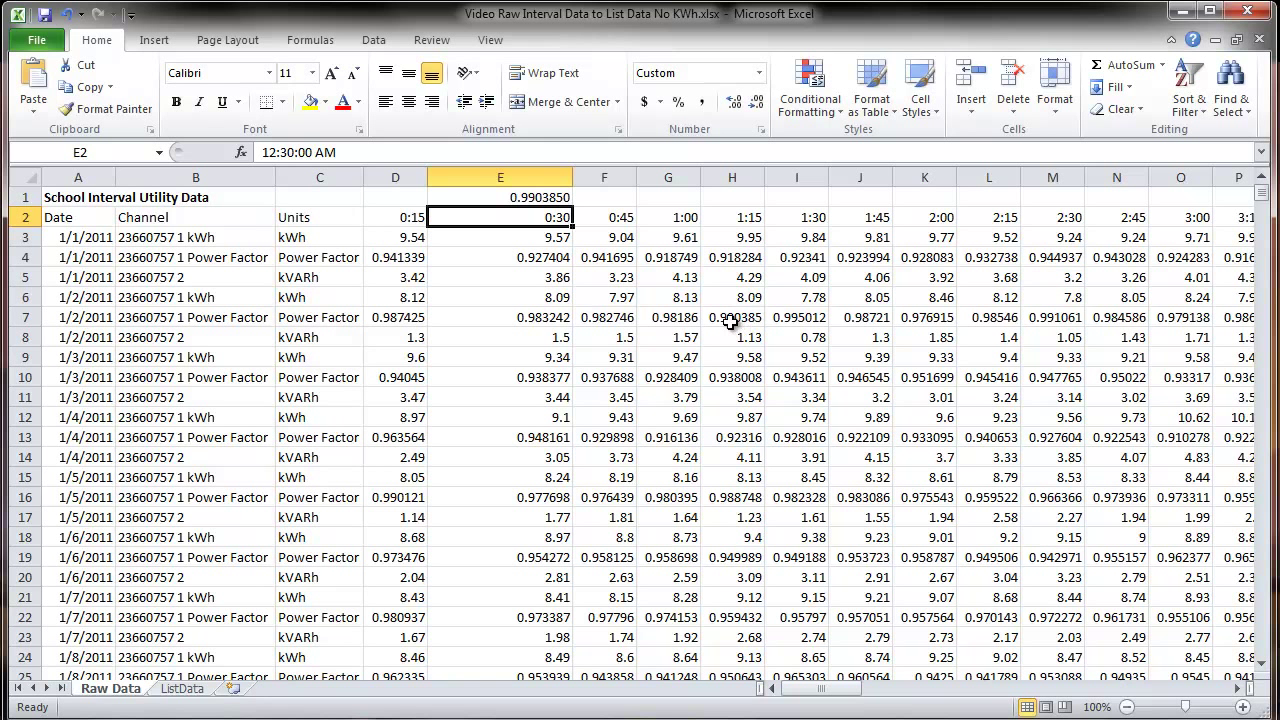
mouse_move(474, 408)
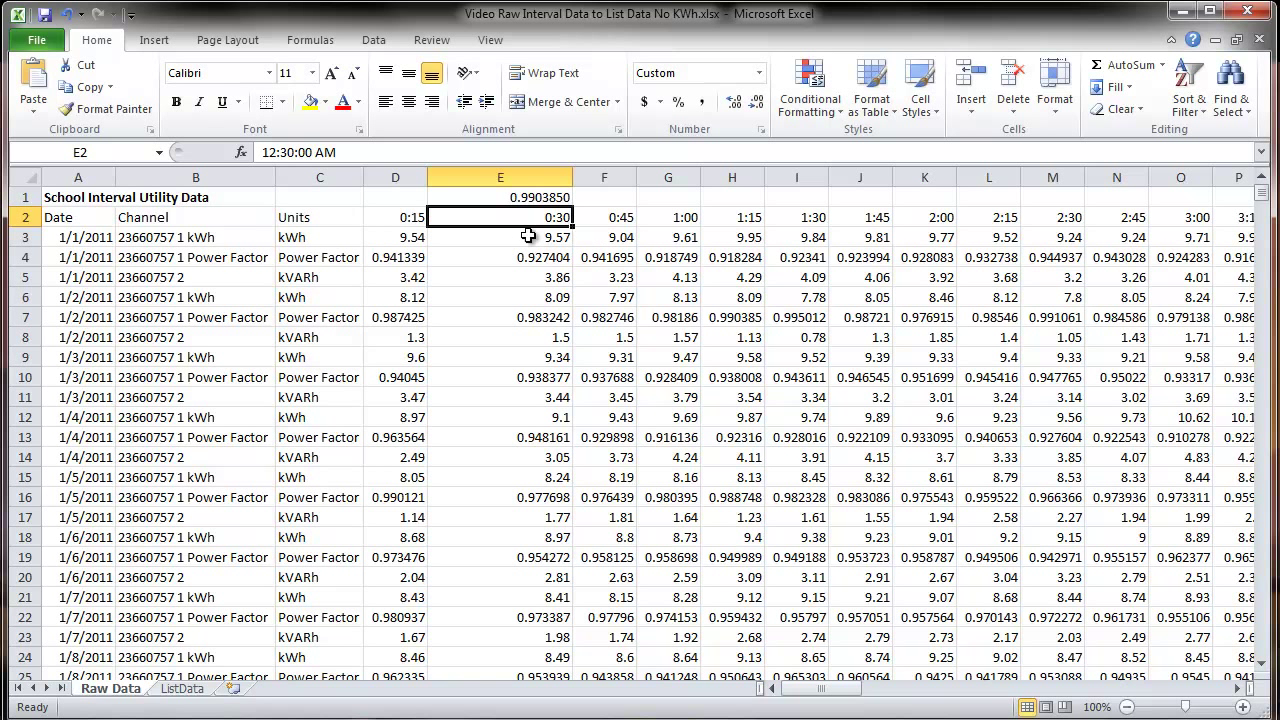
mouse_move(488, 236)
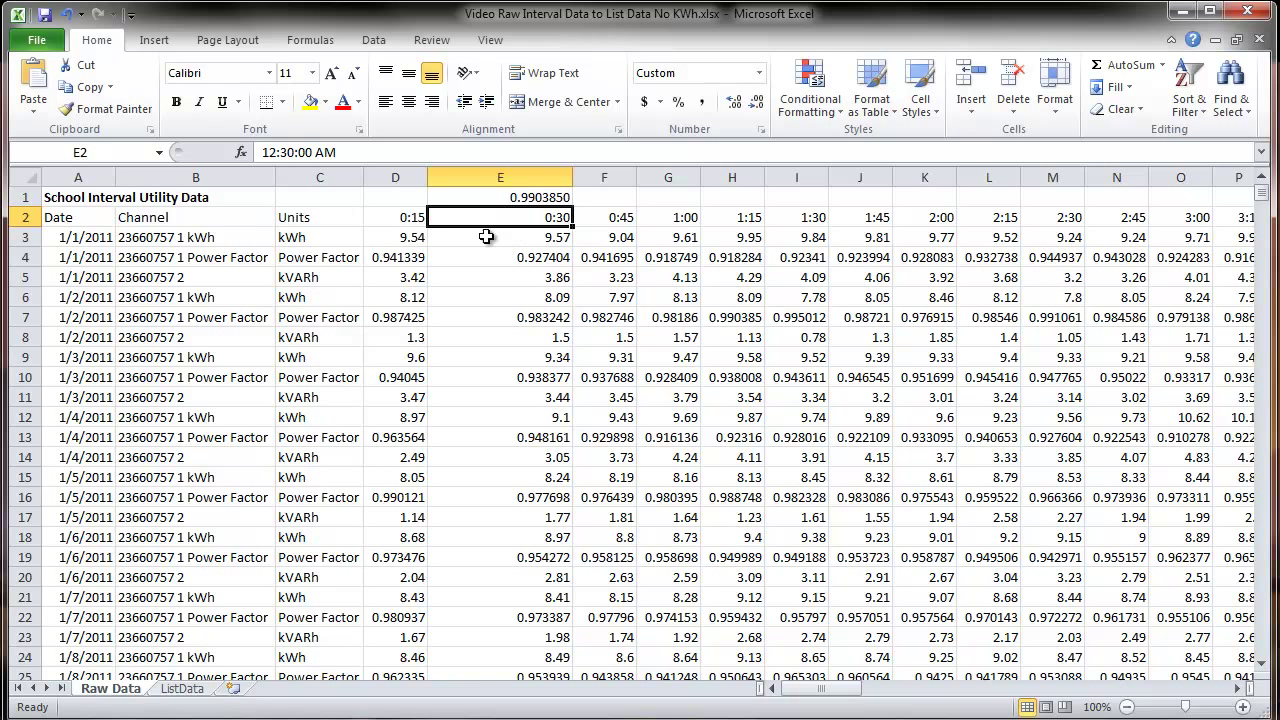
Delete the test formula in E1 and select G3, the first kWh Used cell on ListData
click(500, 198)
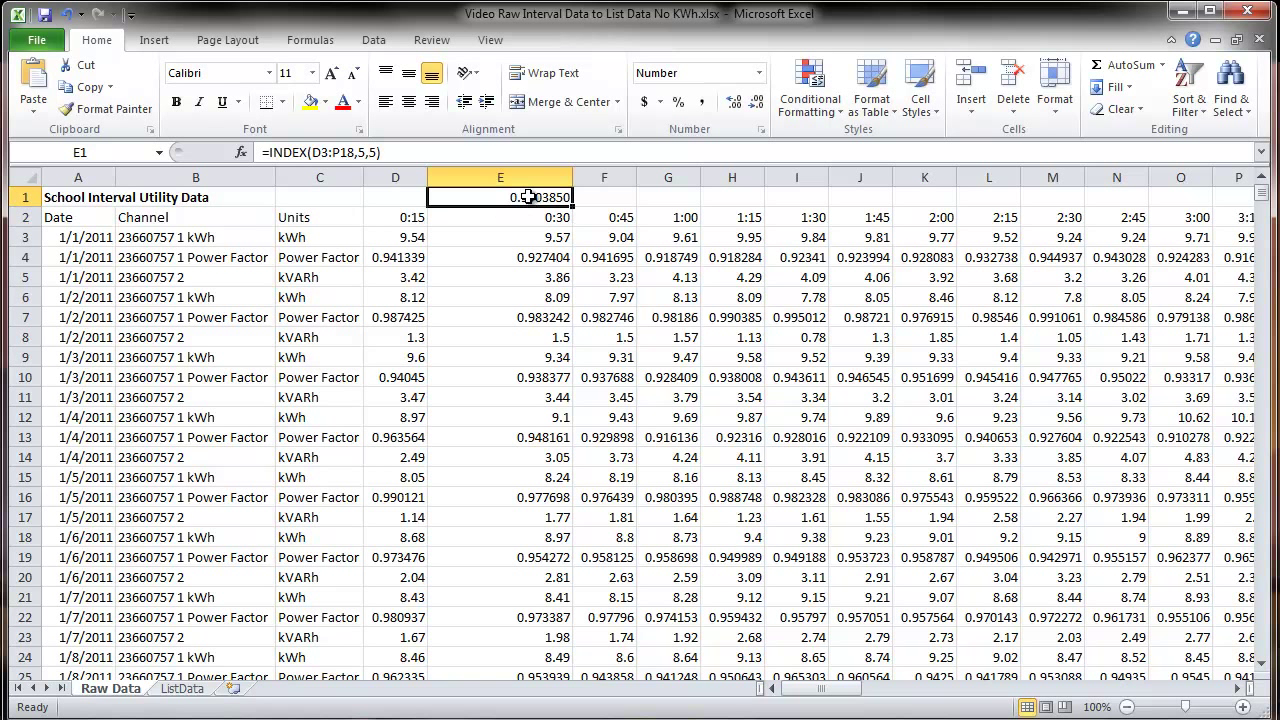
key(Delete)
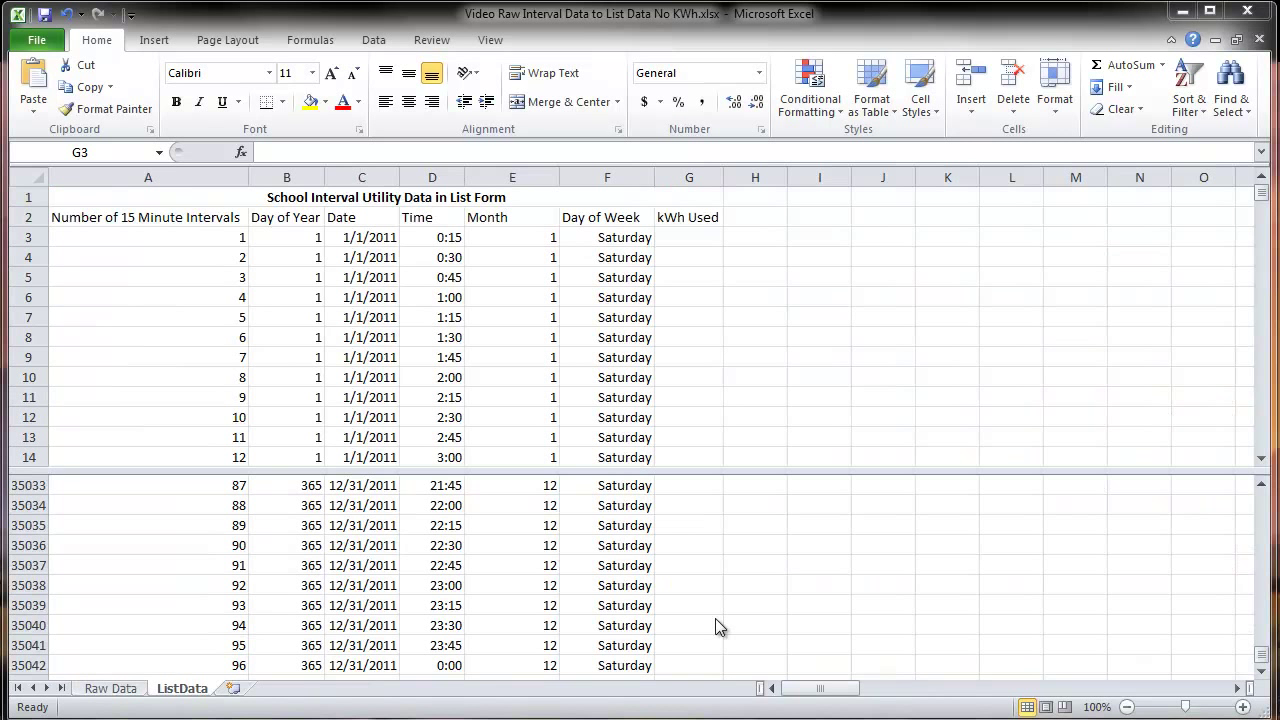
click(688, 236)
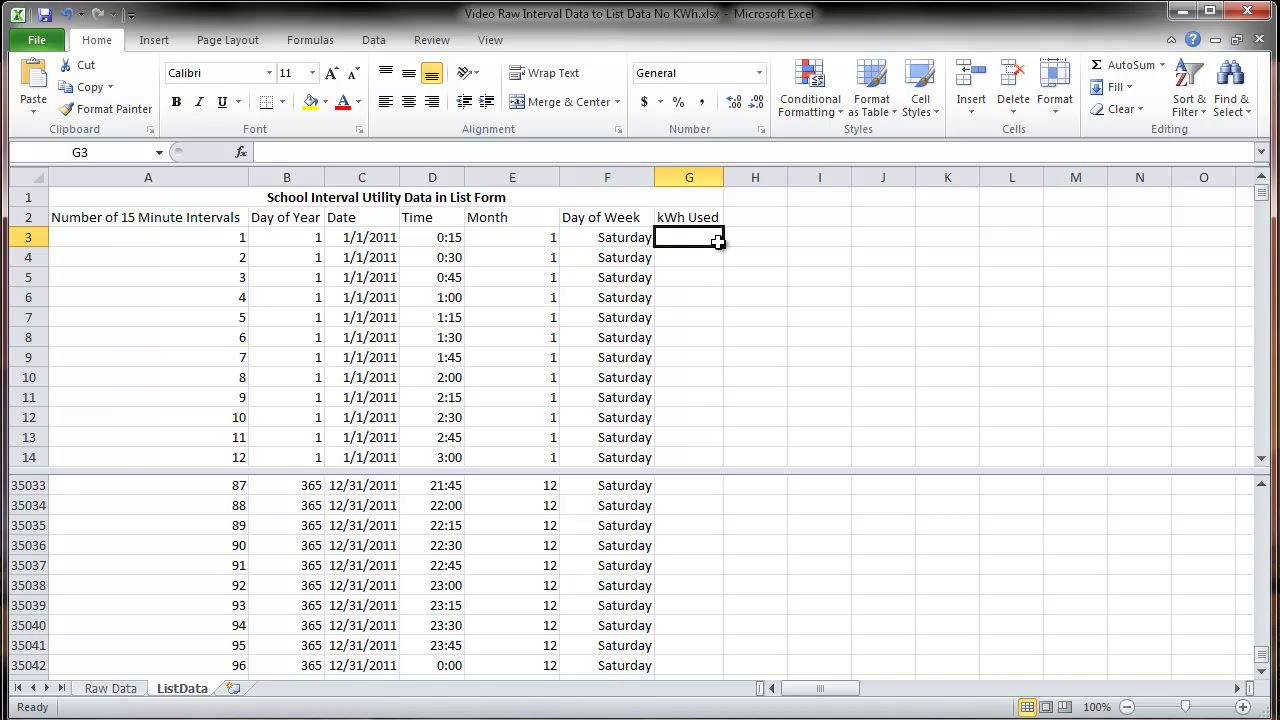
Enter =INDEX over Raw Data D3:CU2195 with row 1, column 1 in G3, returning 9.54
text(=)
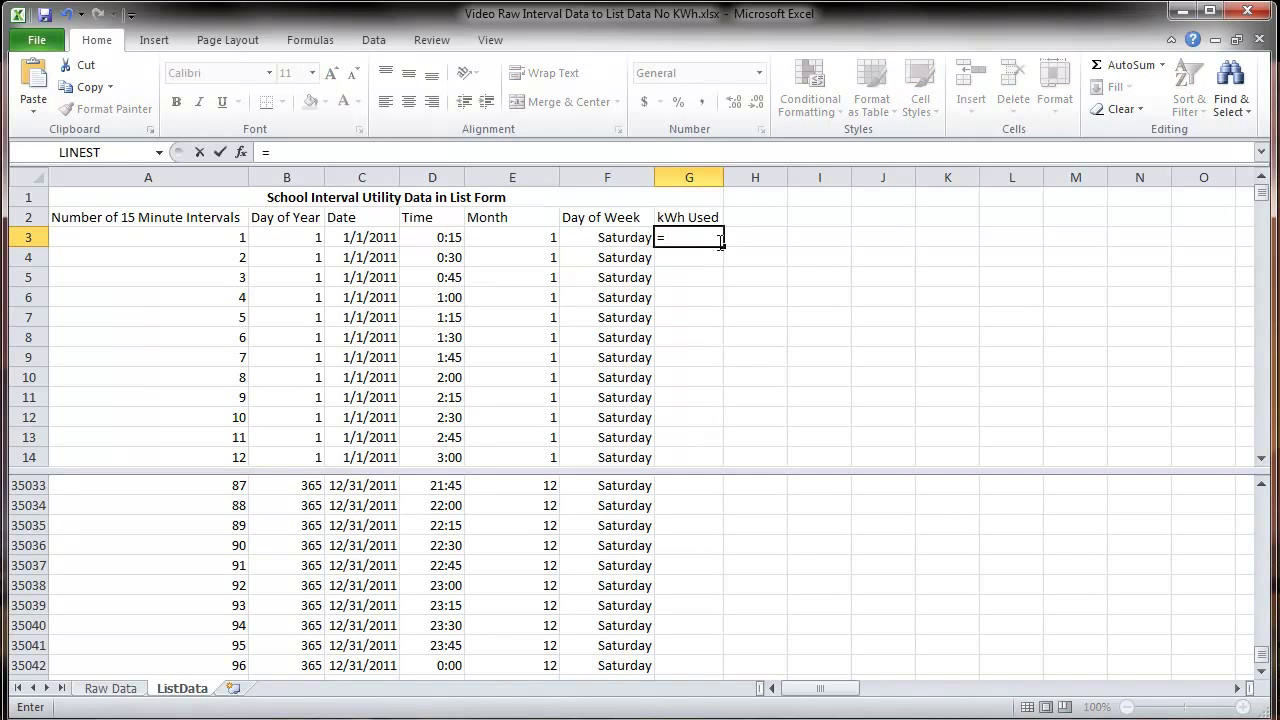
text(index()
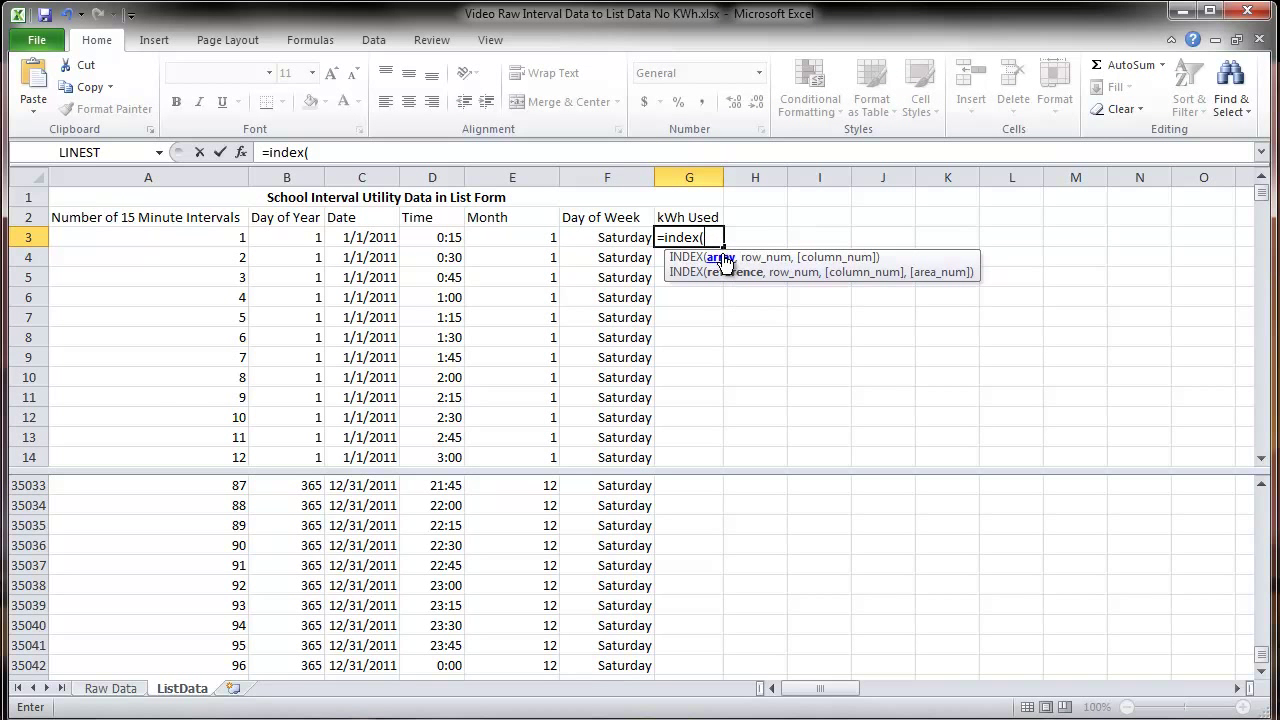
click(110, 688)
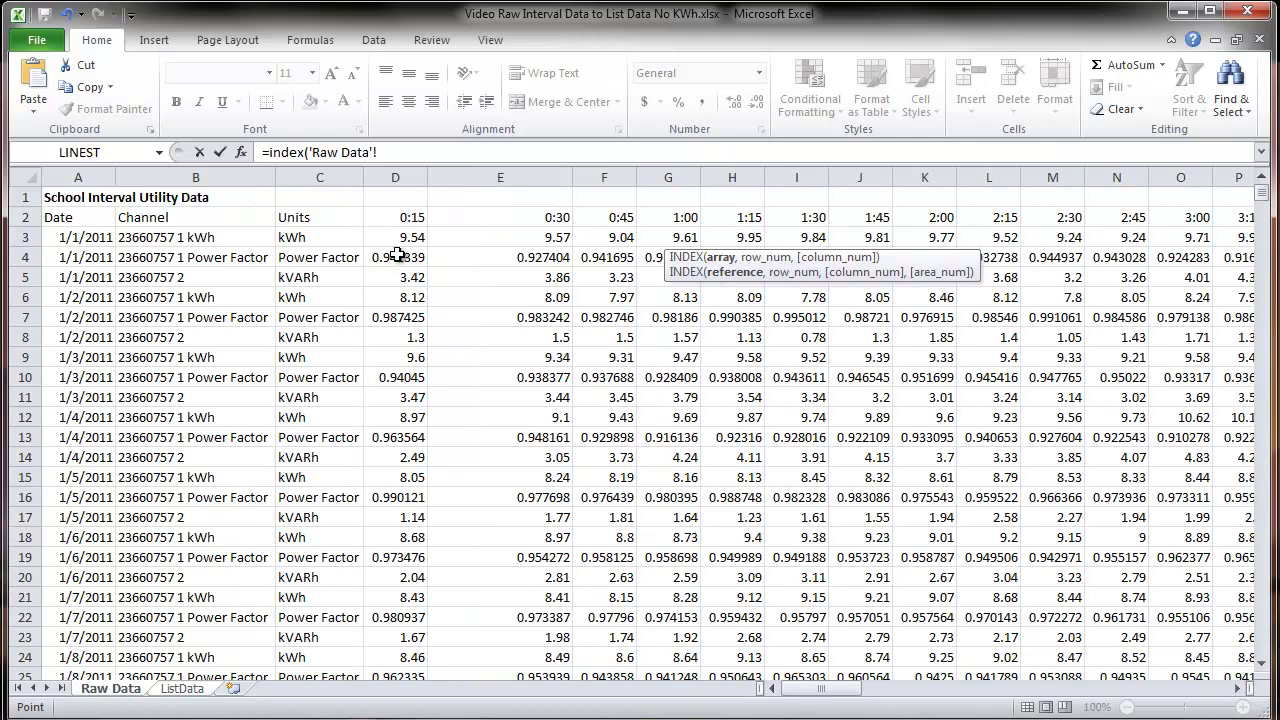
click(396, 236)
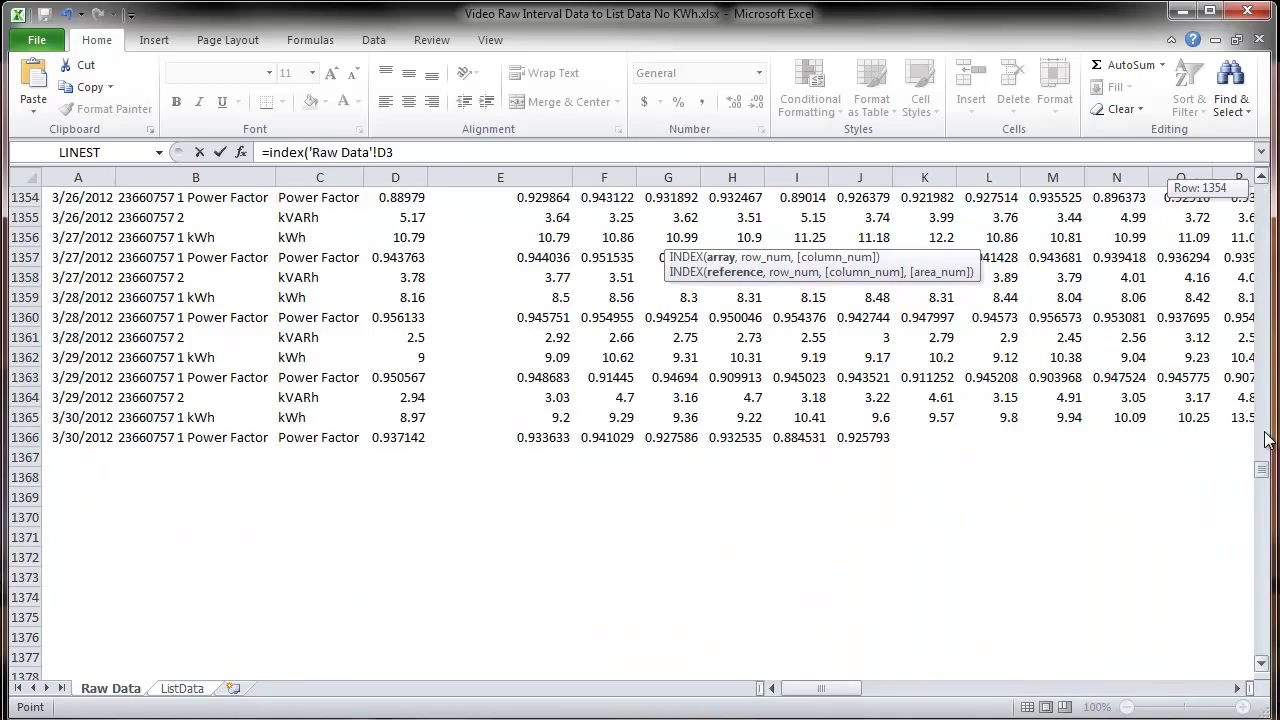
scroll(down, 3)
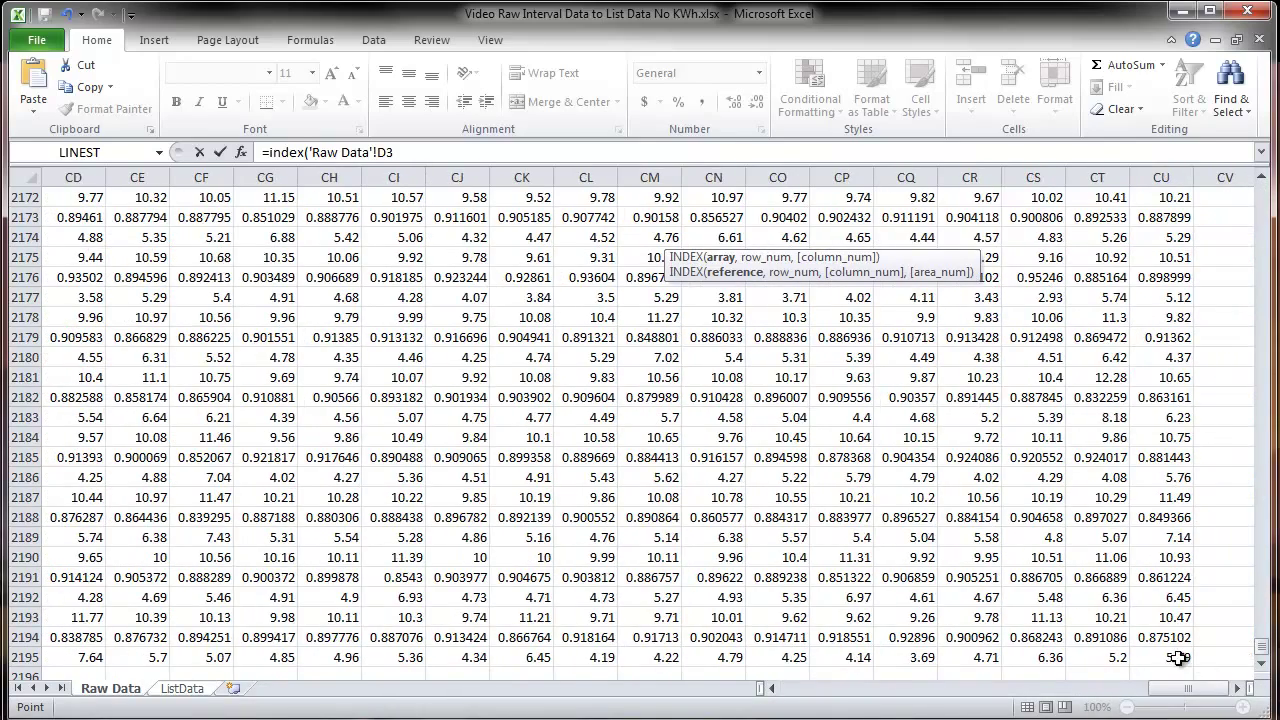
click(1160, 656)
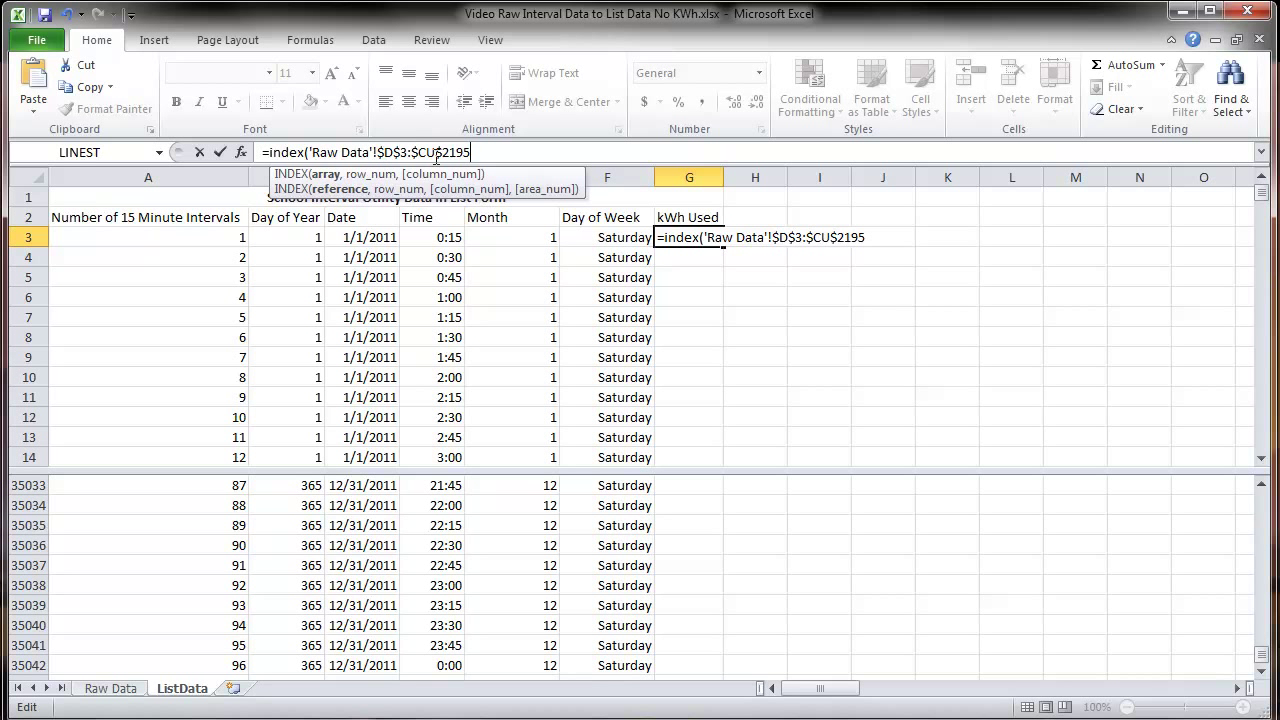
text(,)
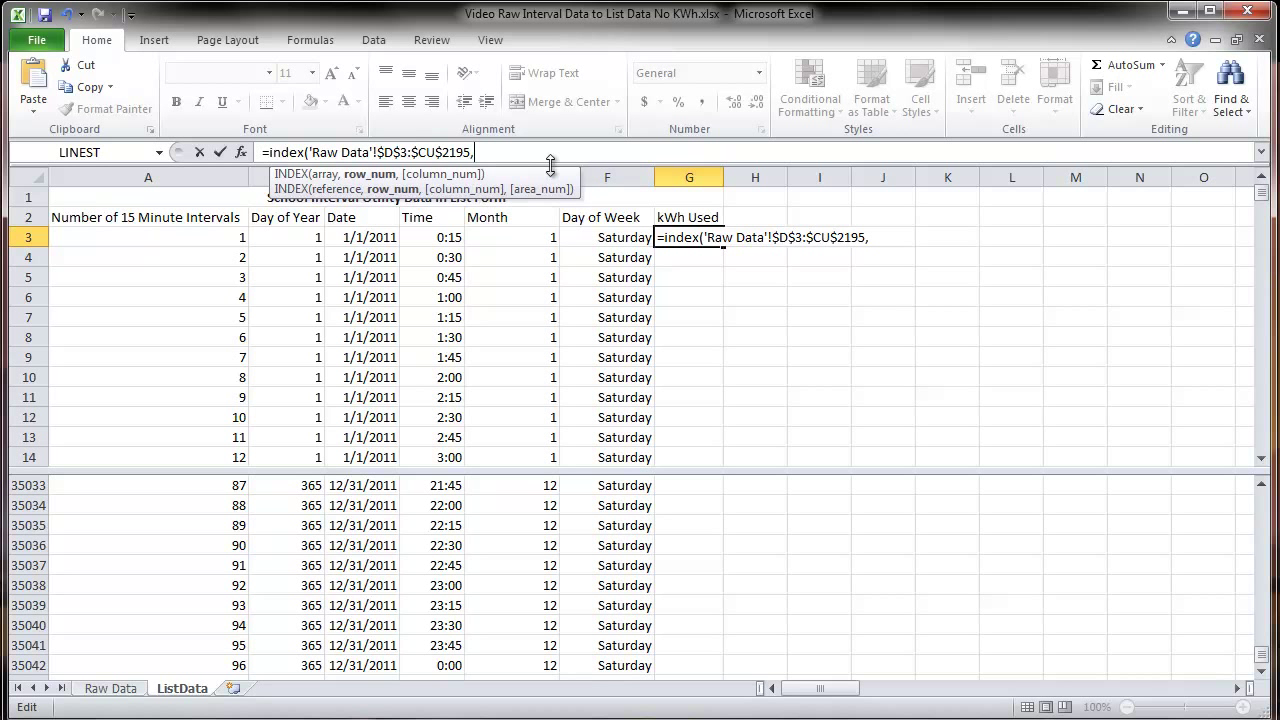
text(1,1)
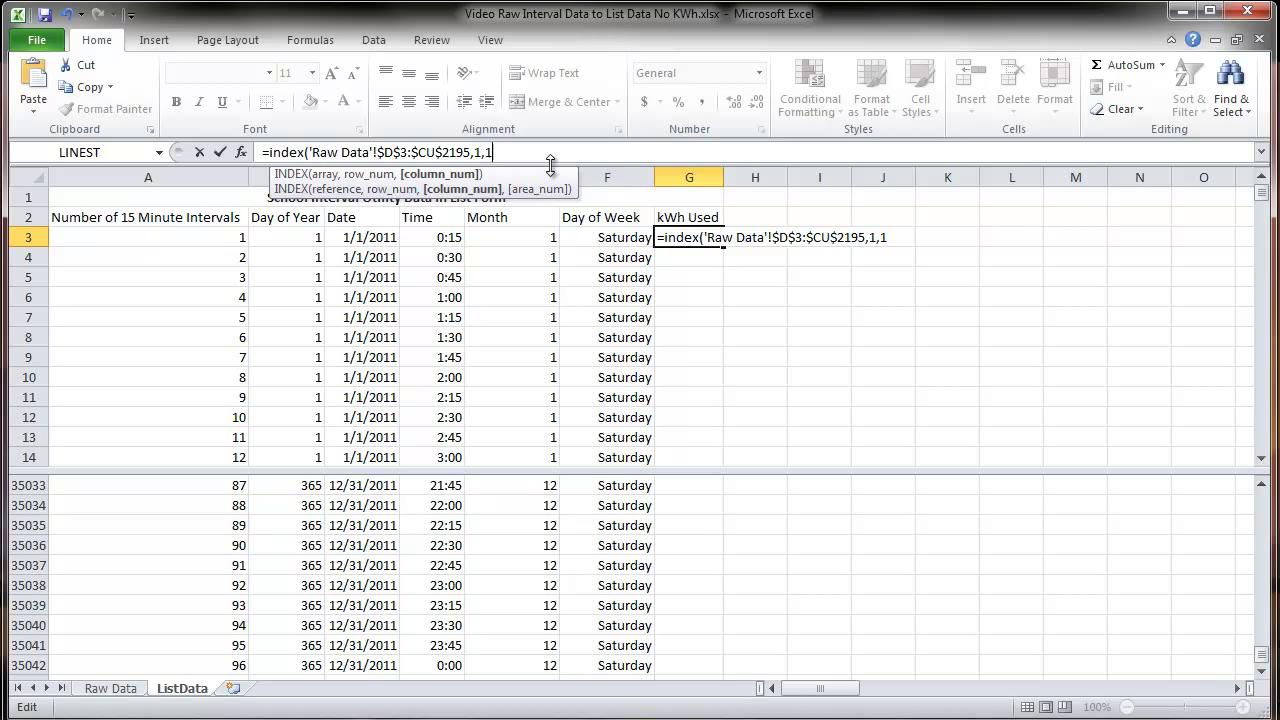
key(Return)
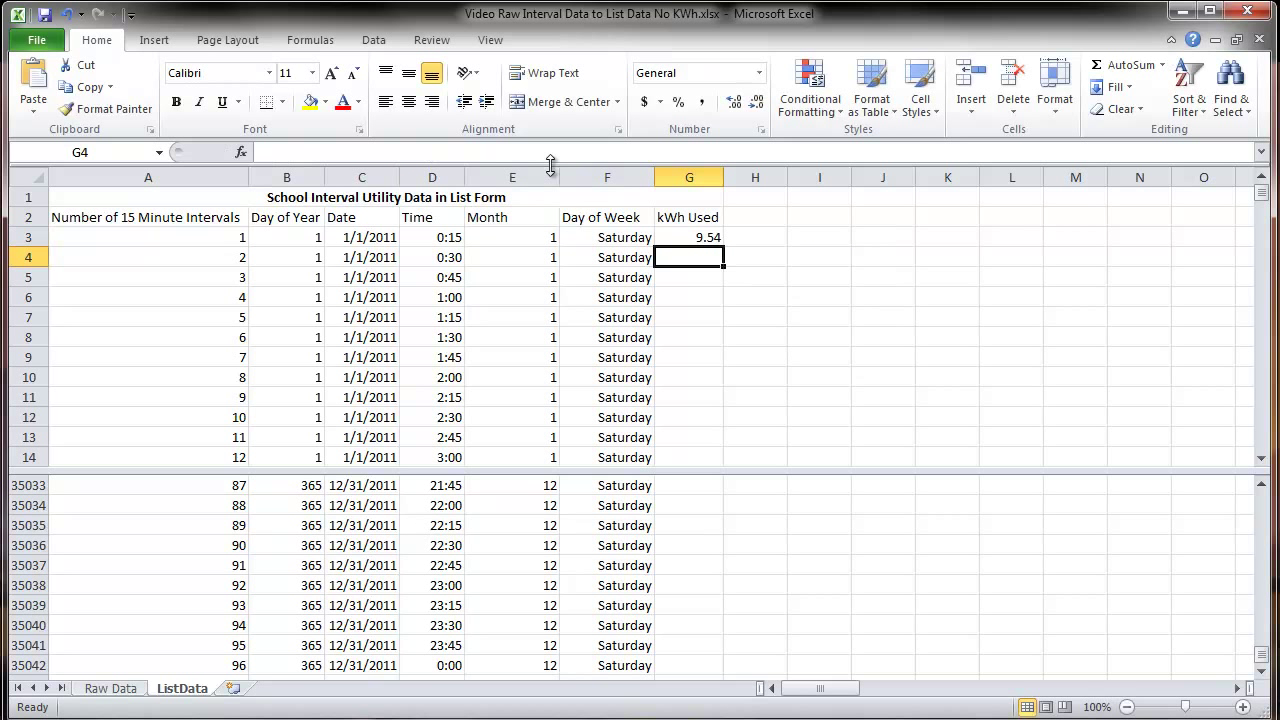
Replace G3's column argument with the interval number in A3
click(688, 236)
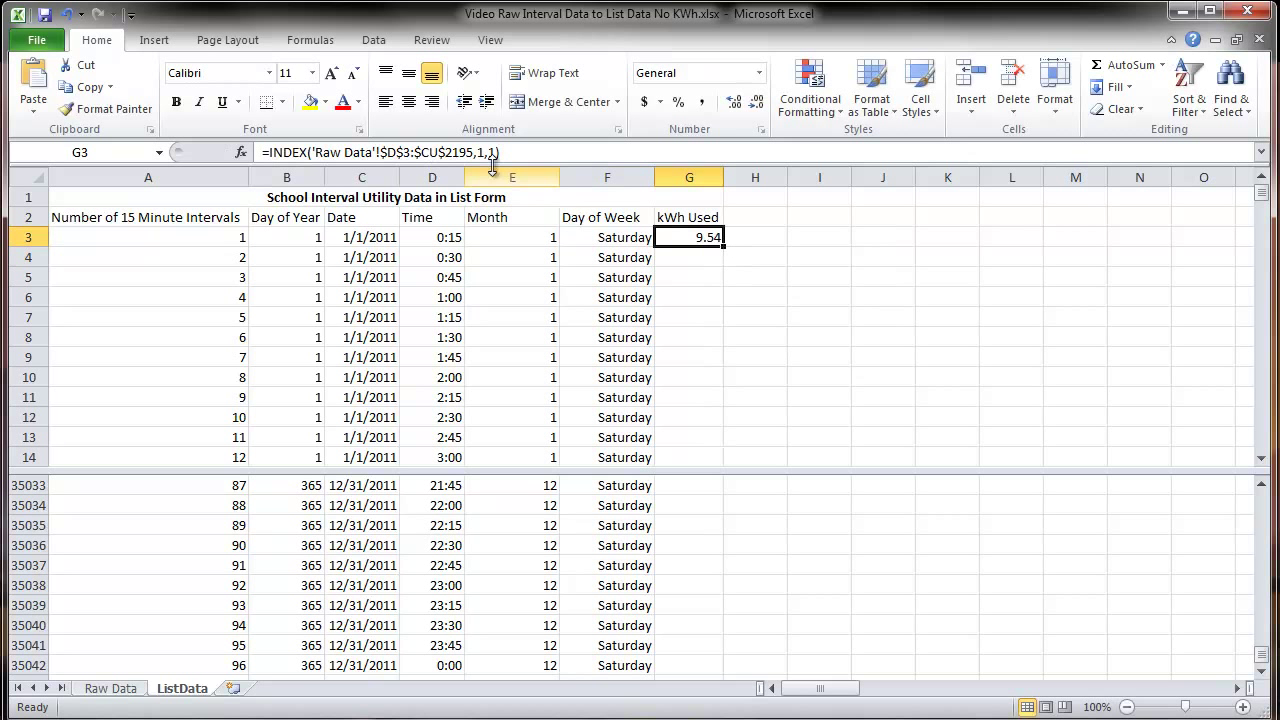
mouse_move(480, 152)
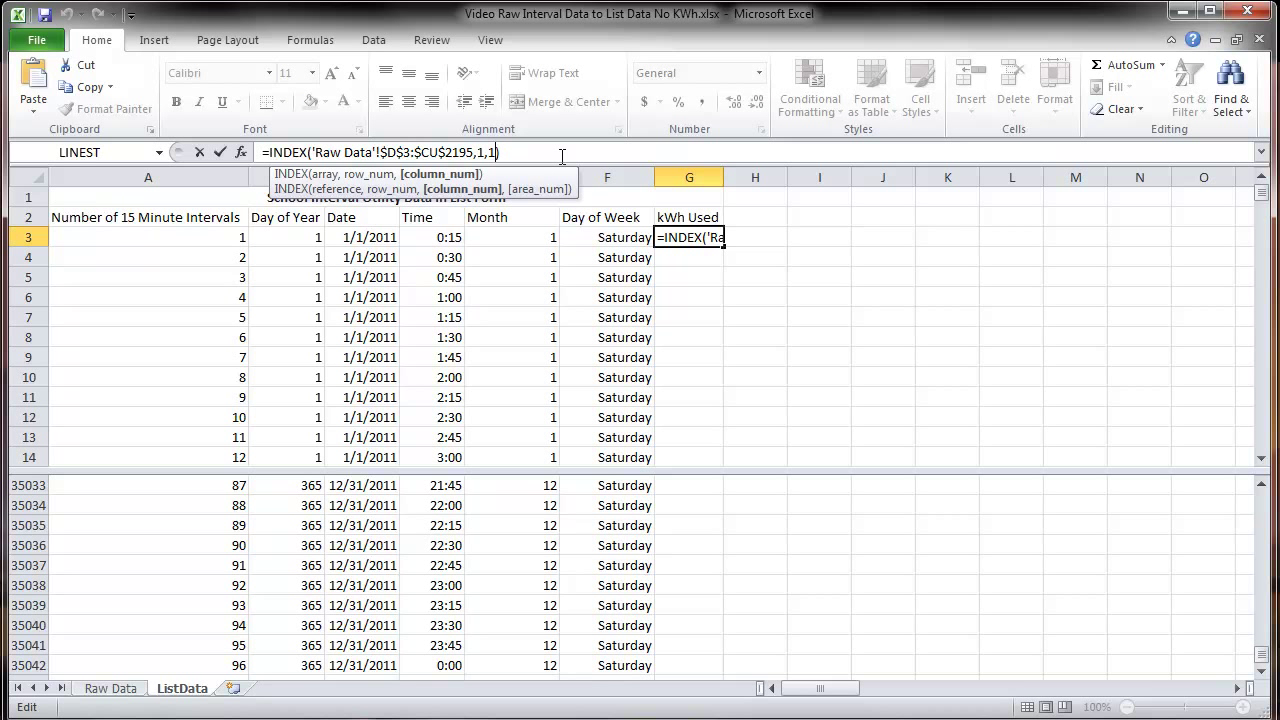
key(Backspace)
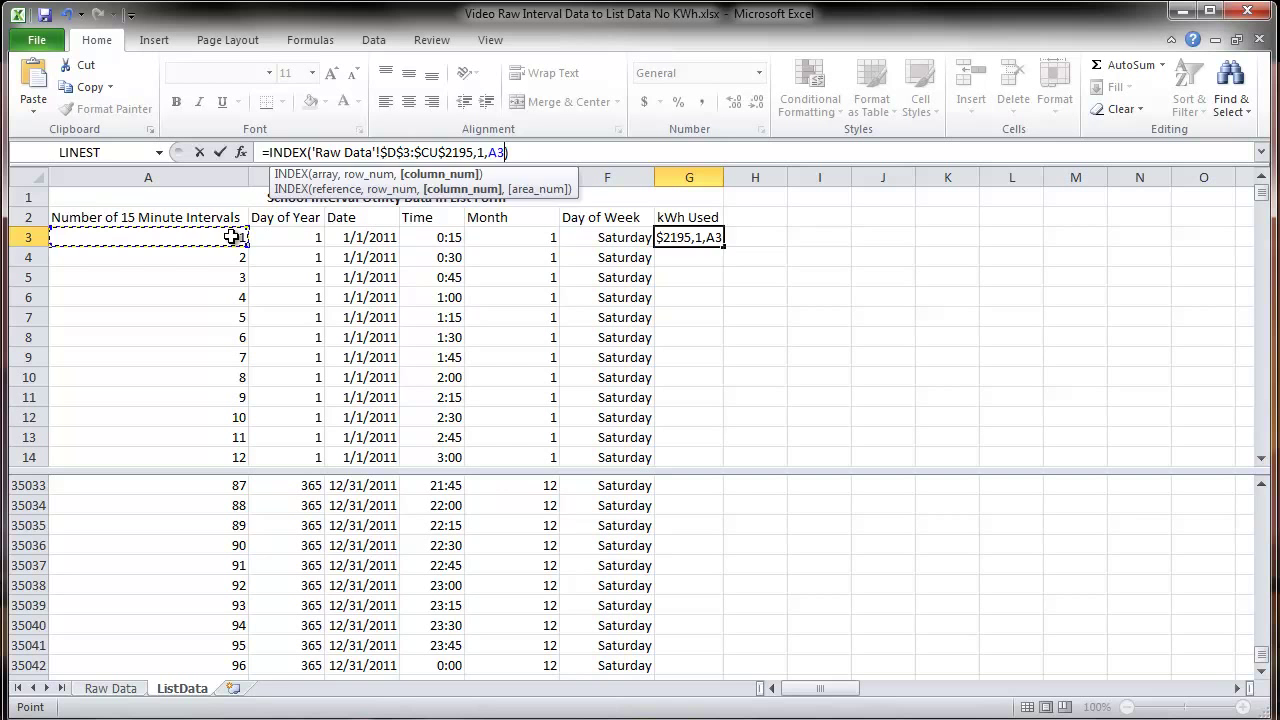
key(Return)
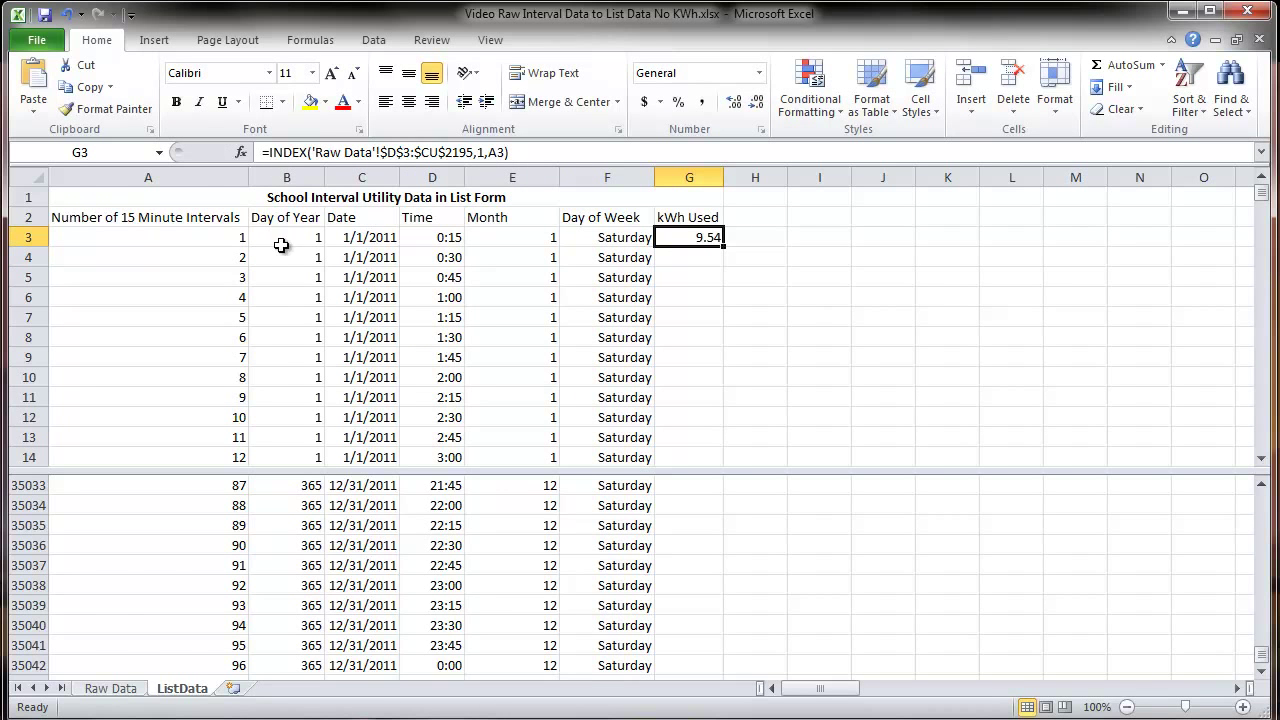
Check the first row of readings on Raw Data, then return to ListData
click(110, 688)
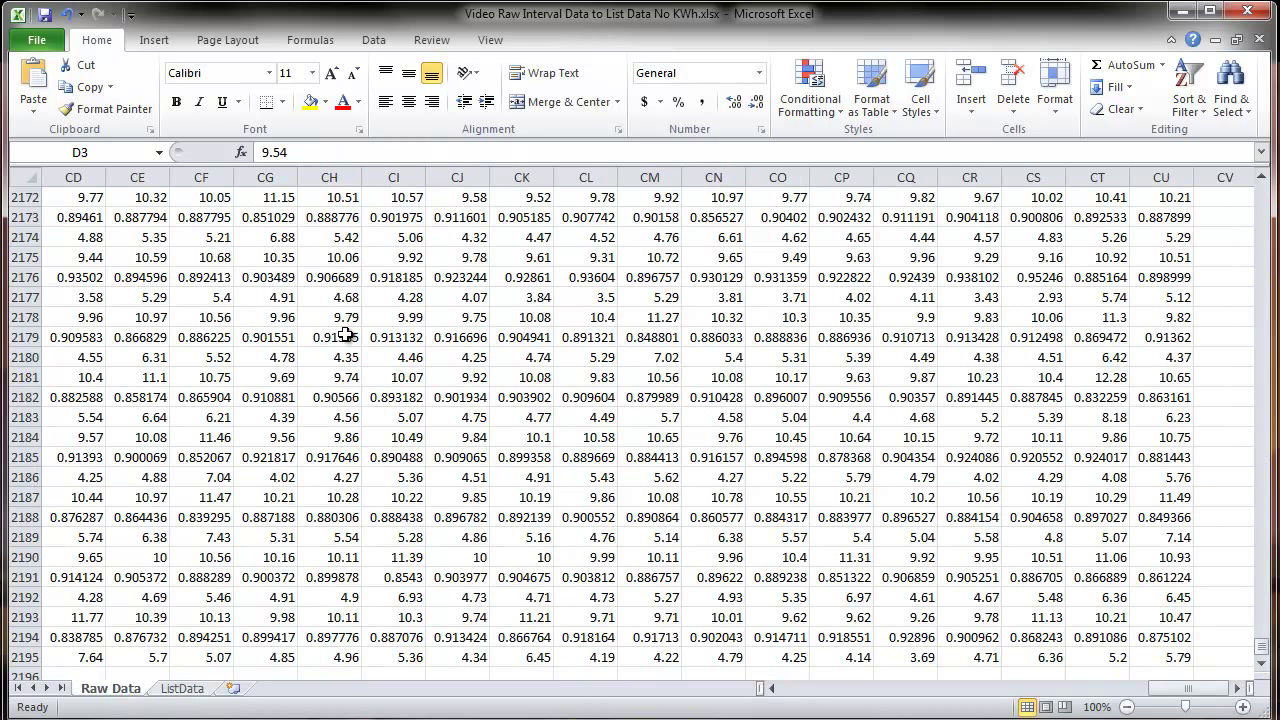
scroll(up, 3)
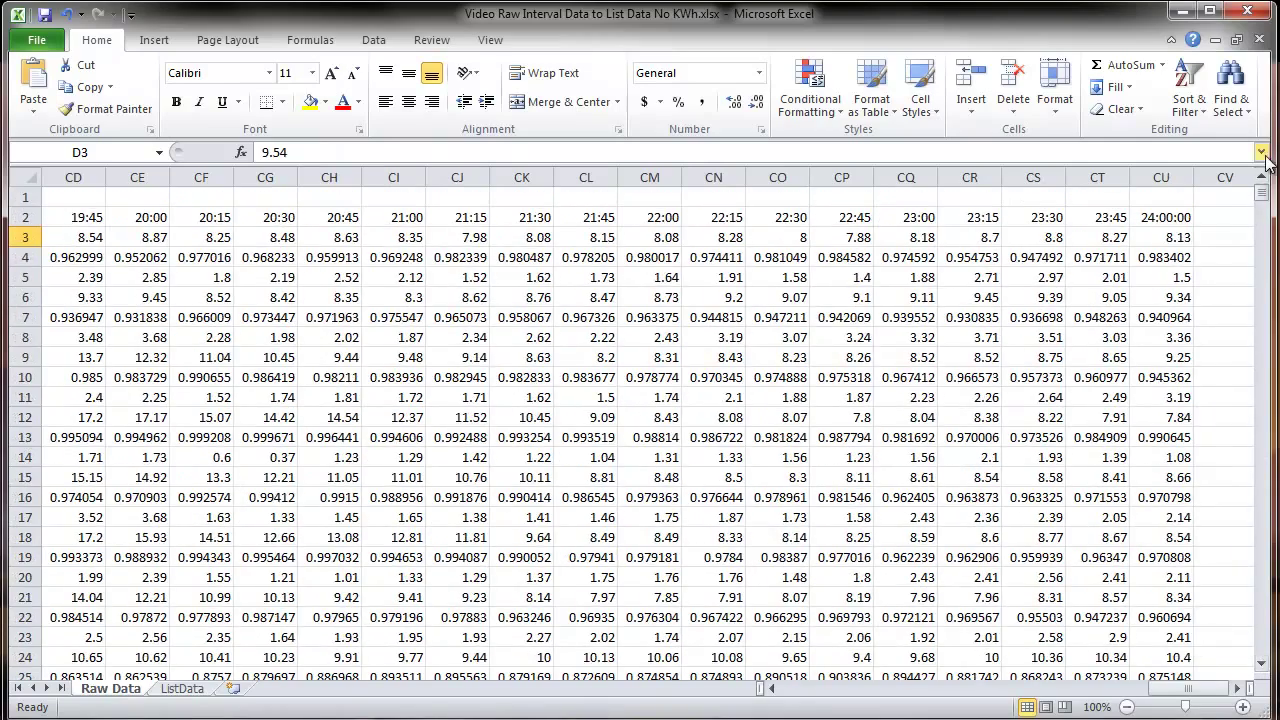
scroll(left, 3)
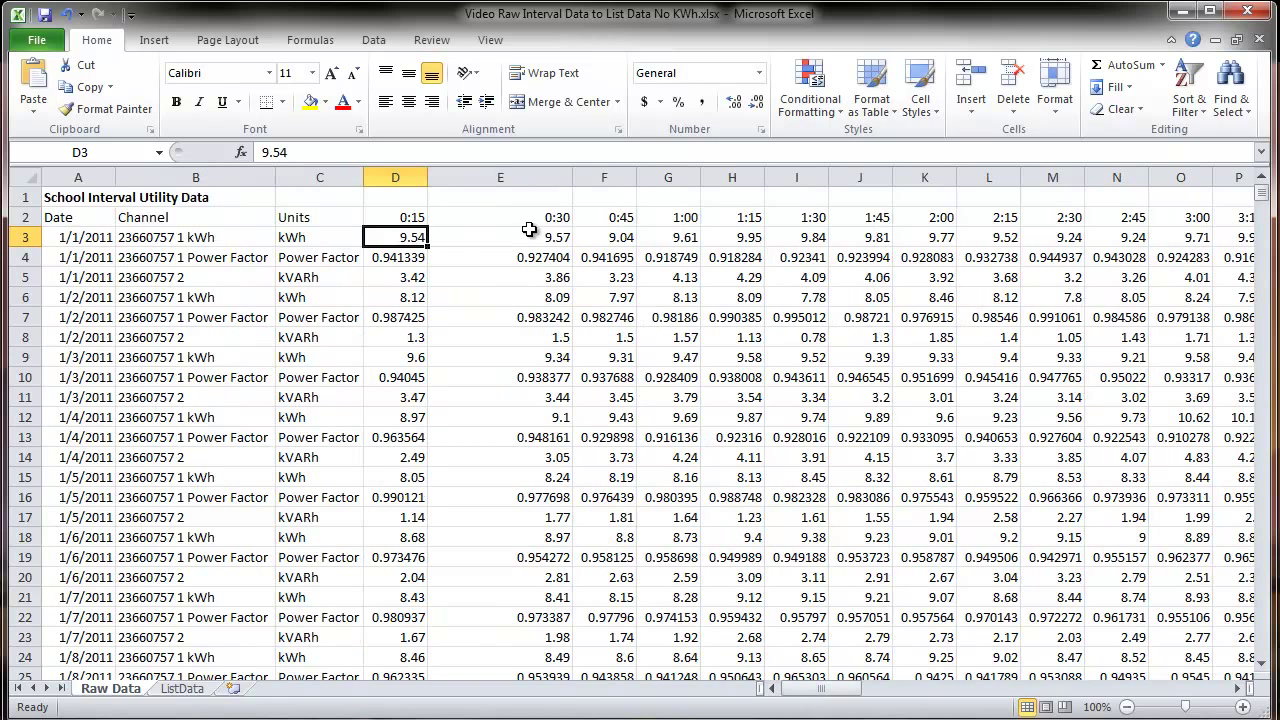
click(604, 236)
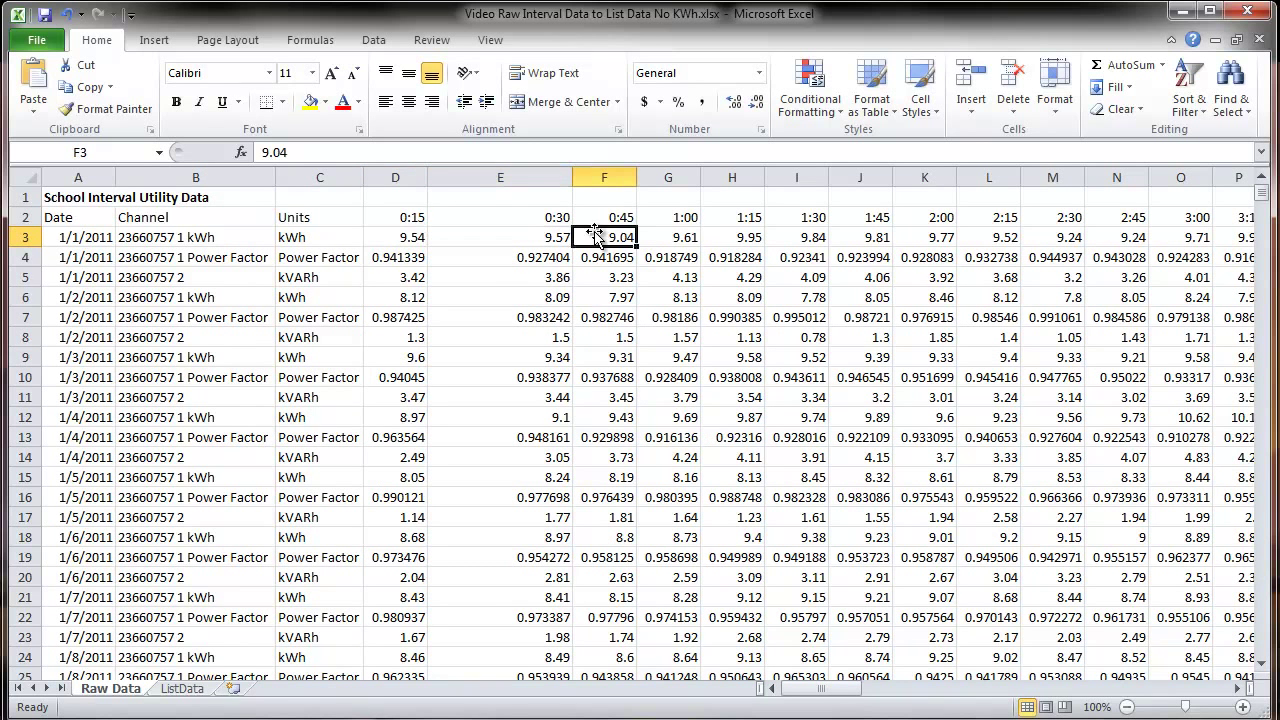
click(668, 216)
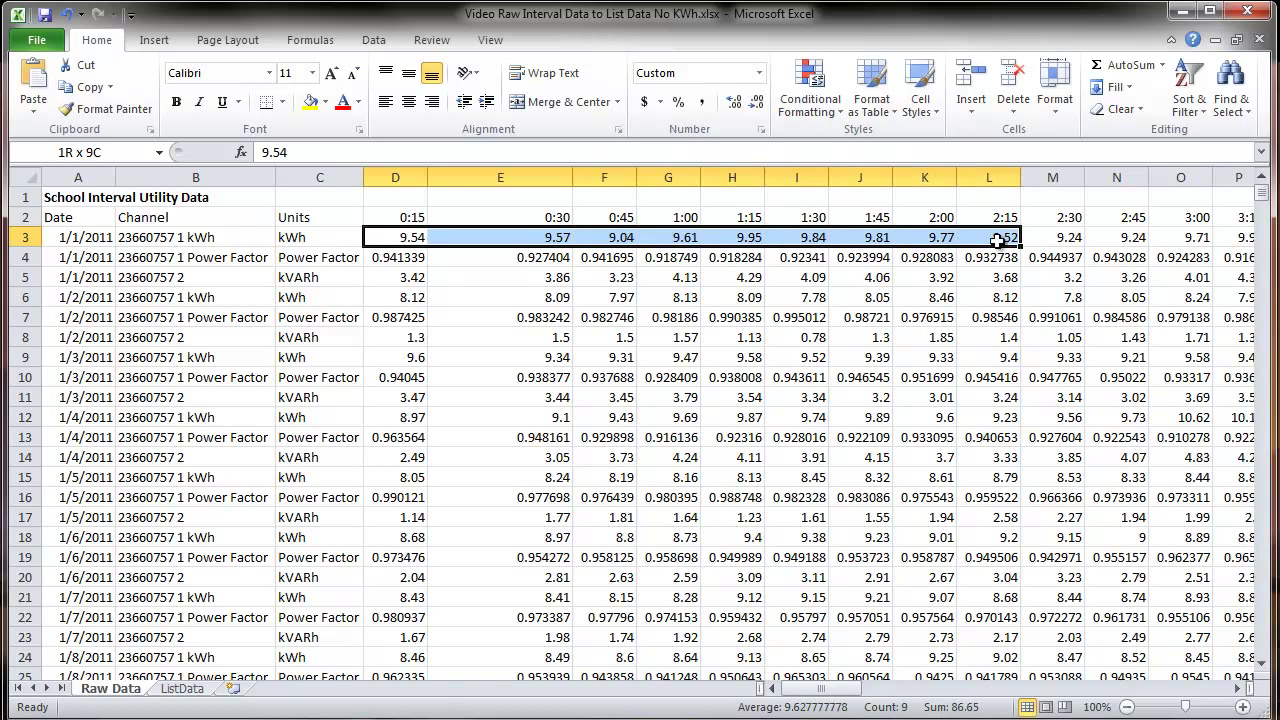
click(1238, 236)
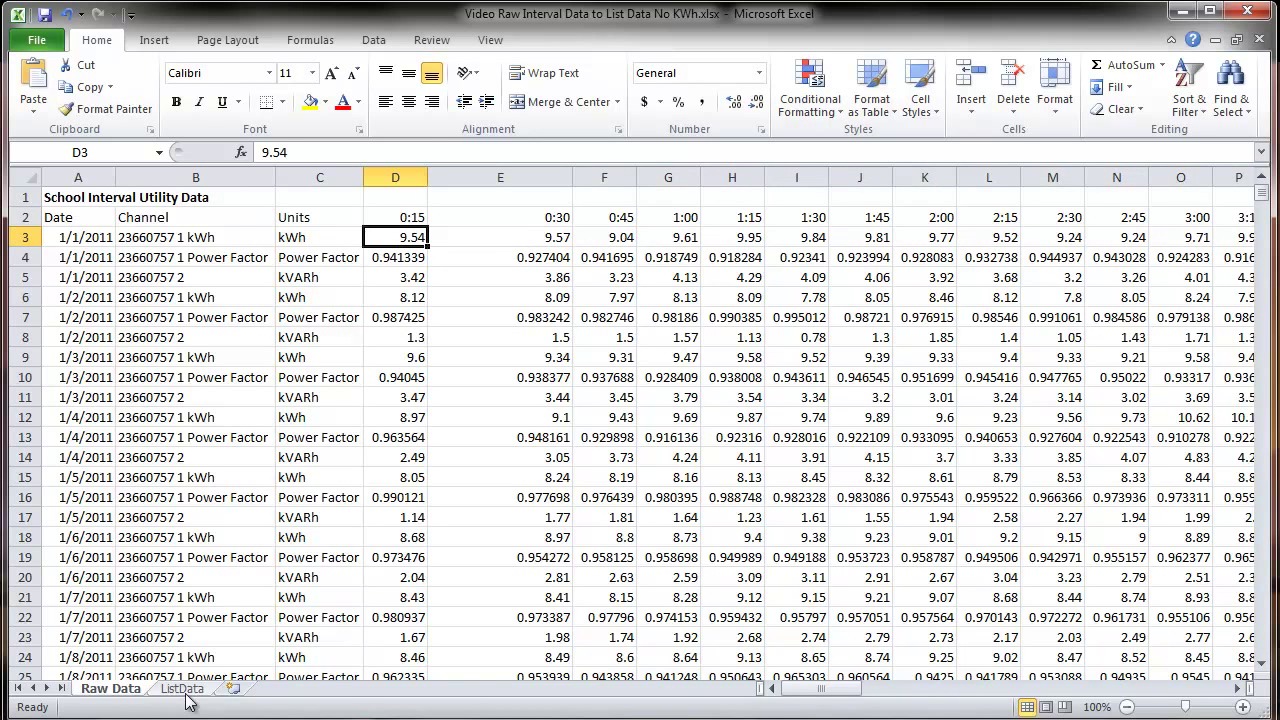
click(182, 688)
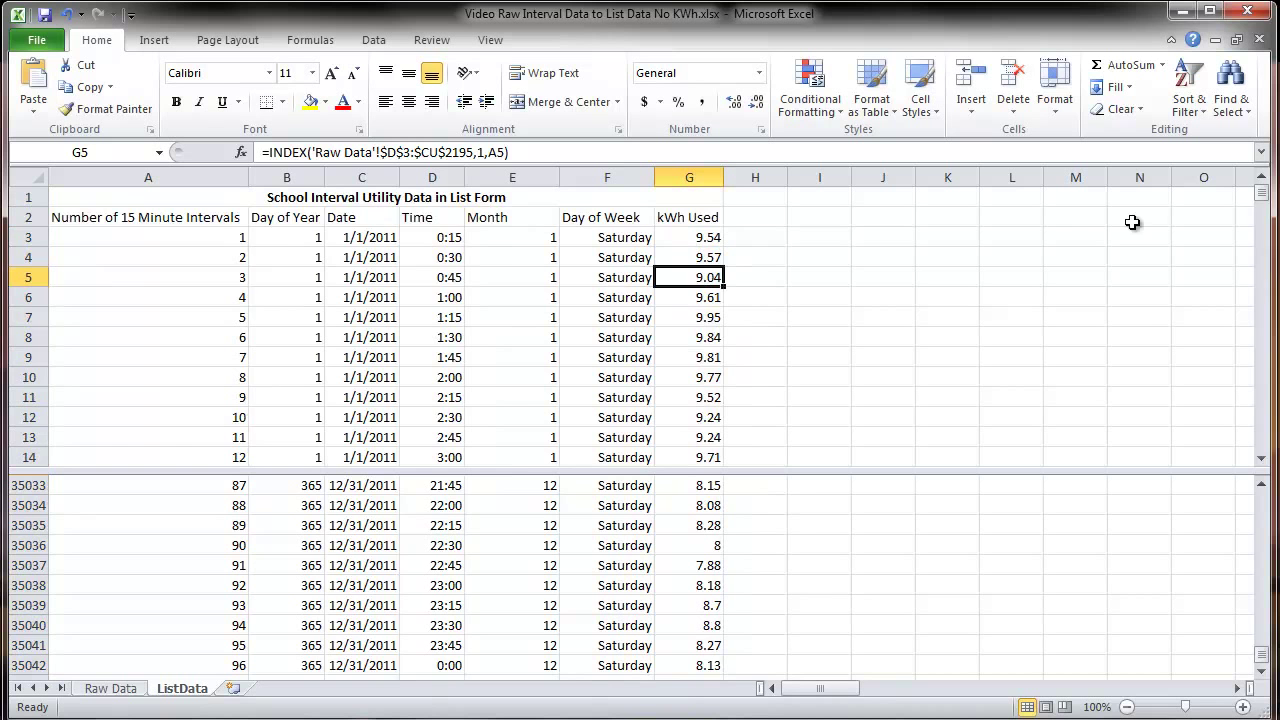
drag(1268, 218, 1268, 218)
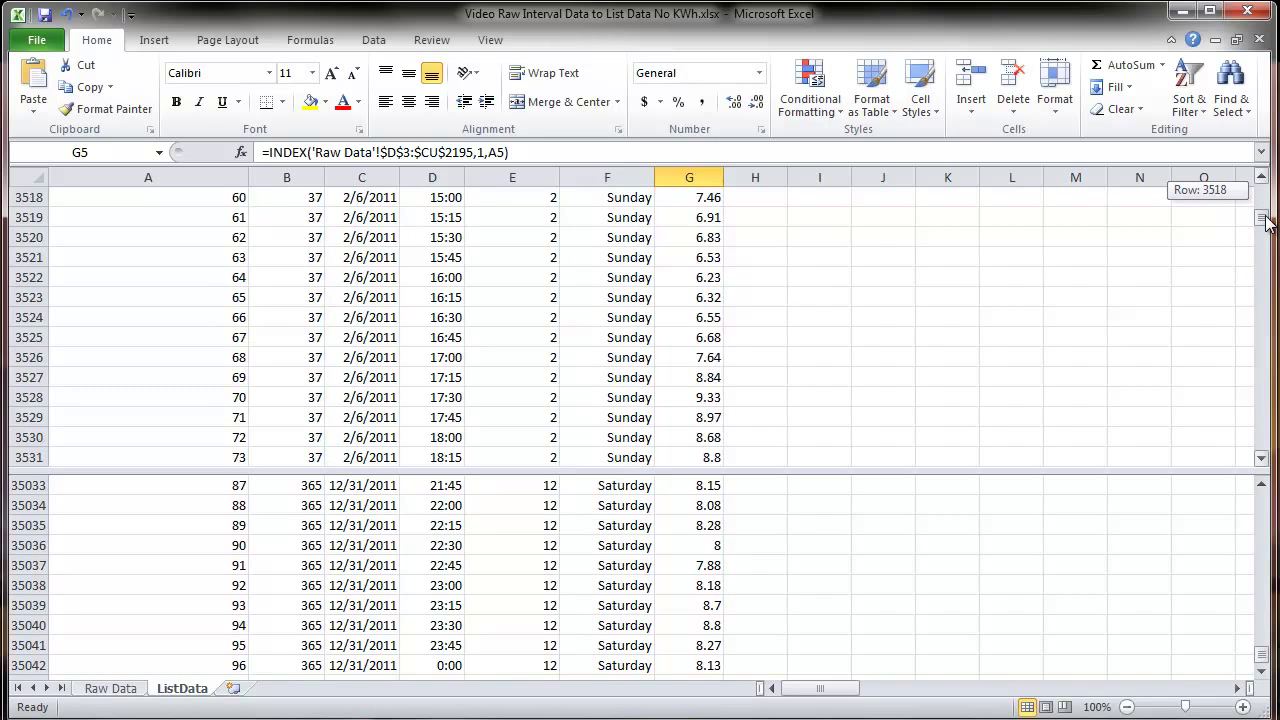
scroll(up, 3)
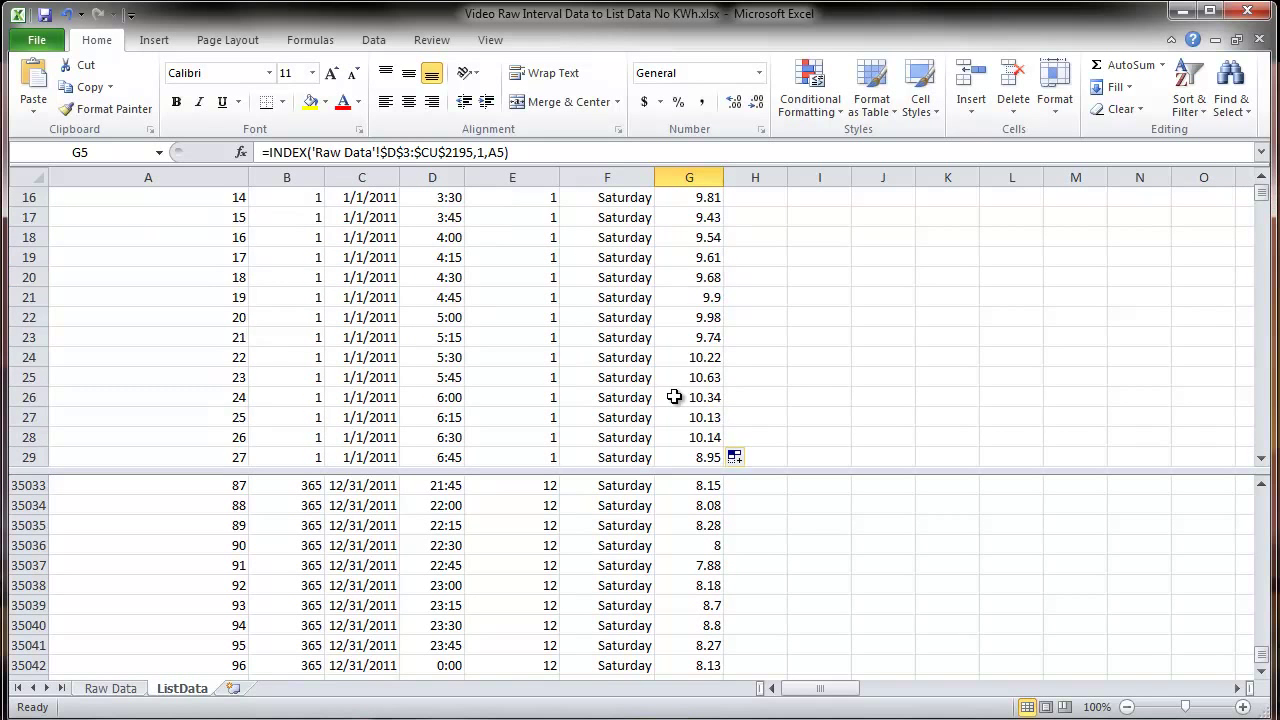
scroll(down, 3)
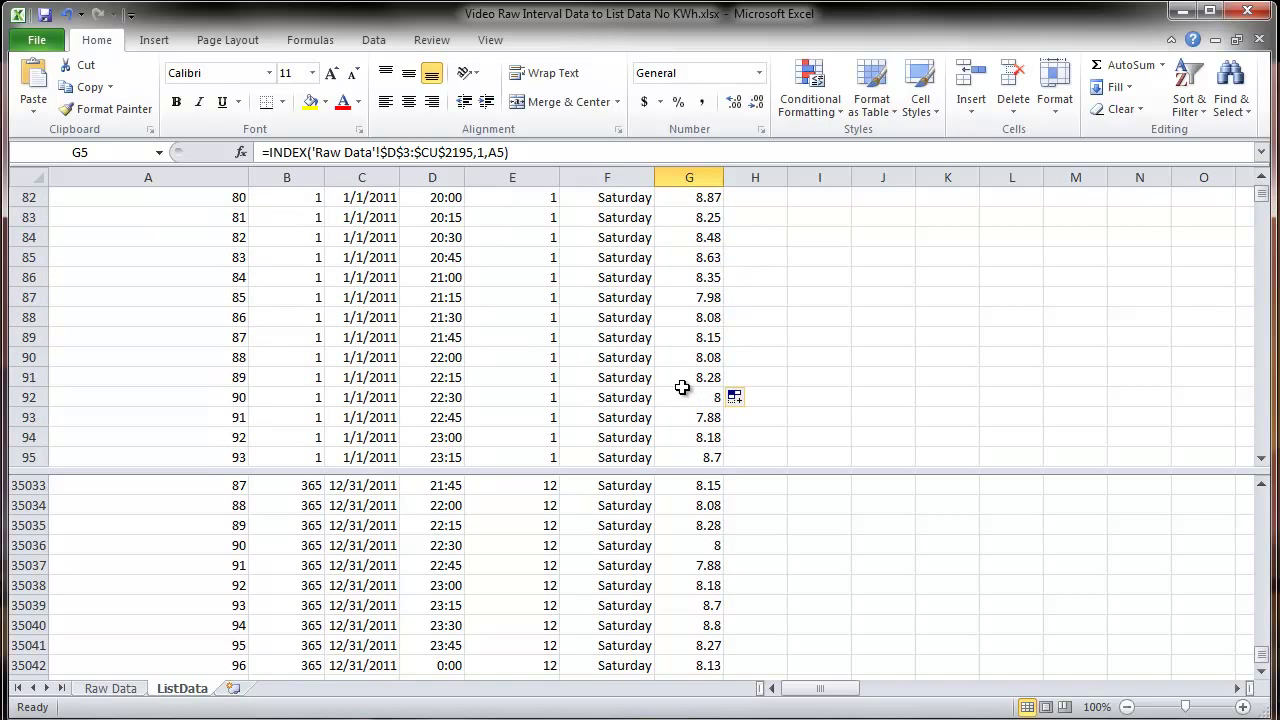
scroll(down, 3)
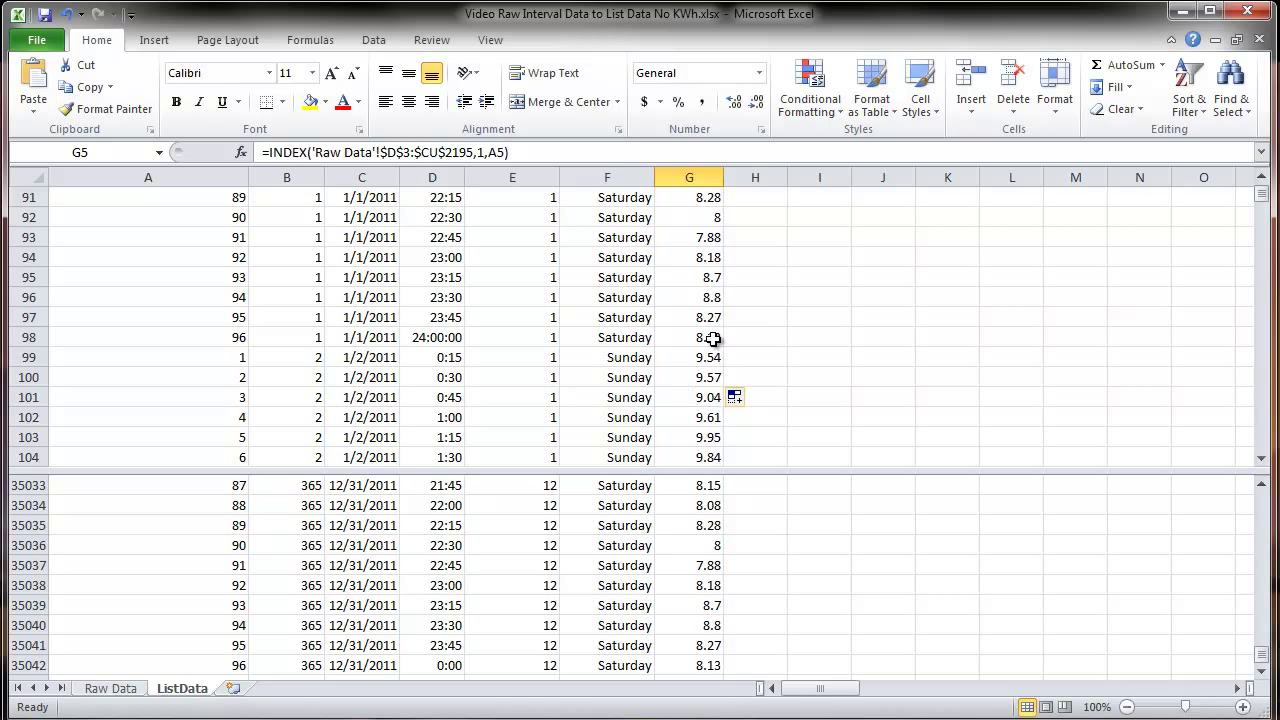
click(688, 336)
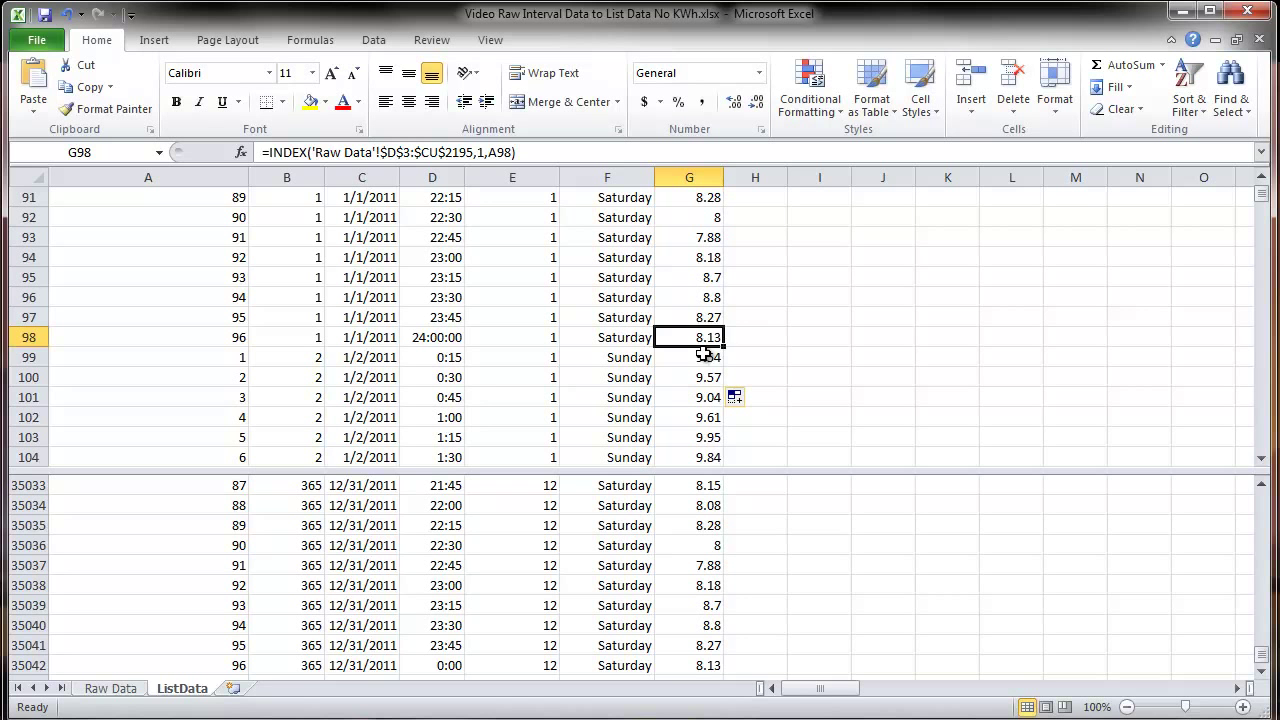
click(688, 356)
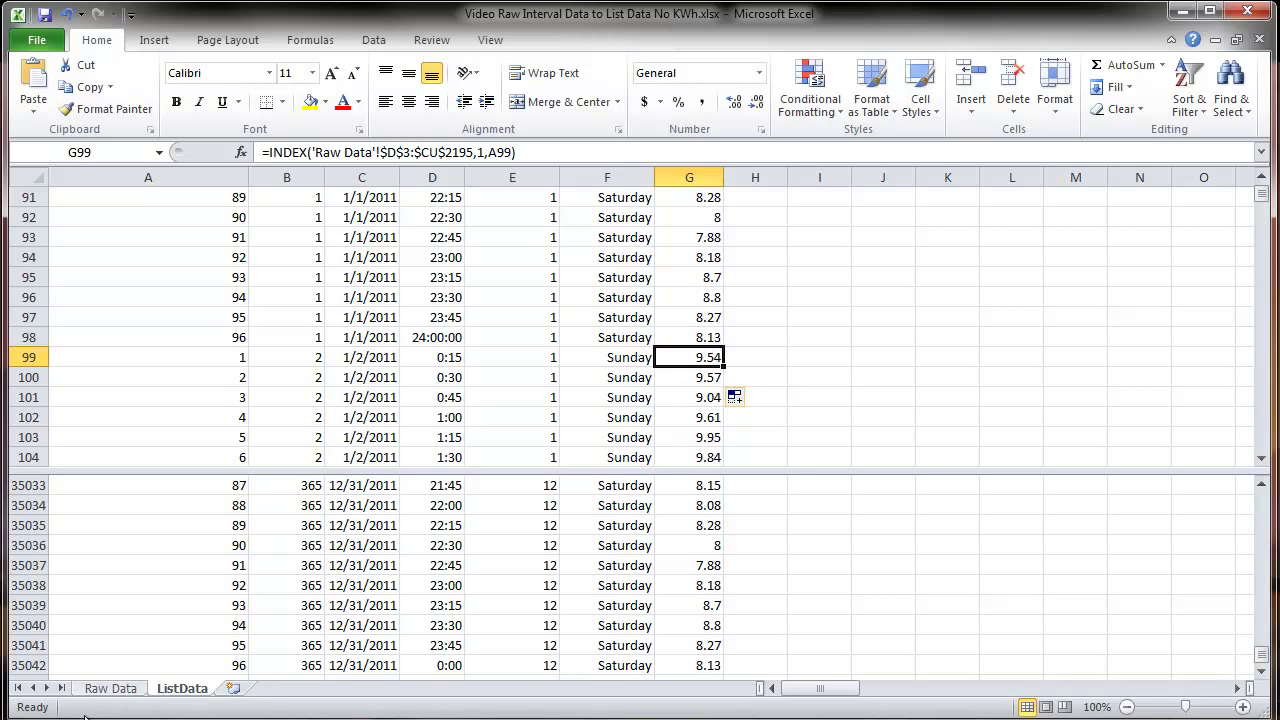
click(110, 688)
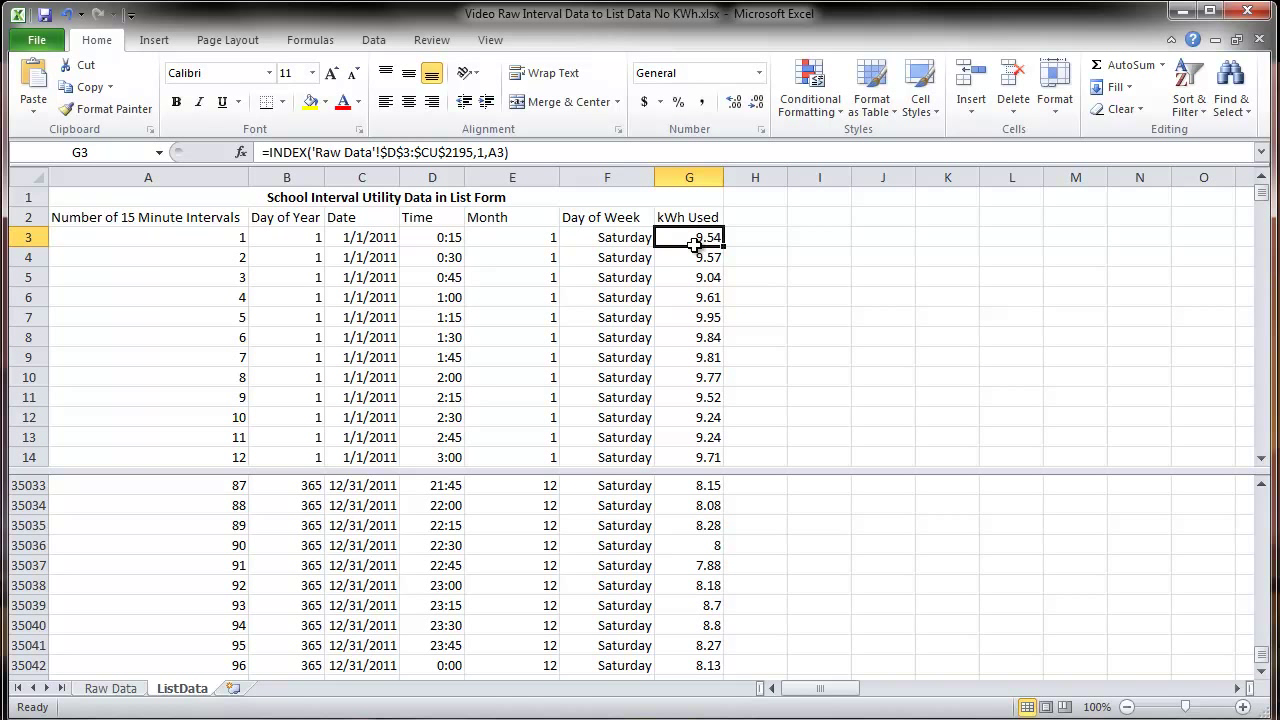
double_click(688, 236)
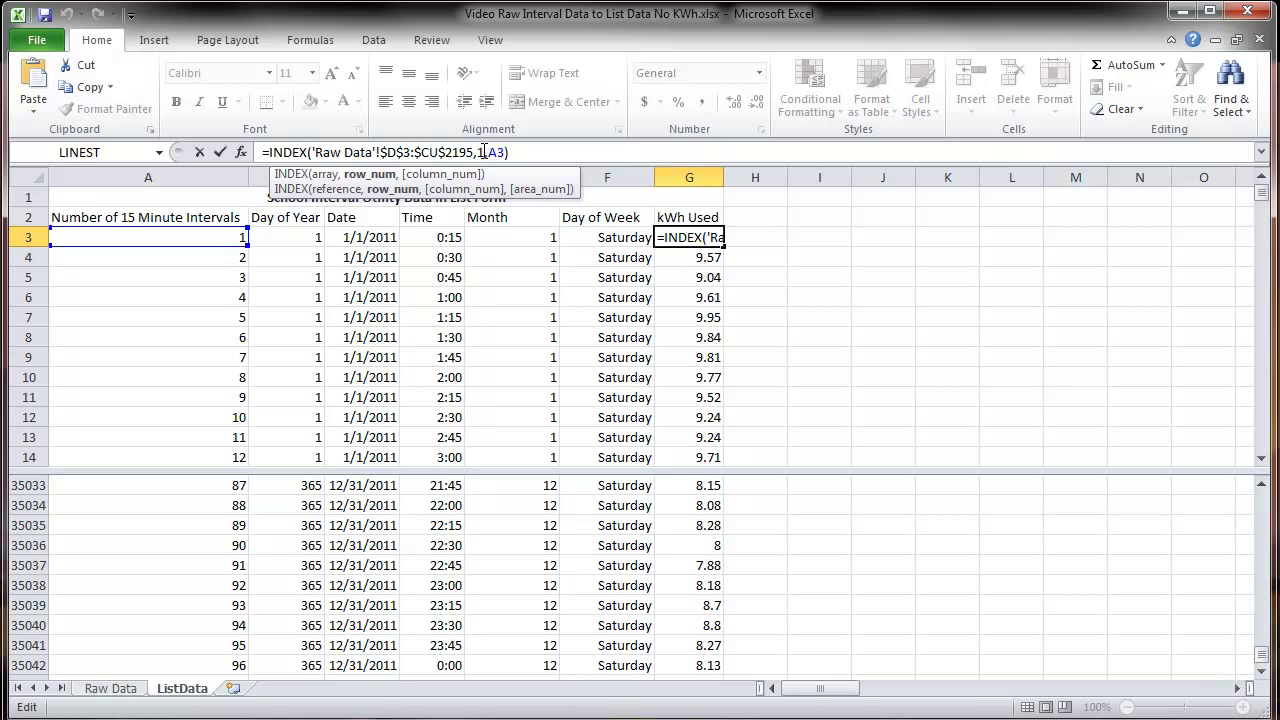
mouse_move(850, 376)
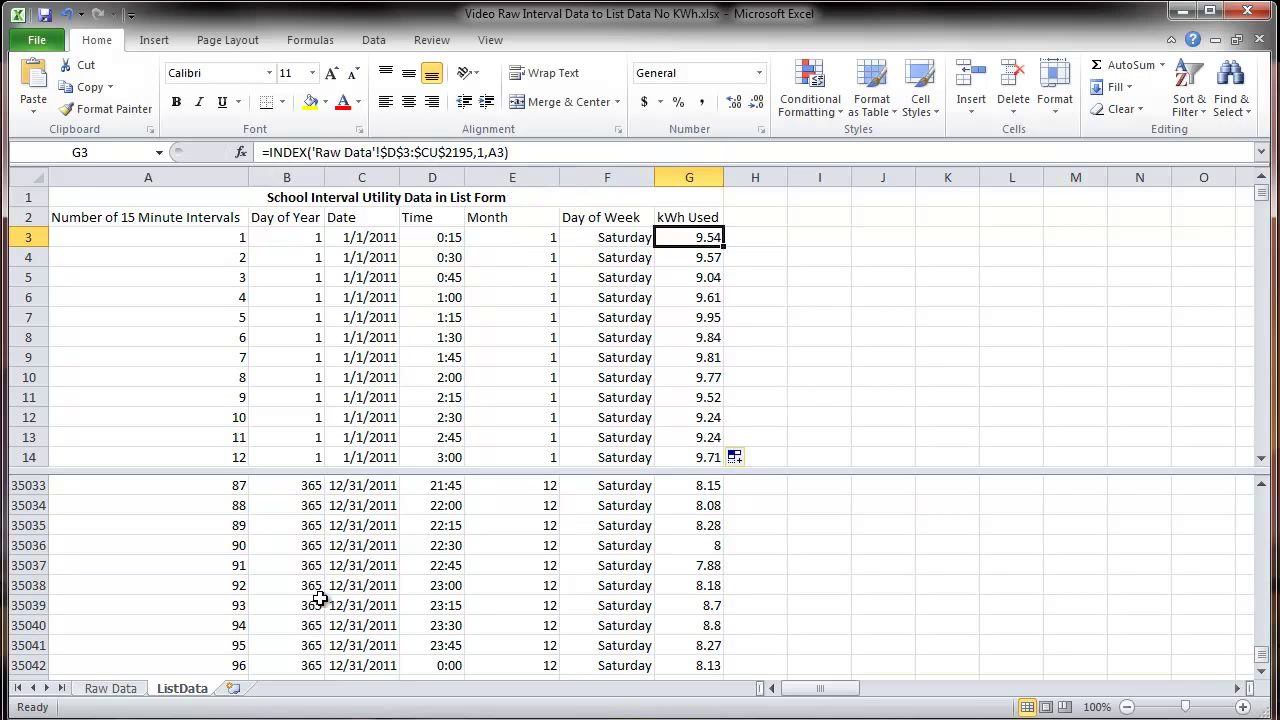
Switch back to the Raw Data sheet of 15-minute interval readings
click(110, 688)
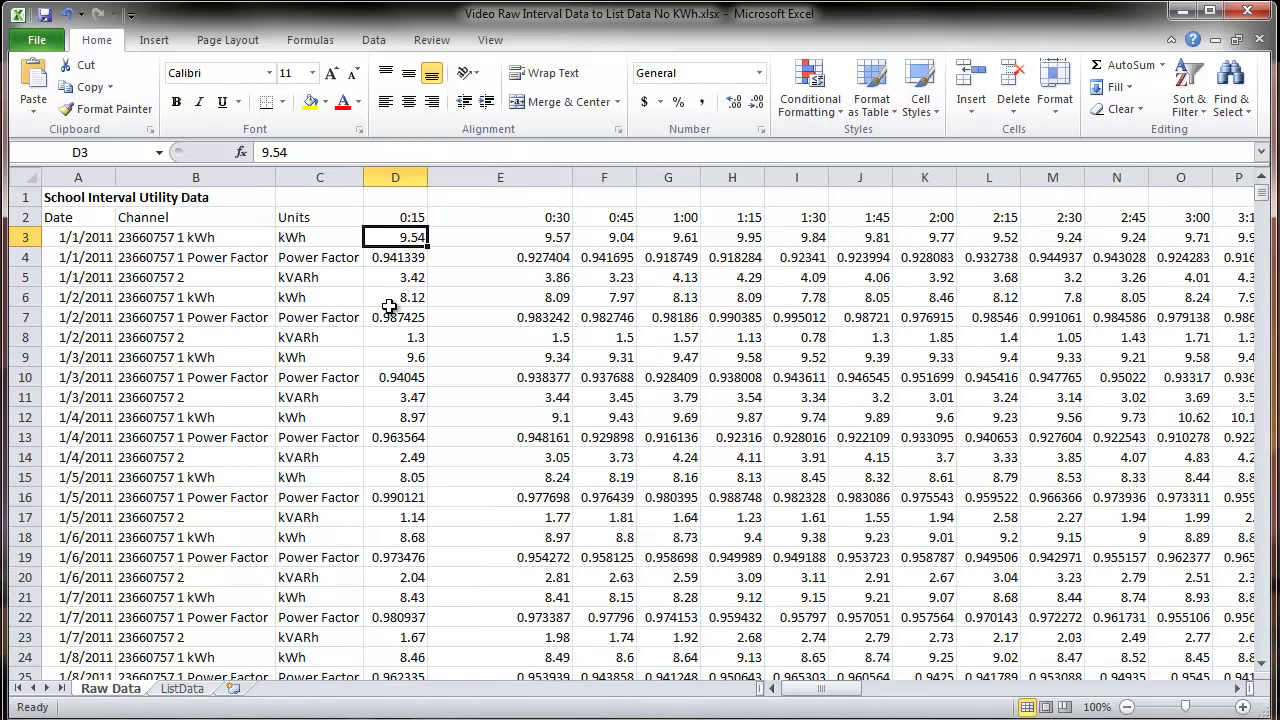
mouse_move(104, 310)
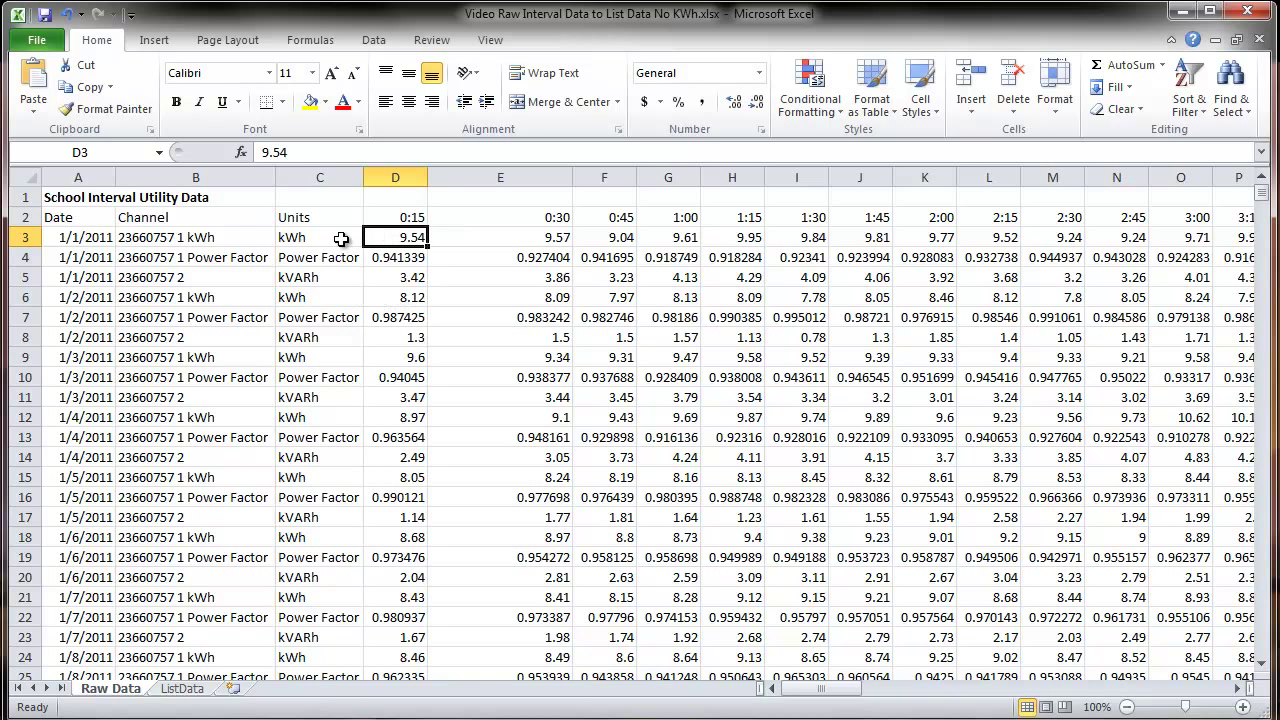
mouse_move(388, 308)
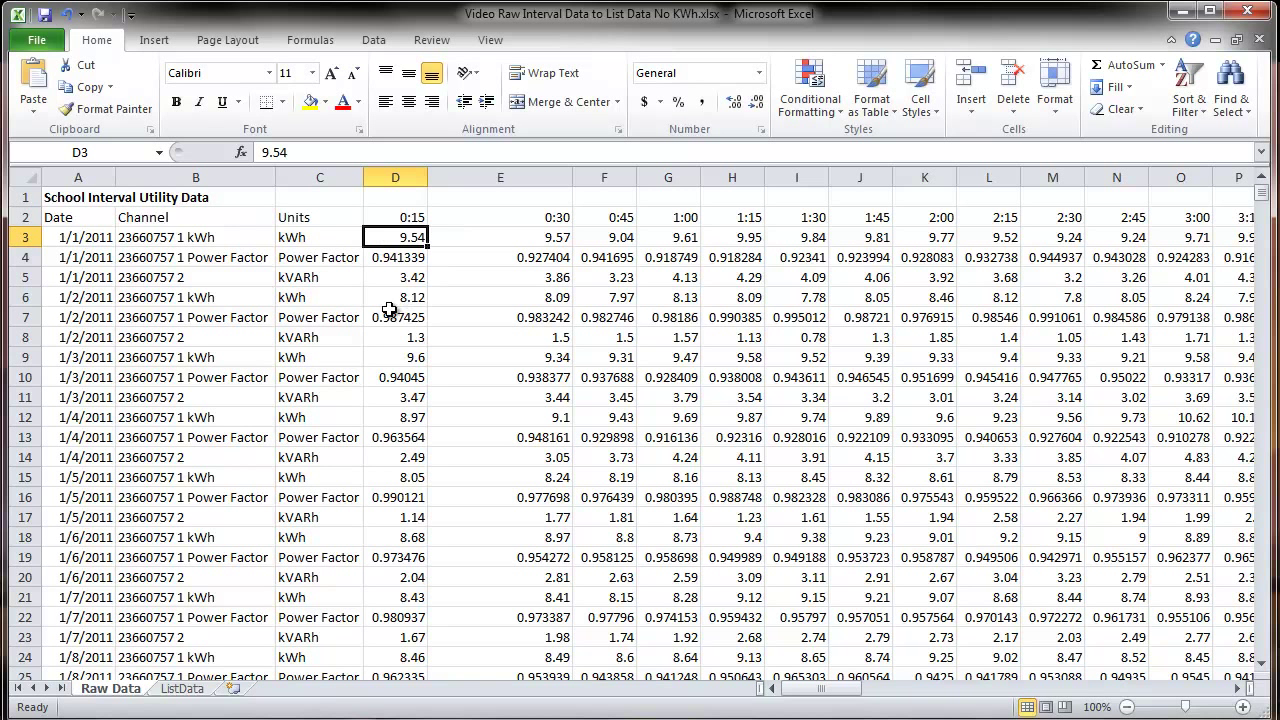
mouse_move(414, 356)
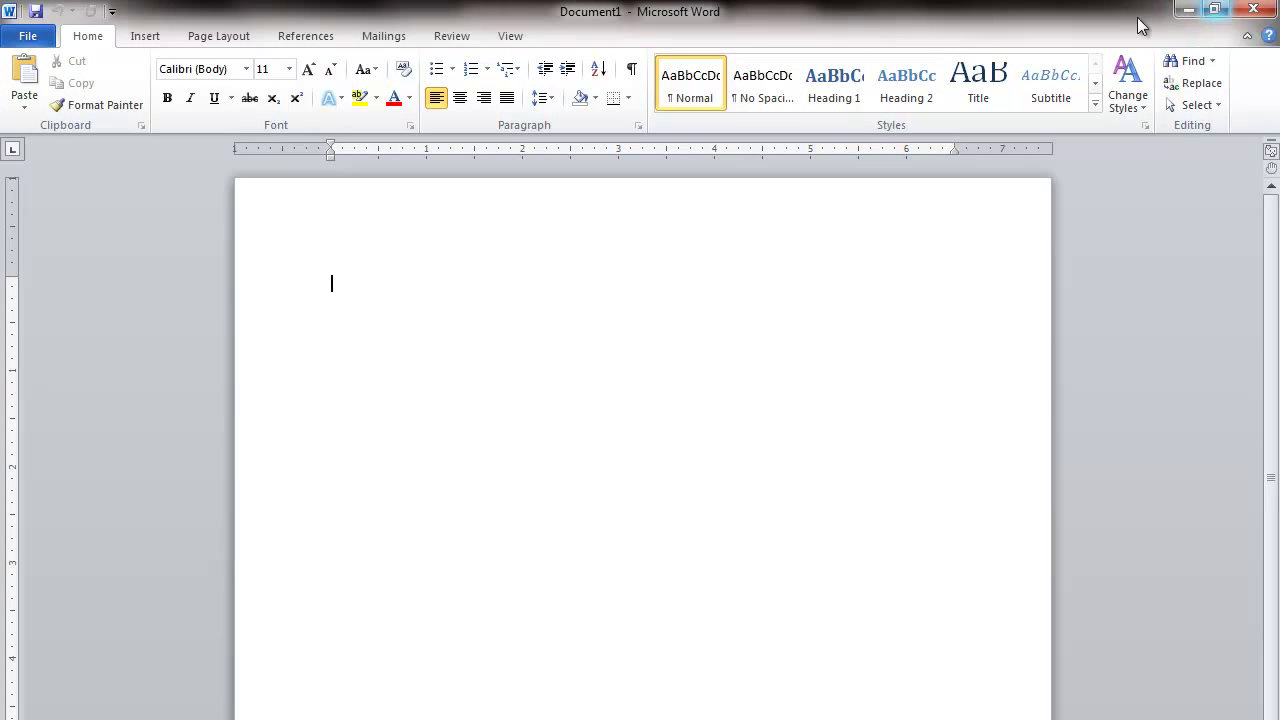
Insert a 2x4 table headed Day of Year and Row Number, with 1 and 1 in the first row
click(144, 36)
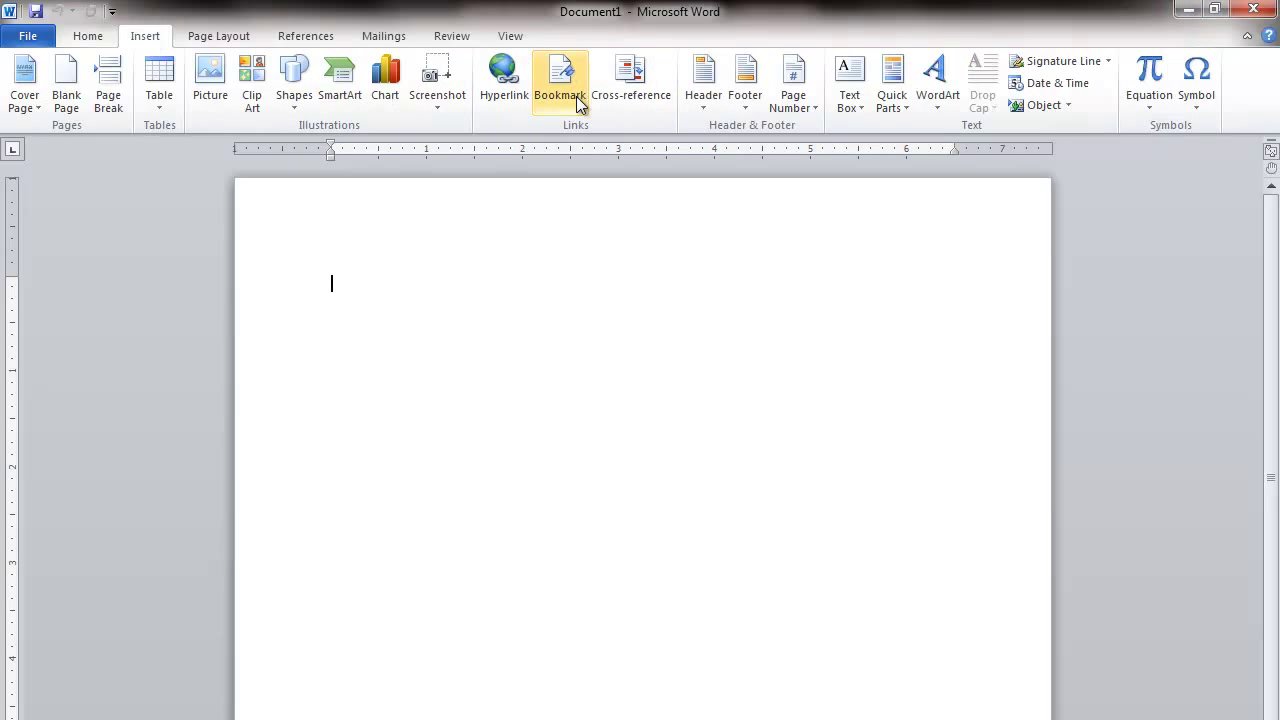
mouse_move(160, 78)
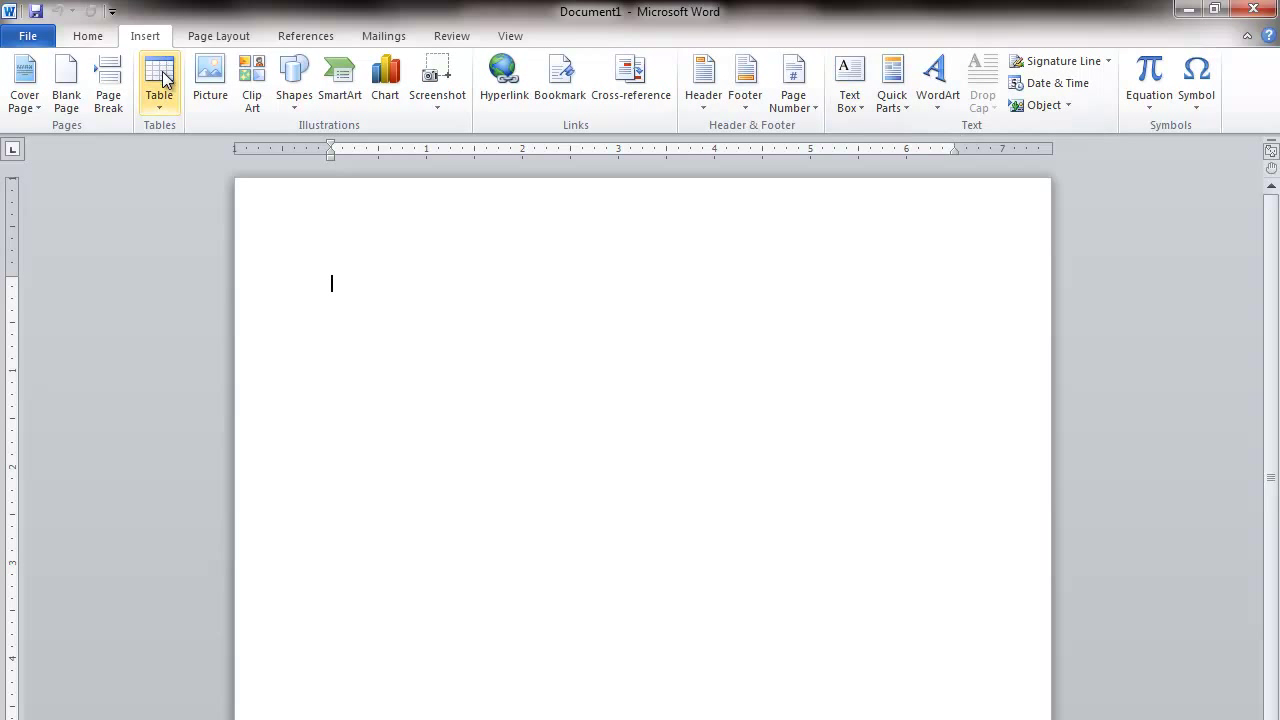
click(160, 80)
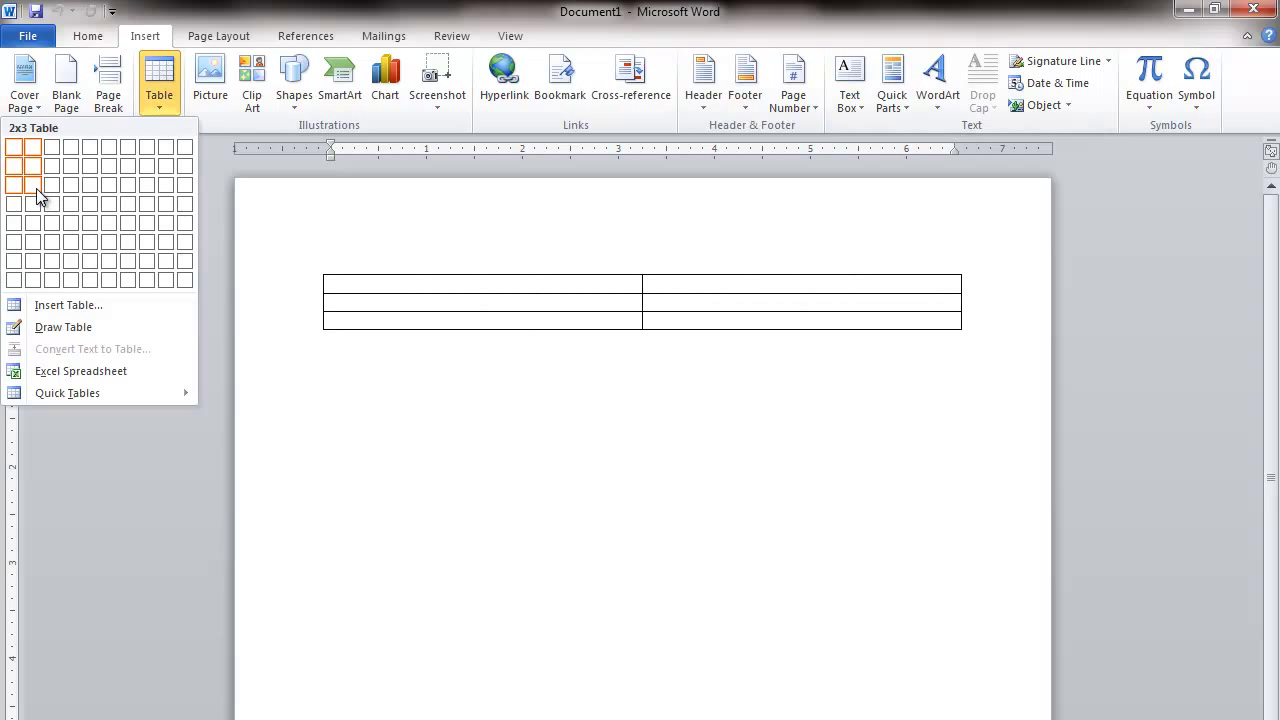
click(32, 184)
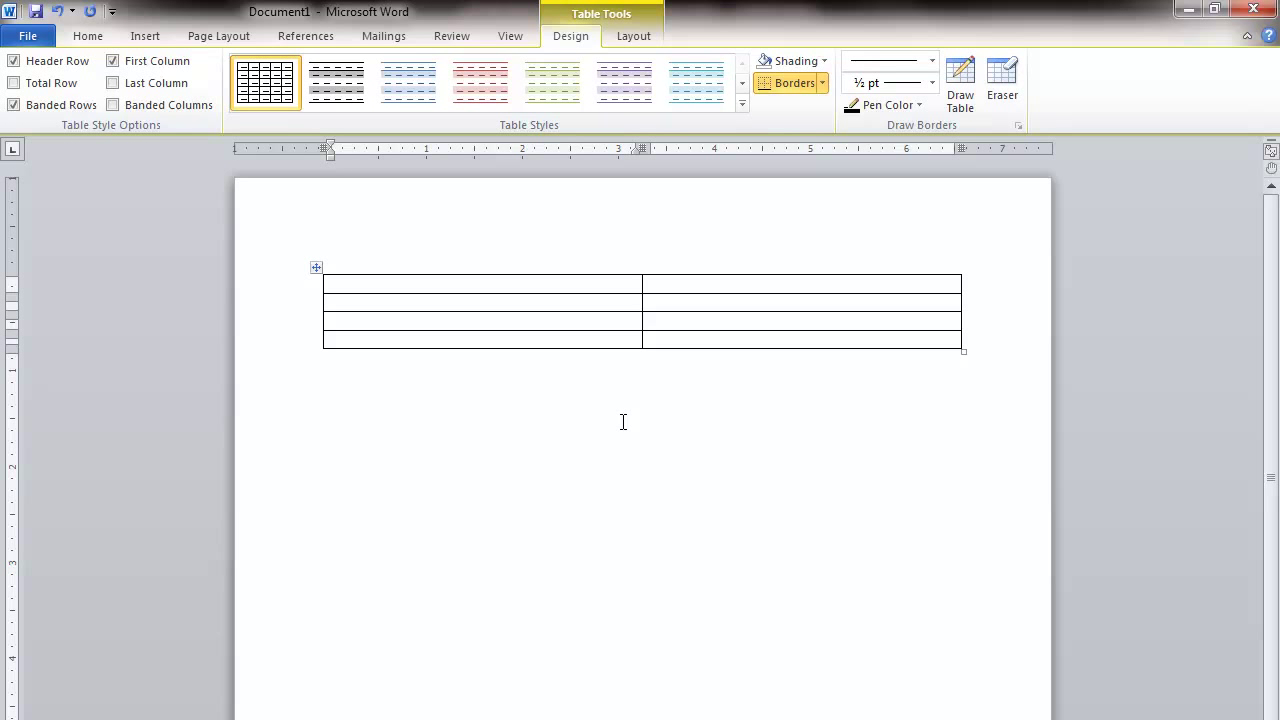
text(Day)
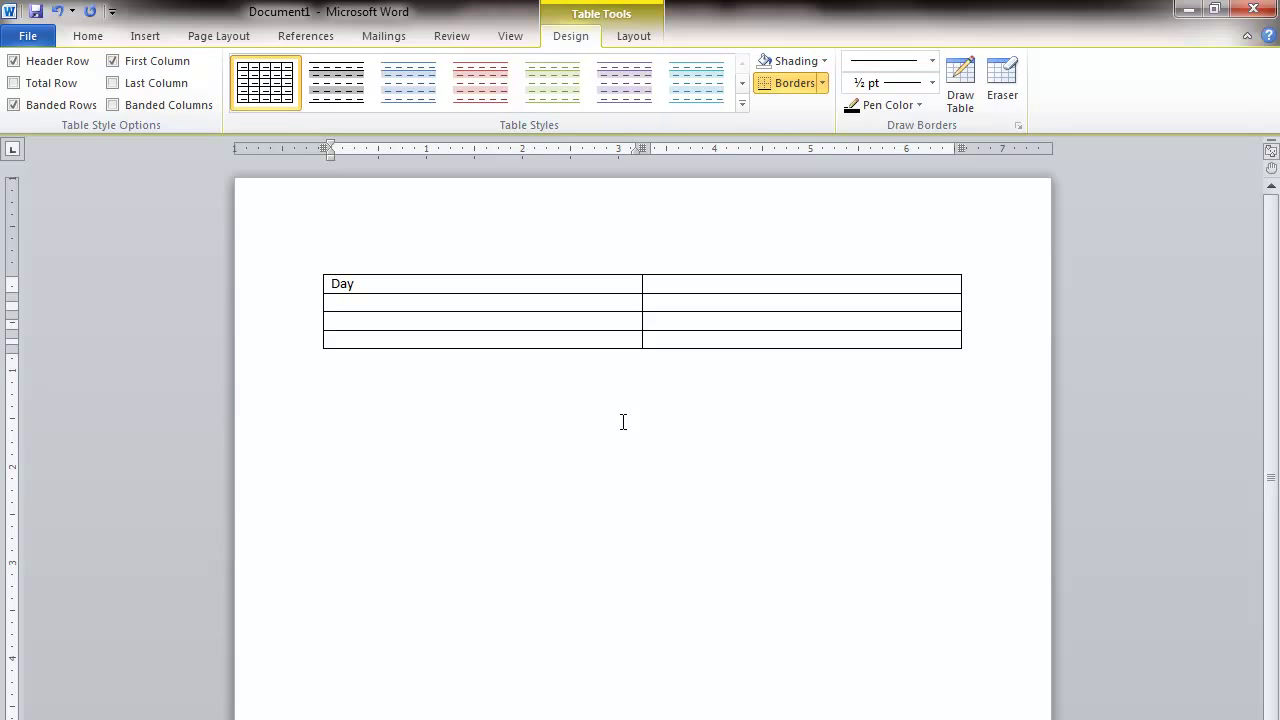
text(of Year)
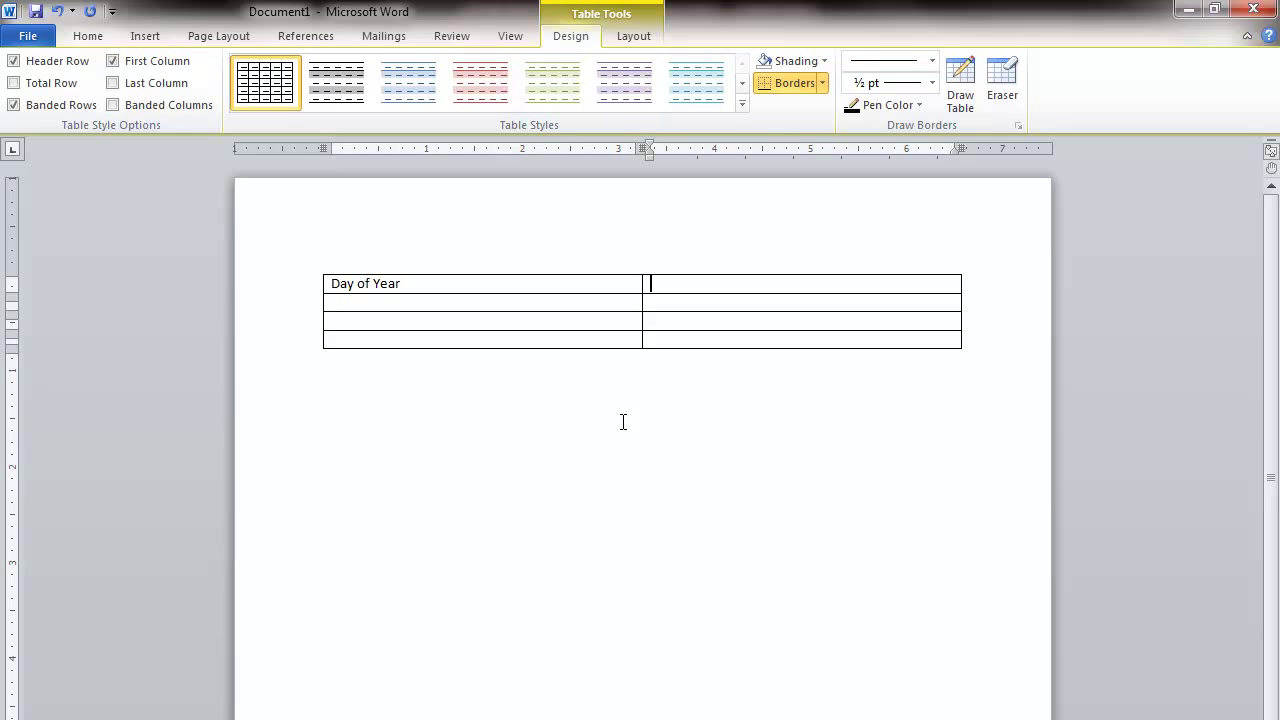
text(Row Number)
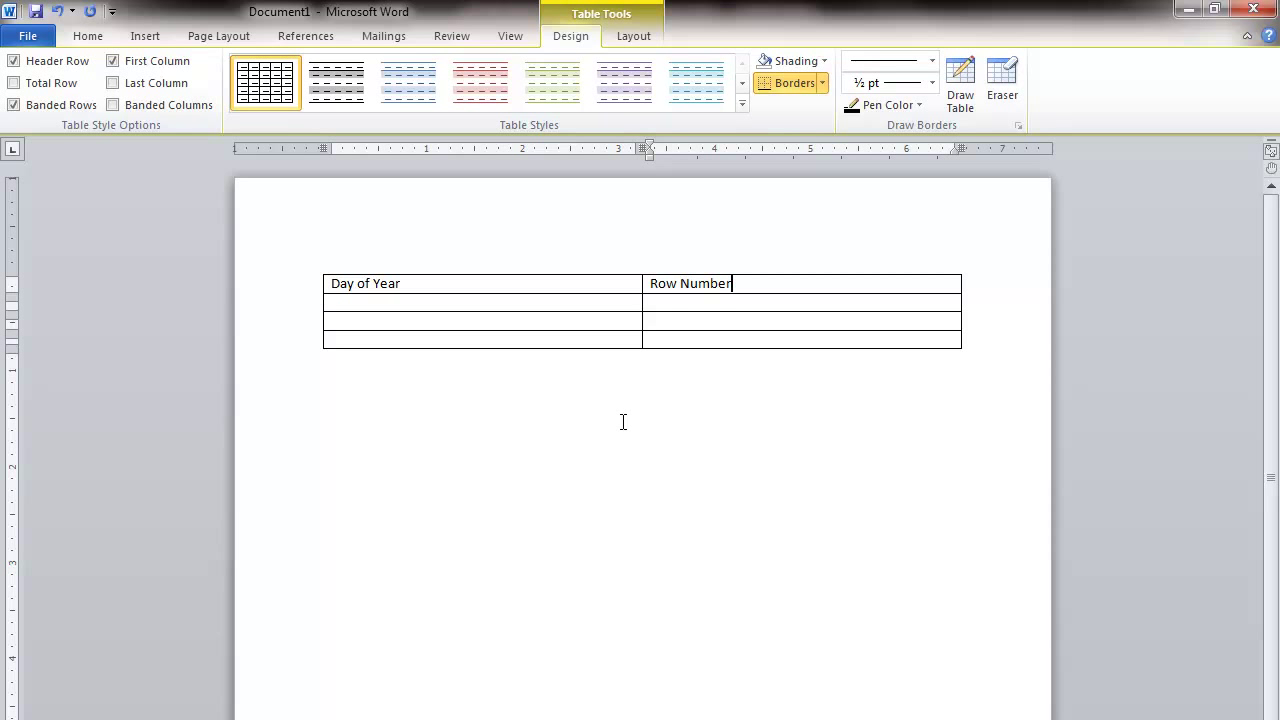
text(1)
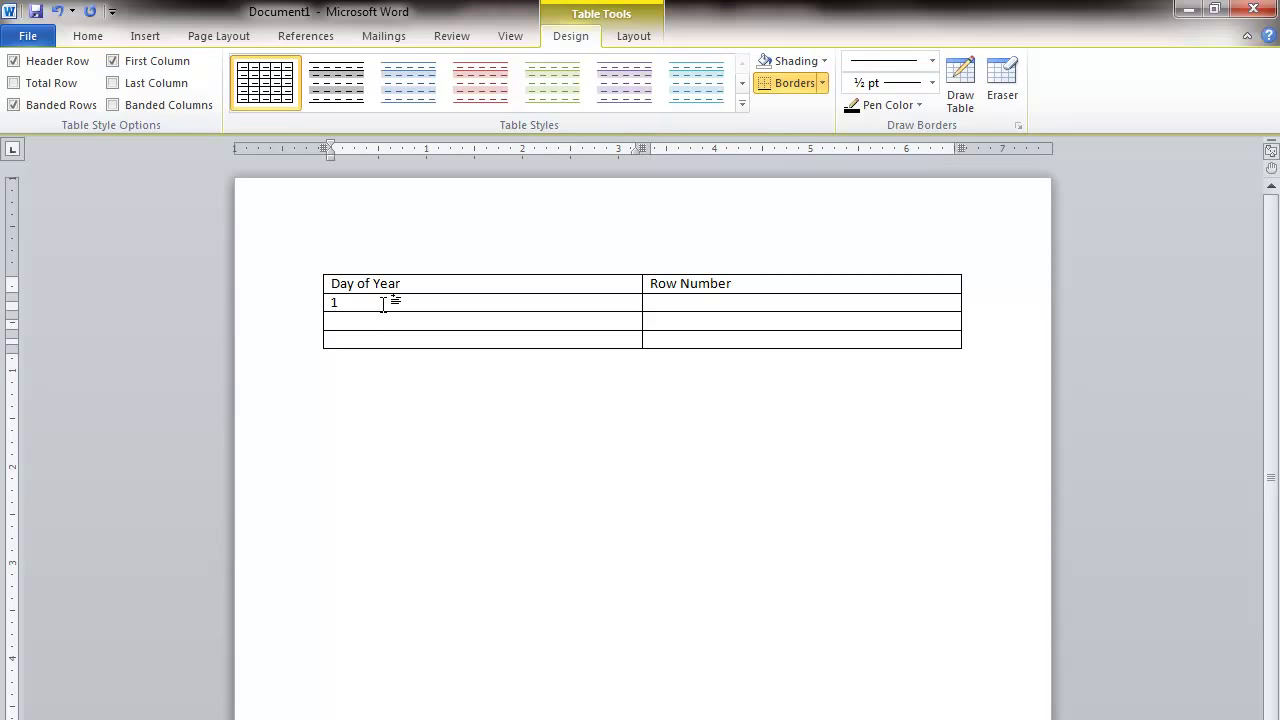
text(1)
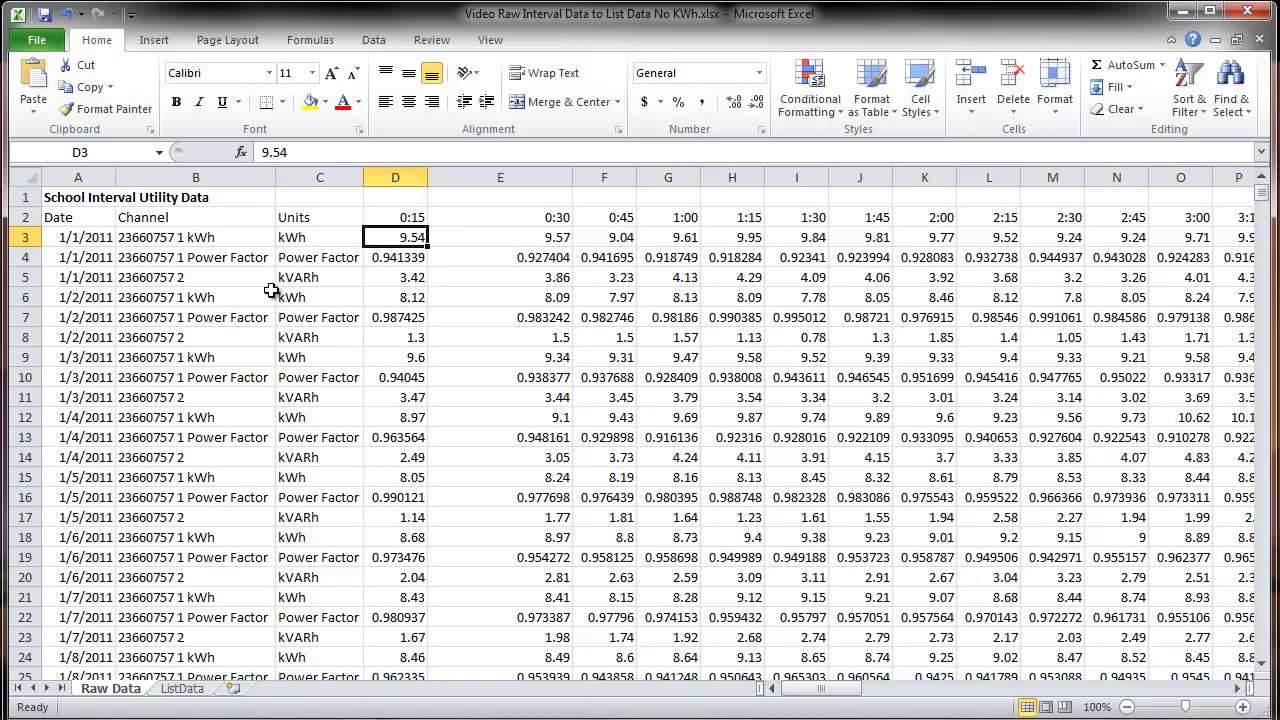
mouse_move(378, 360)
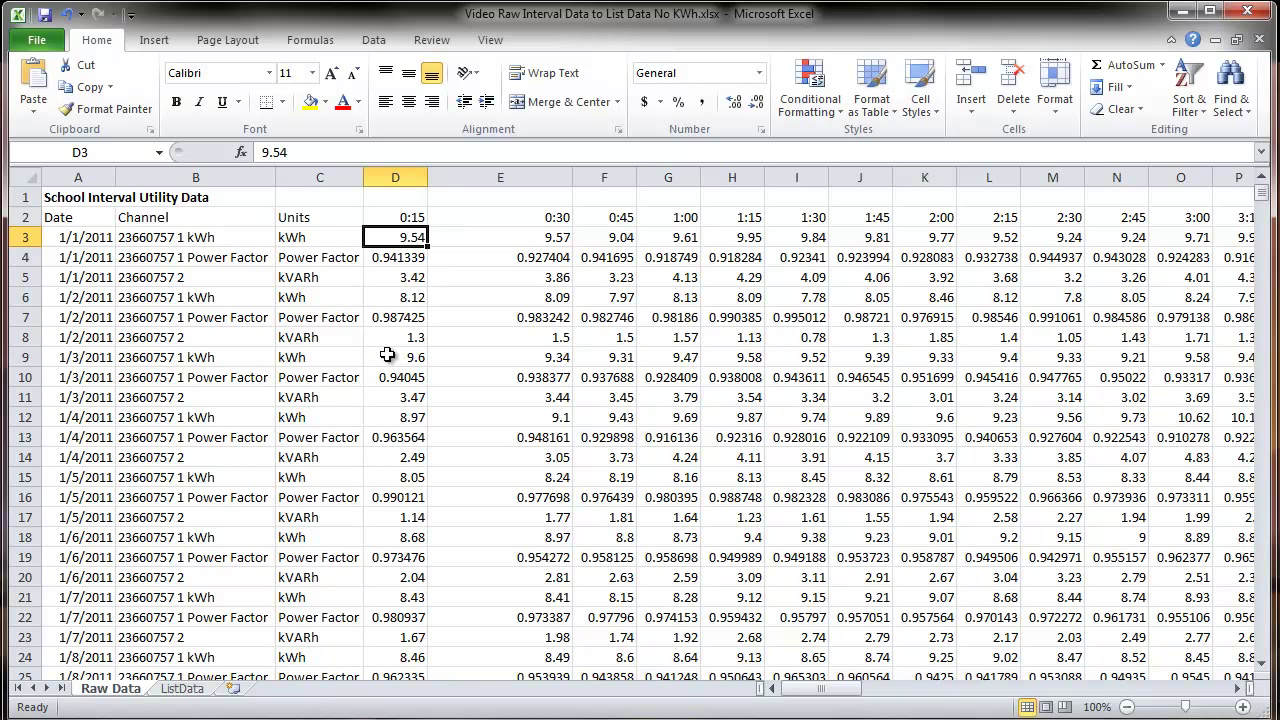
mouse_move(388, 356)
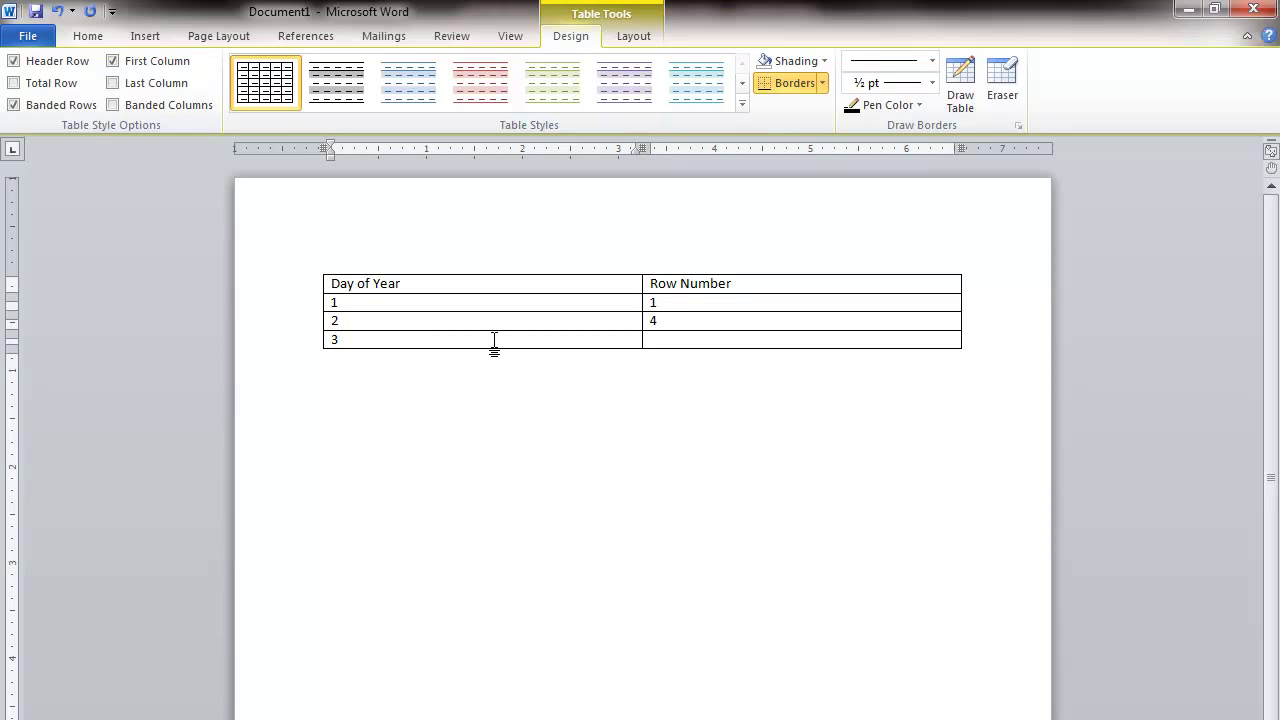
Fill in row number 7, add a row below, and enter day 4 mapping to row 10
text(7)
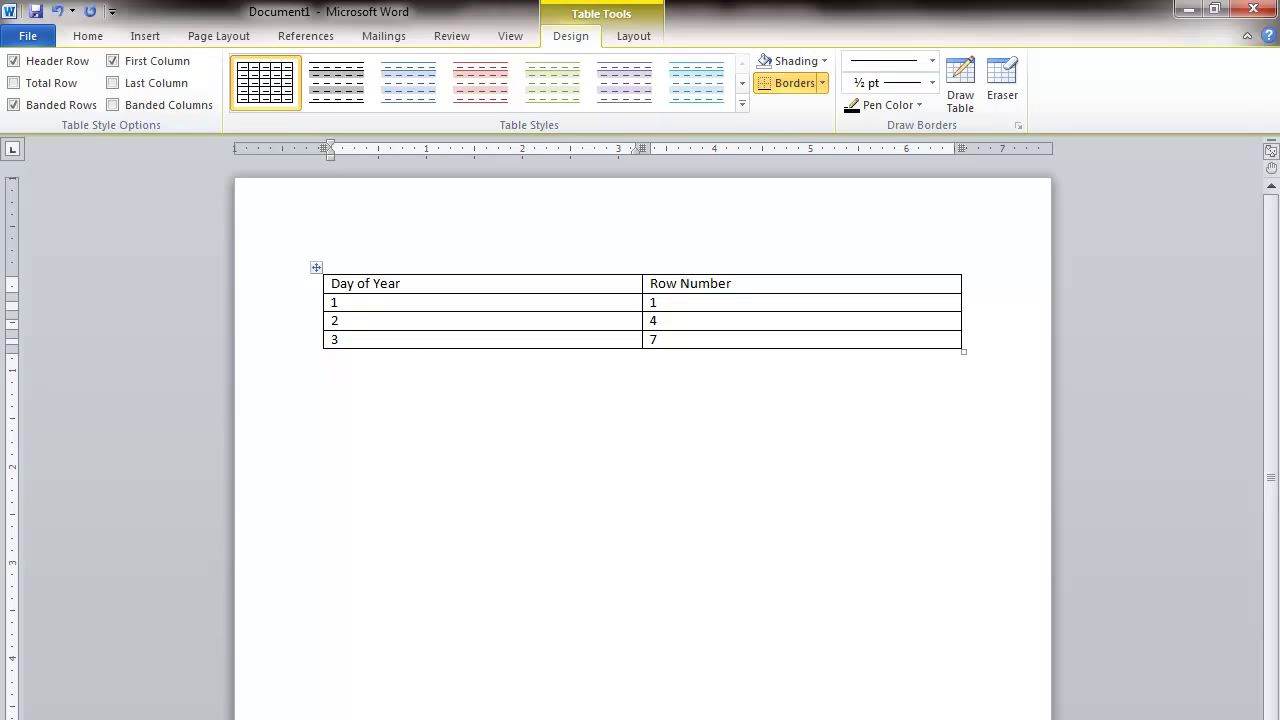
right_click(334, 302)
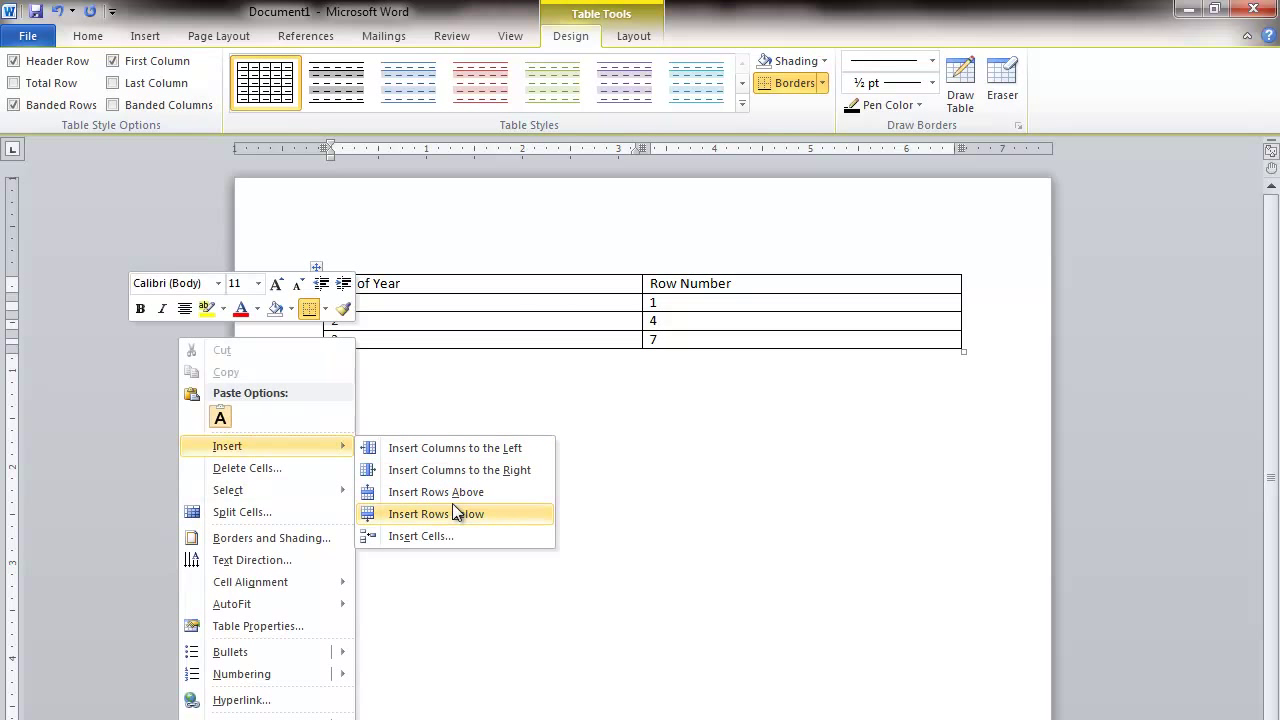
click(434, 512)
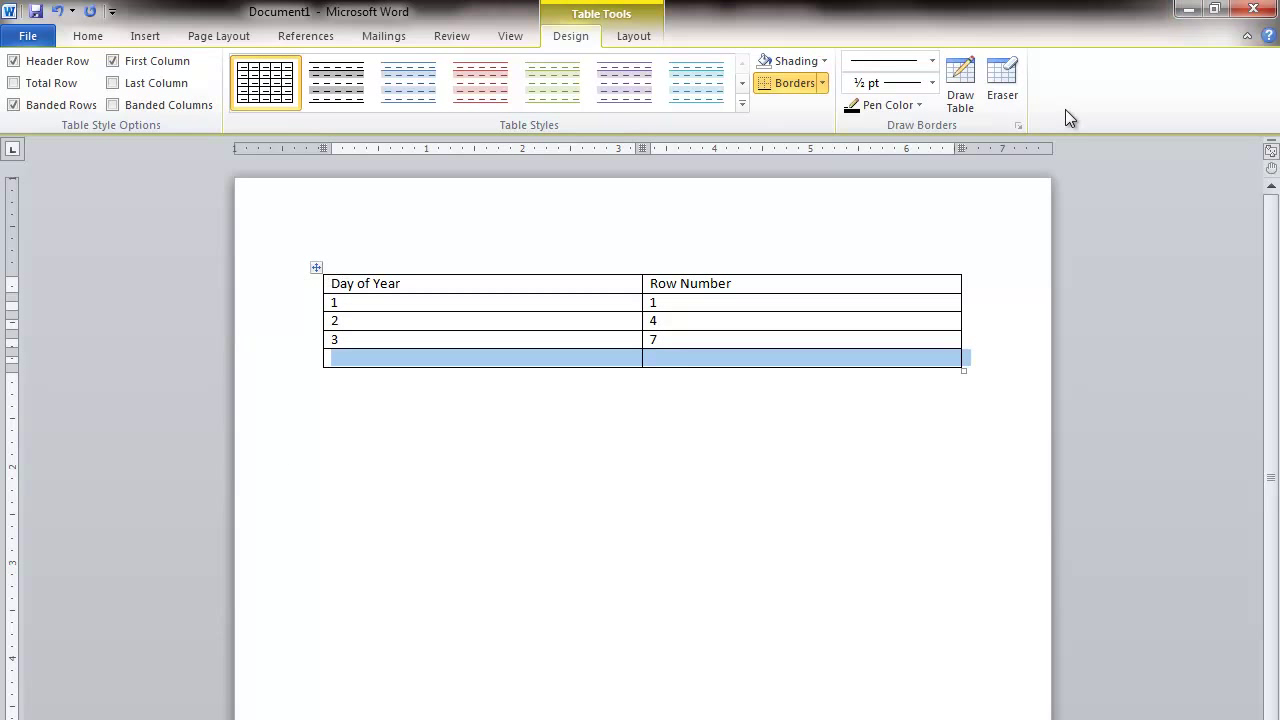
text(4)
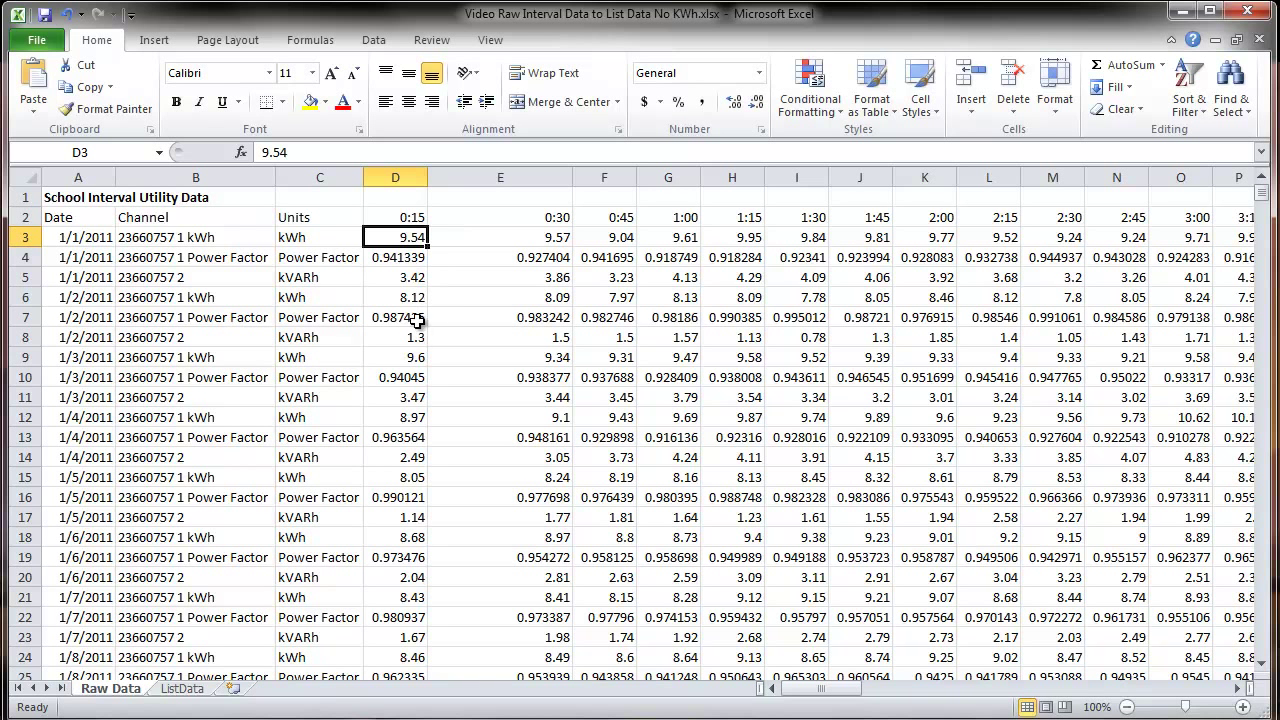
mouse_move(432, 392)
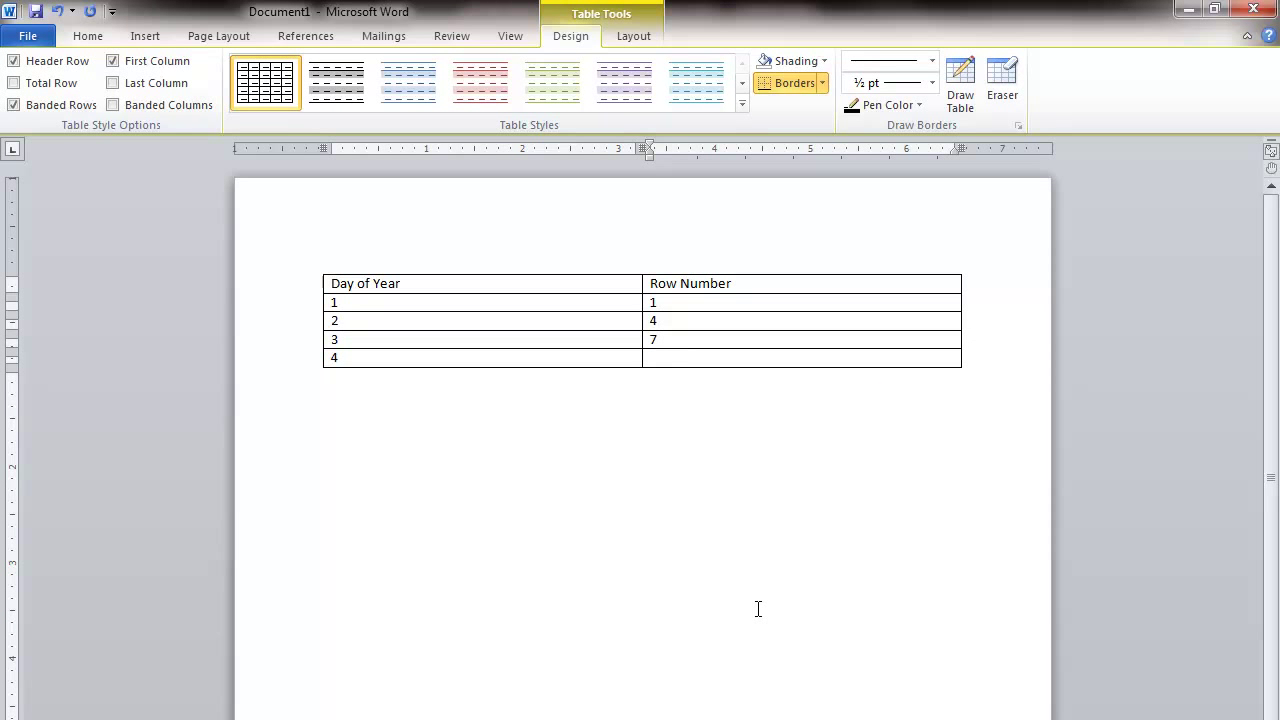
text(10)
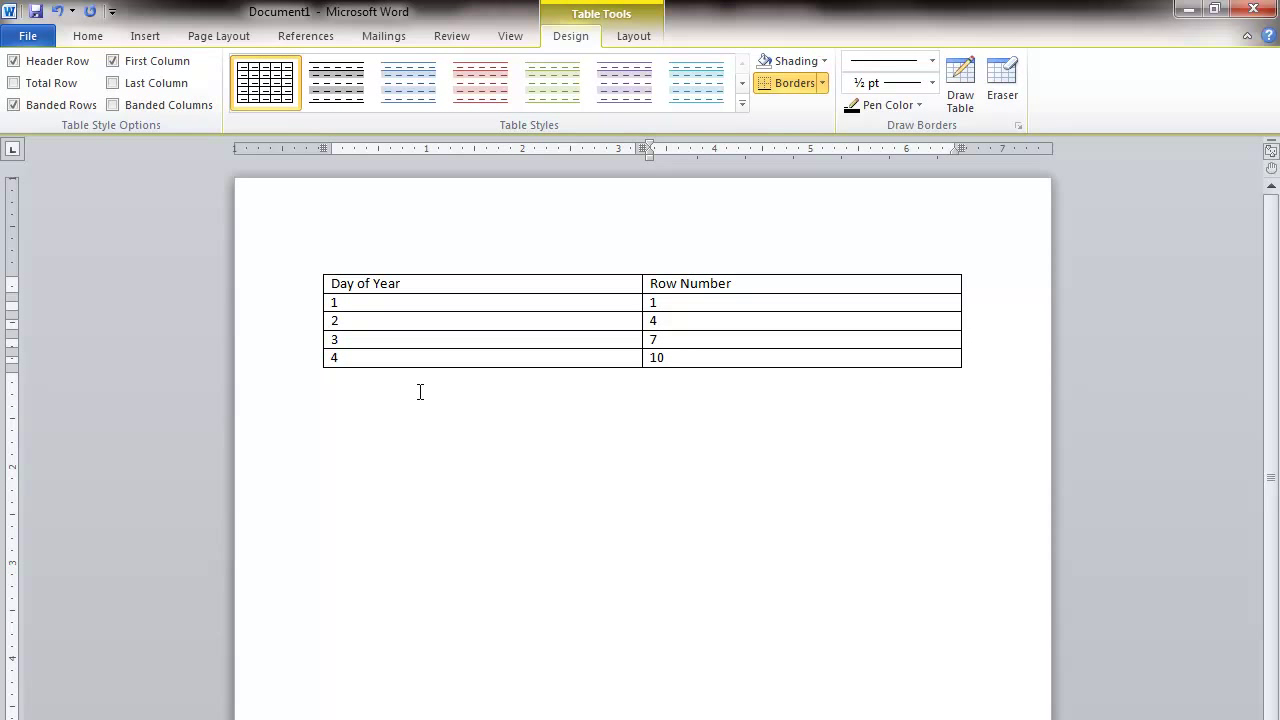
click(660, 358)
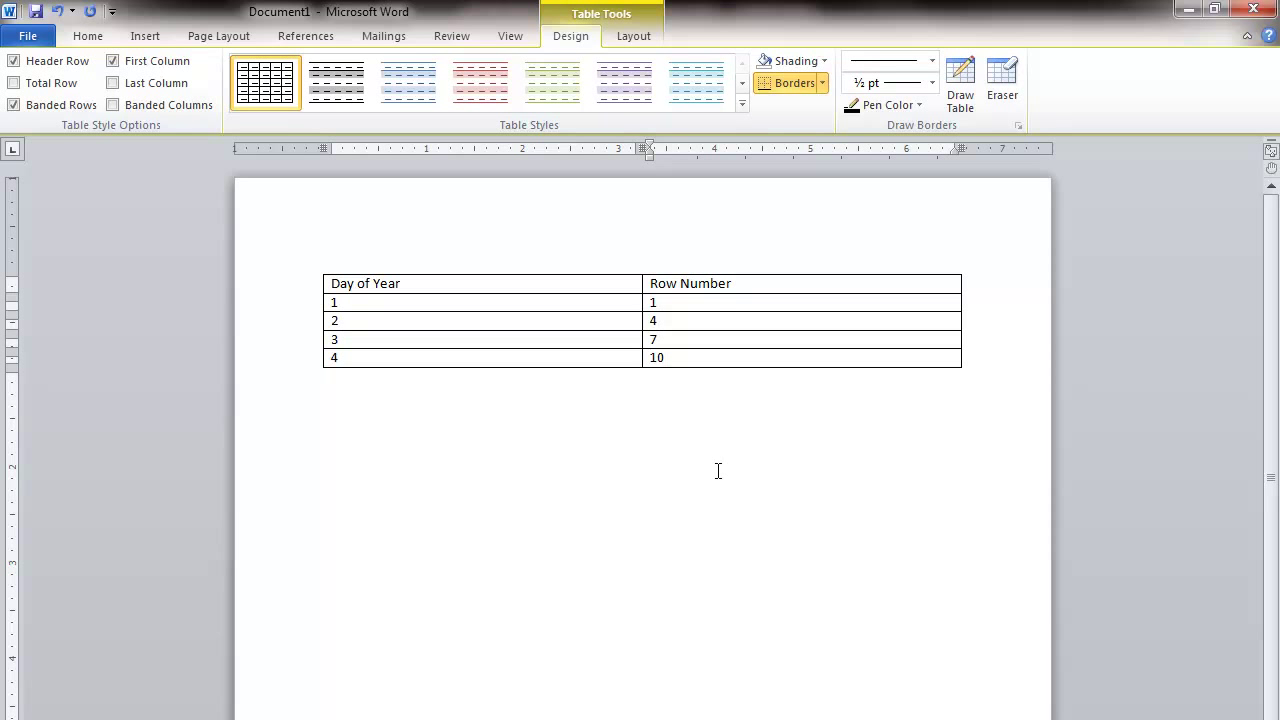
click(468, 404)
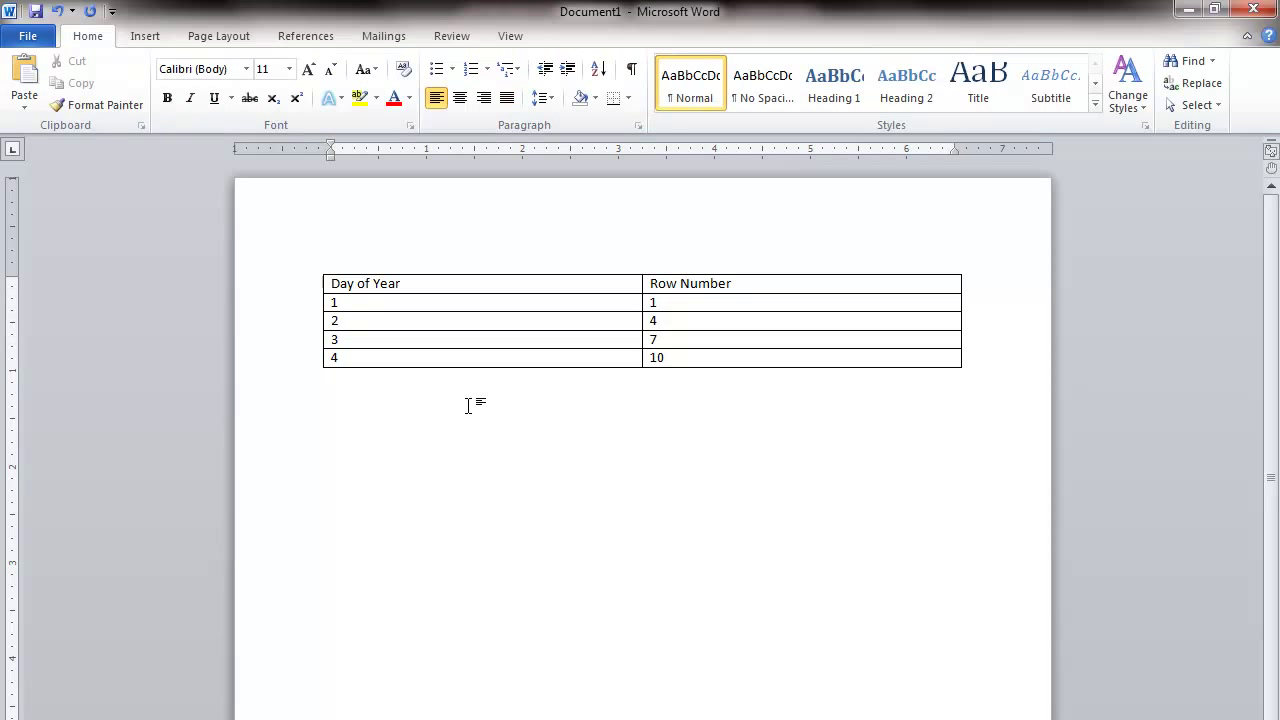
Insert an equation reading Row Number = (DayofYear − 1) * 3 + 1 below the table
click(144, 36)
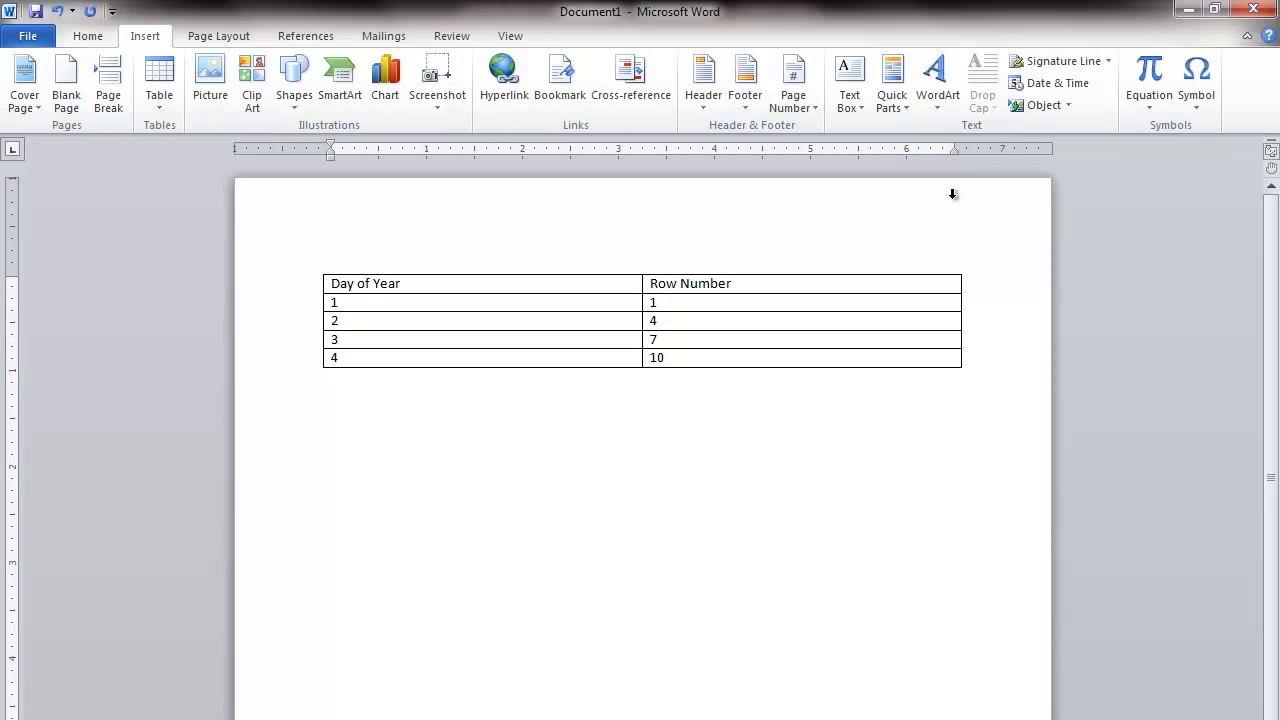
click(1148, 76)
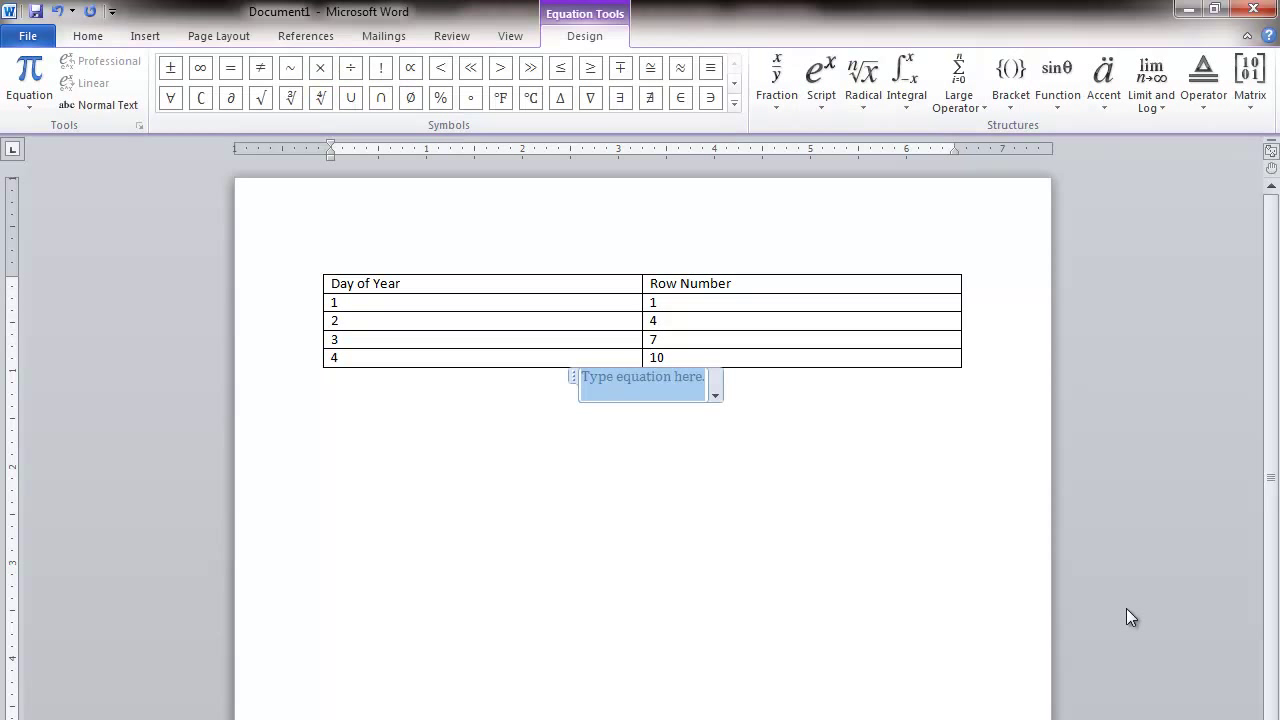
text(R)
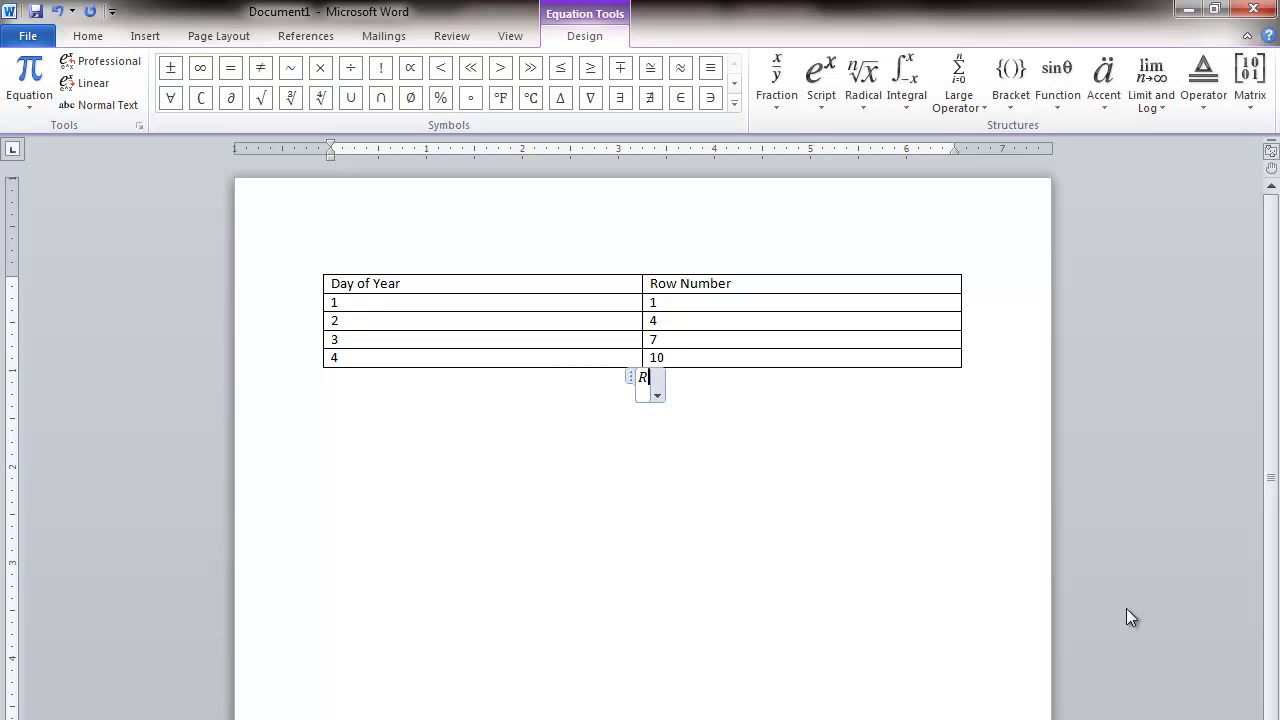
text(Row Numer)
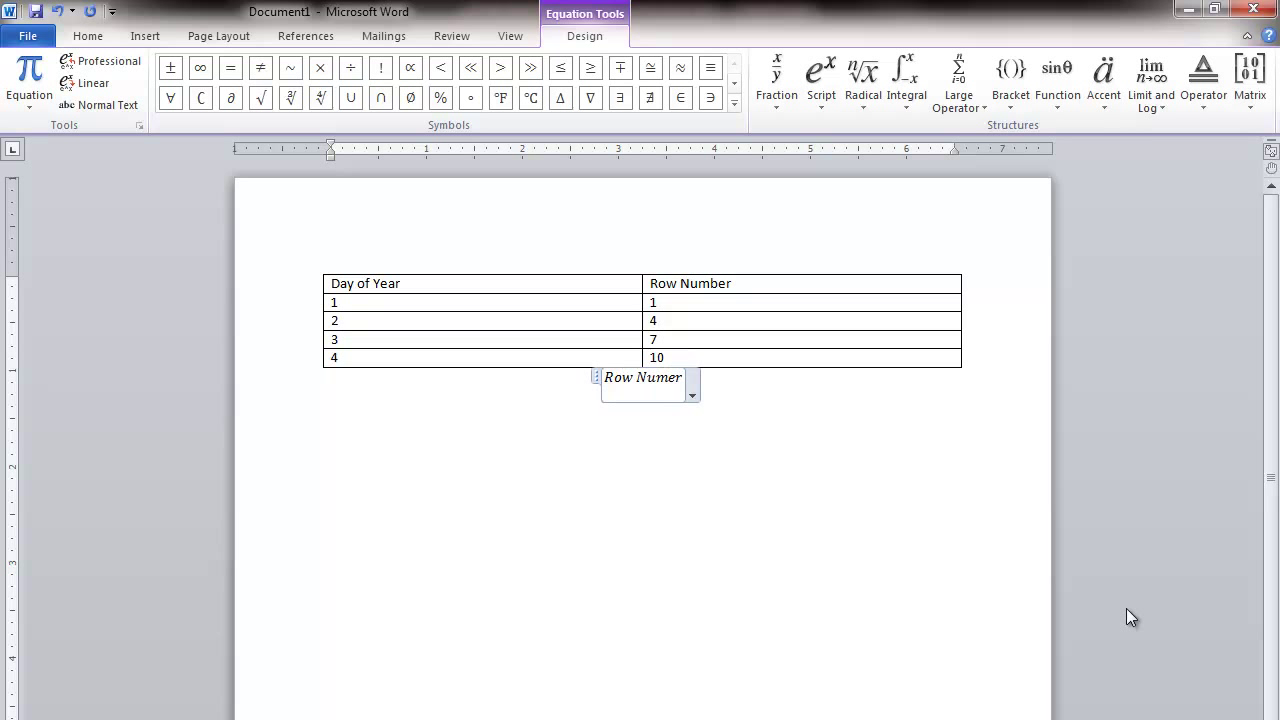
text(b)
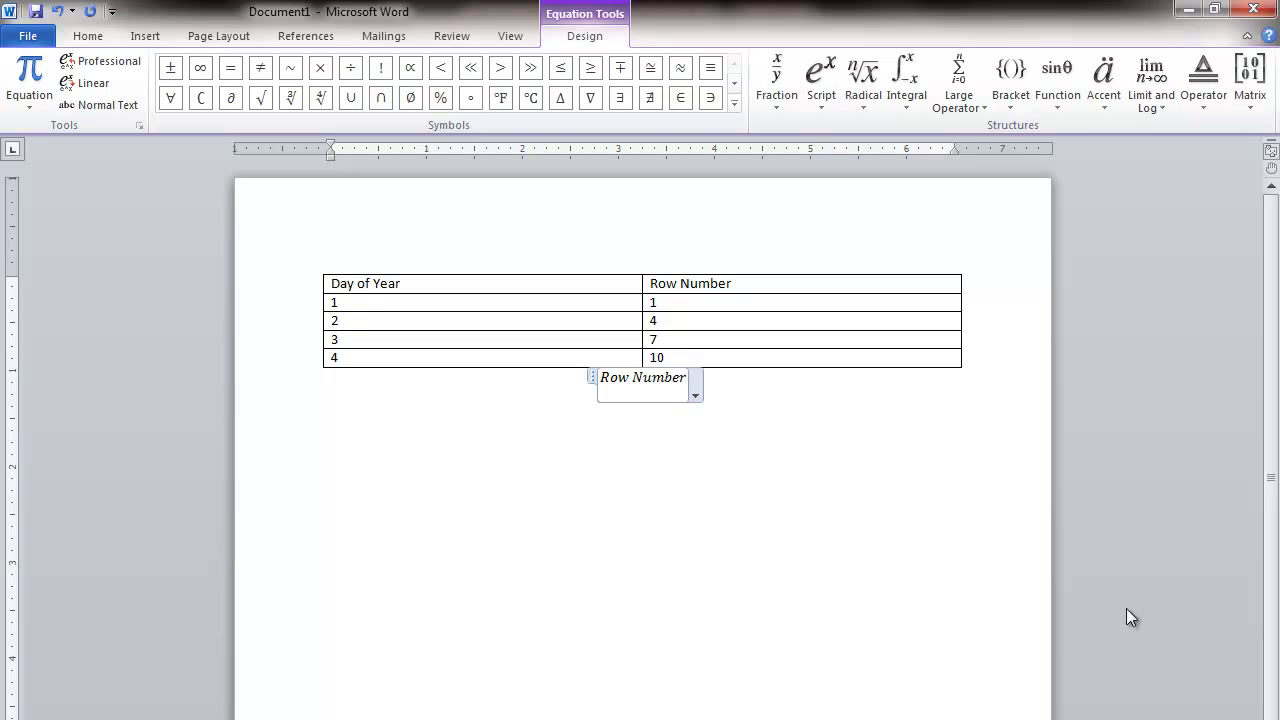
text(=)
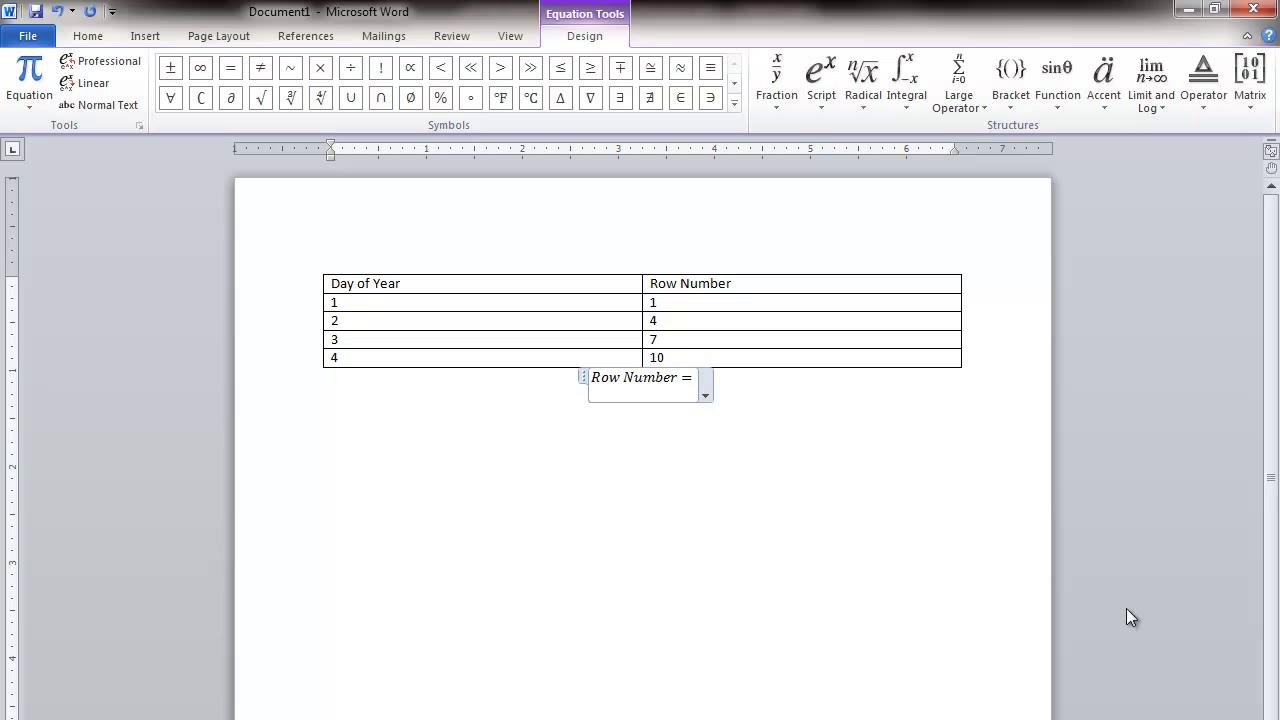
text((Day)
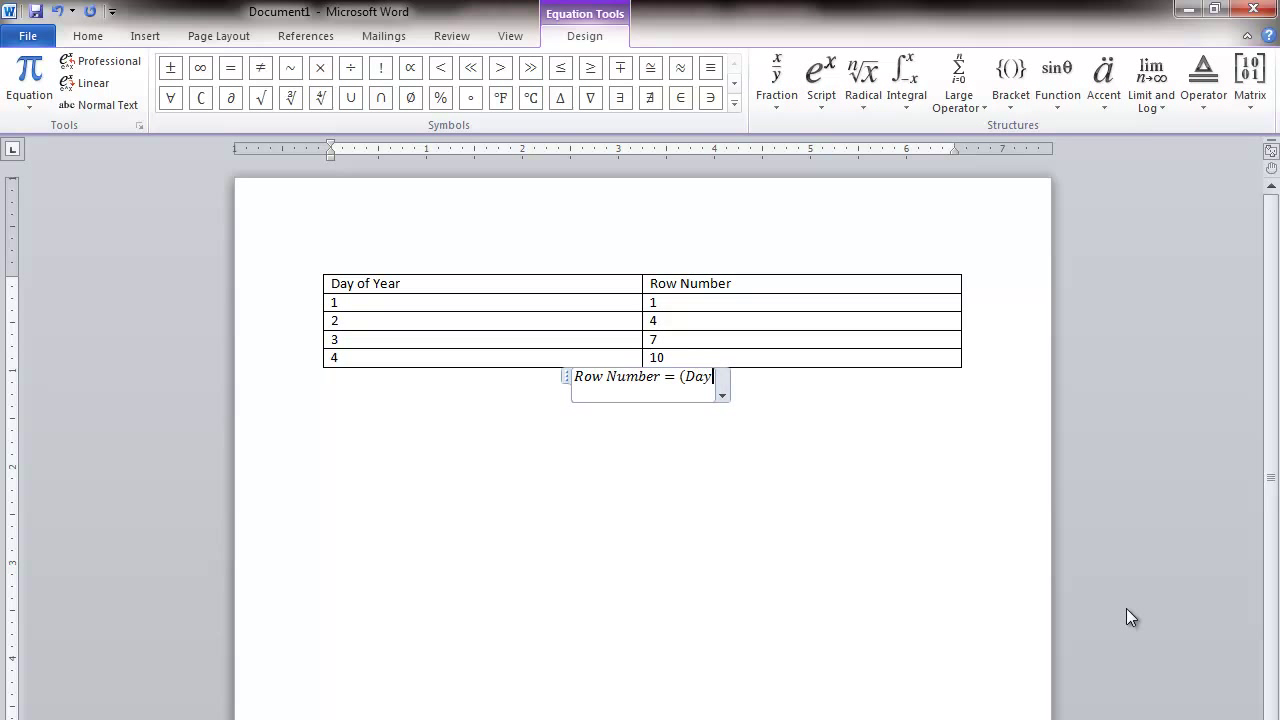
text(ofYea)
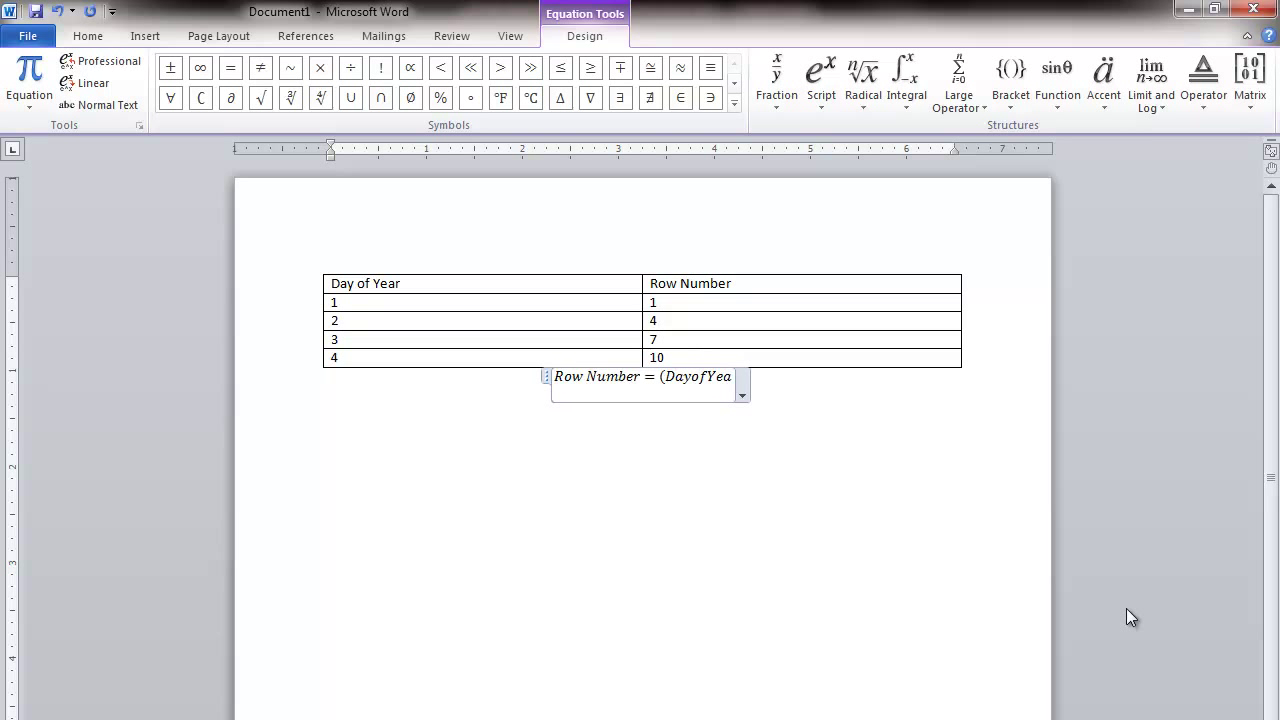
text(r - 1)
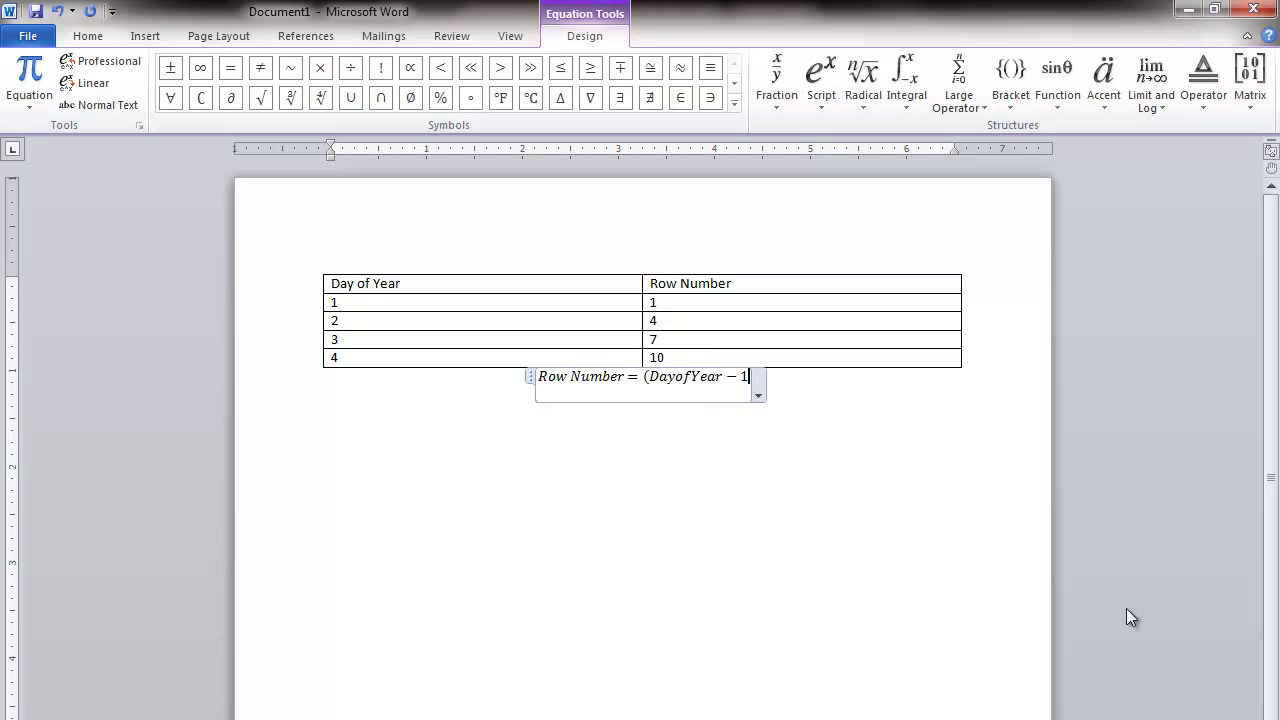
text(* 3)
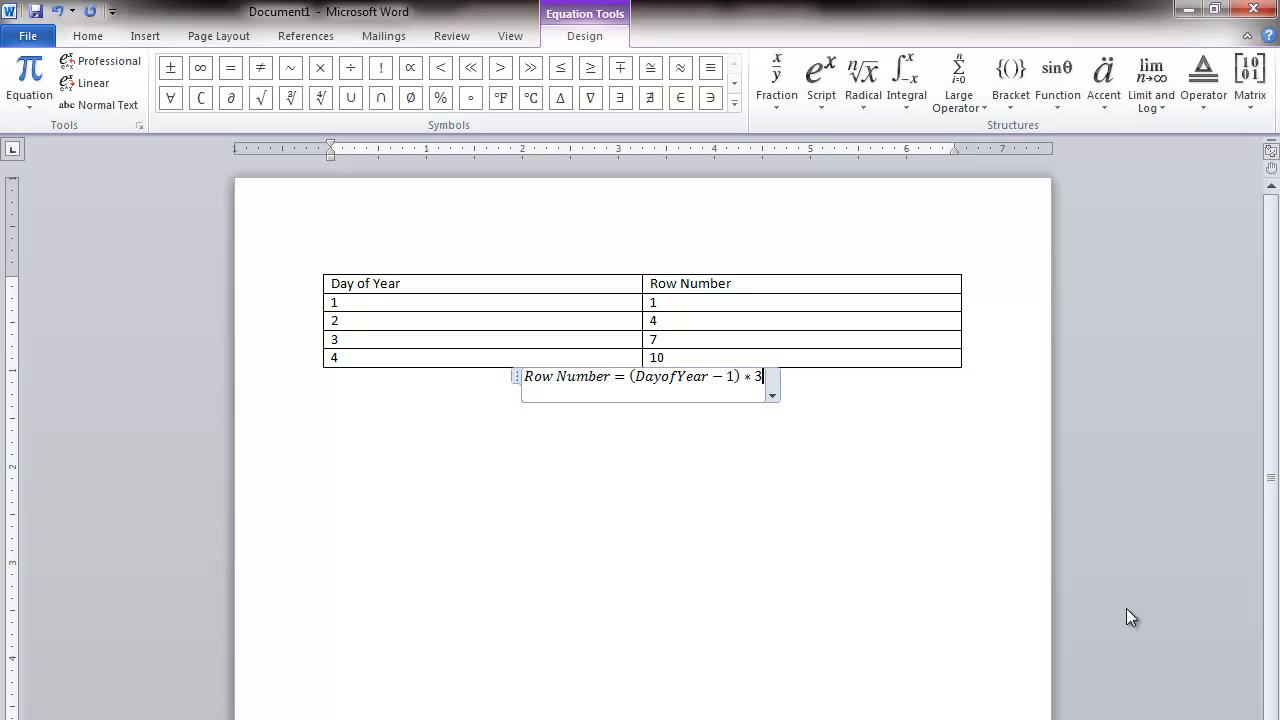
text(+ 1)
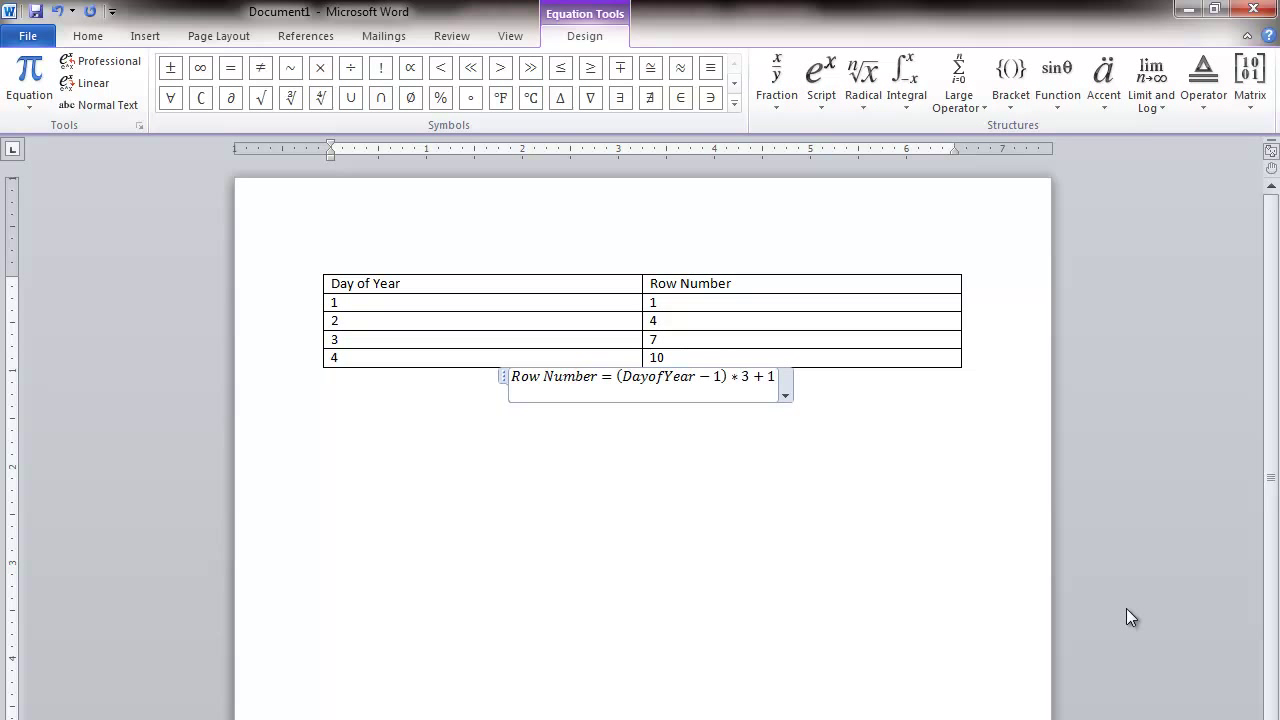
mouse_move(830, 528)
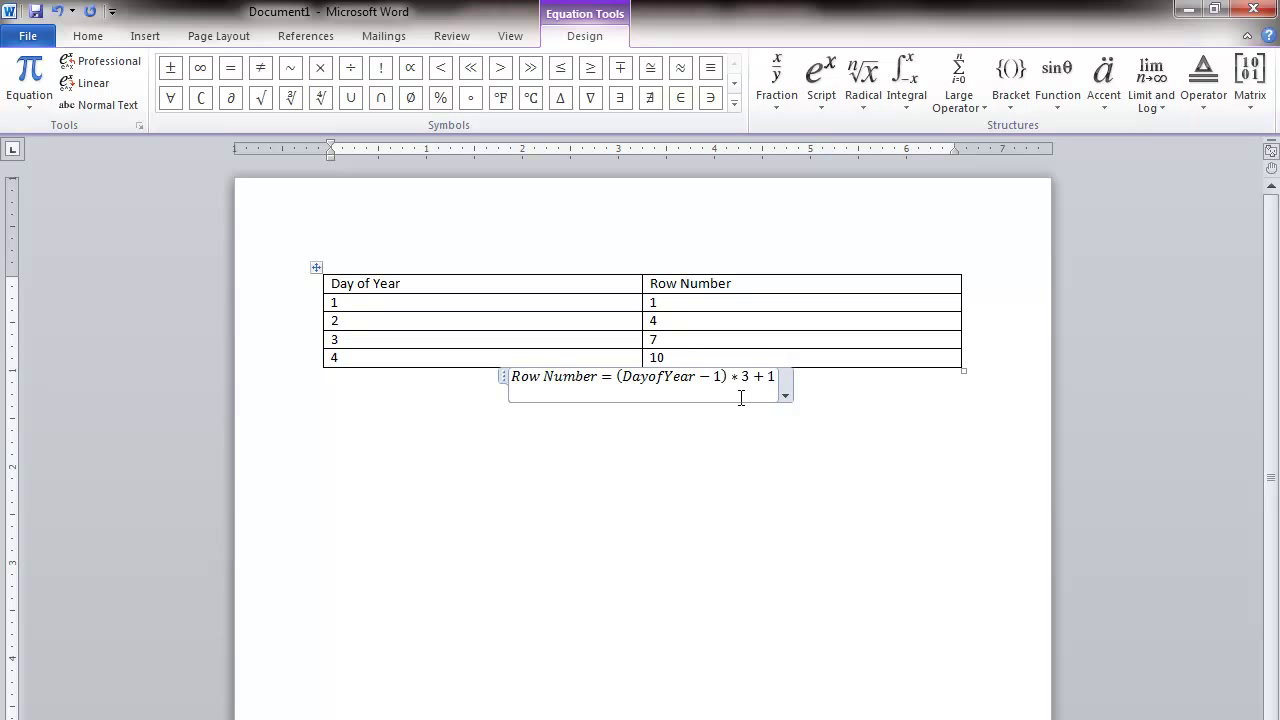
mouse_move(290, 556)
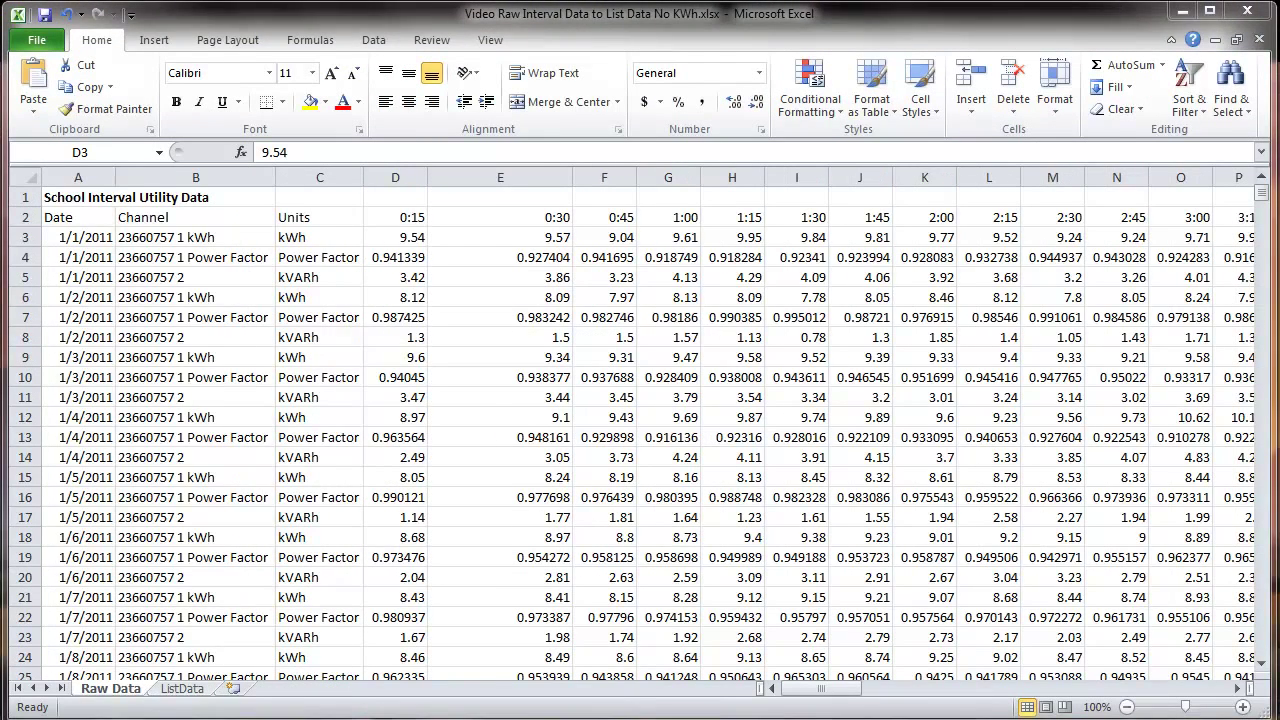
Revise the kWh Used INDEX formula in G3 so its row argument becomes (B3-1)*3+1
click(396, 236)
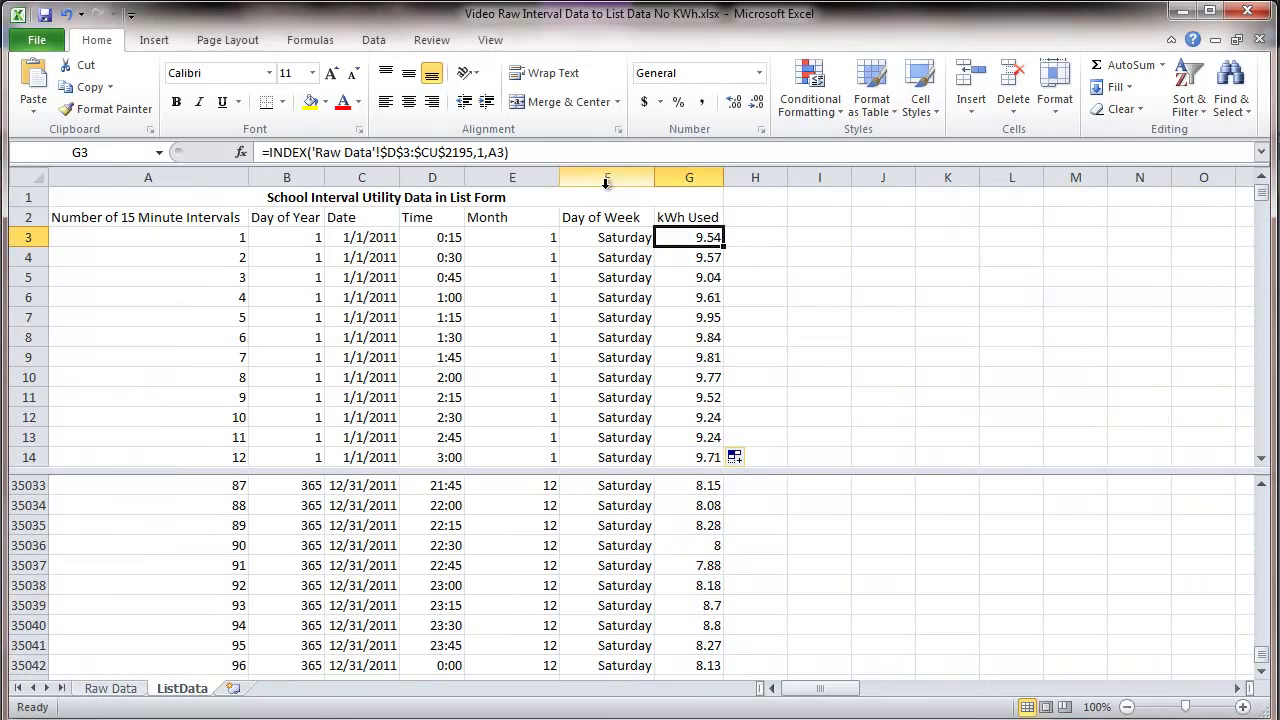
double_click(688, 236)
text((B3-)
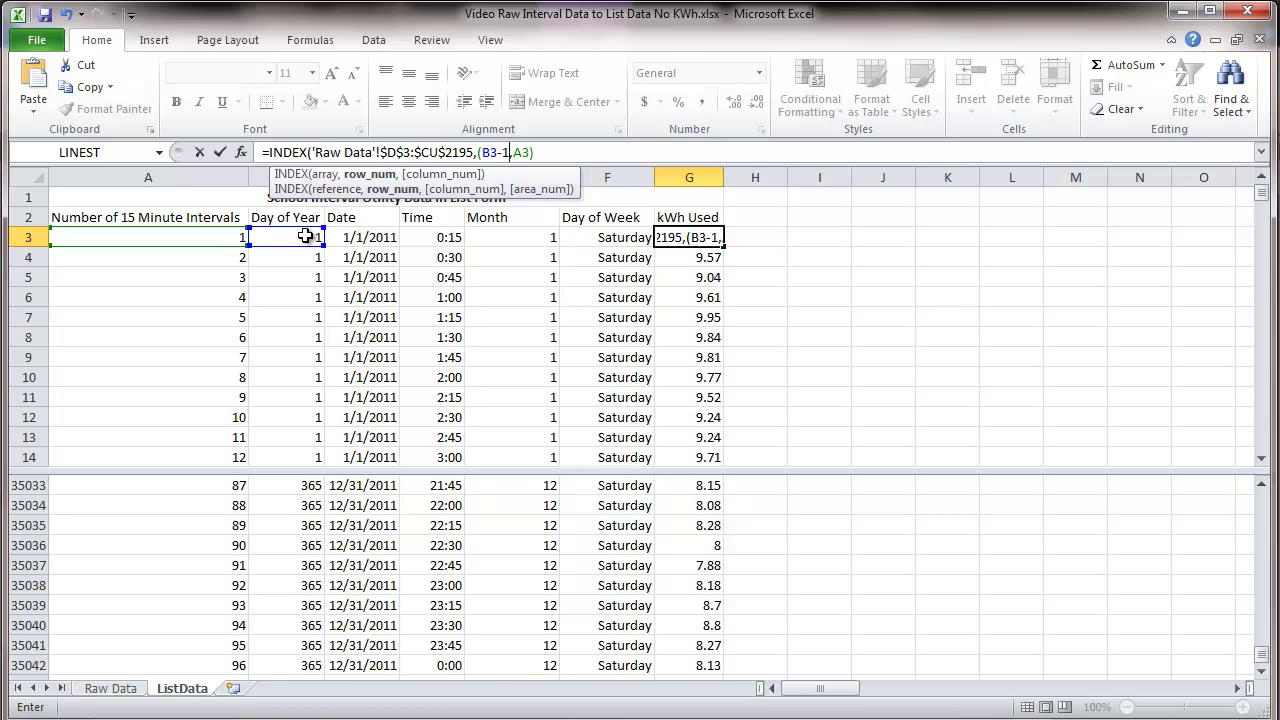
text(*3+1)
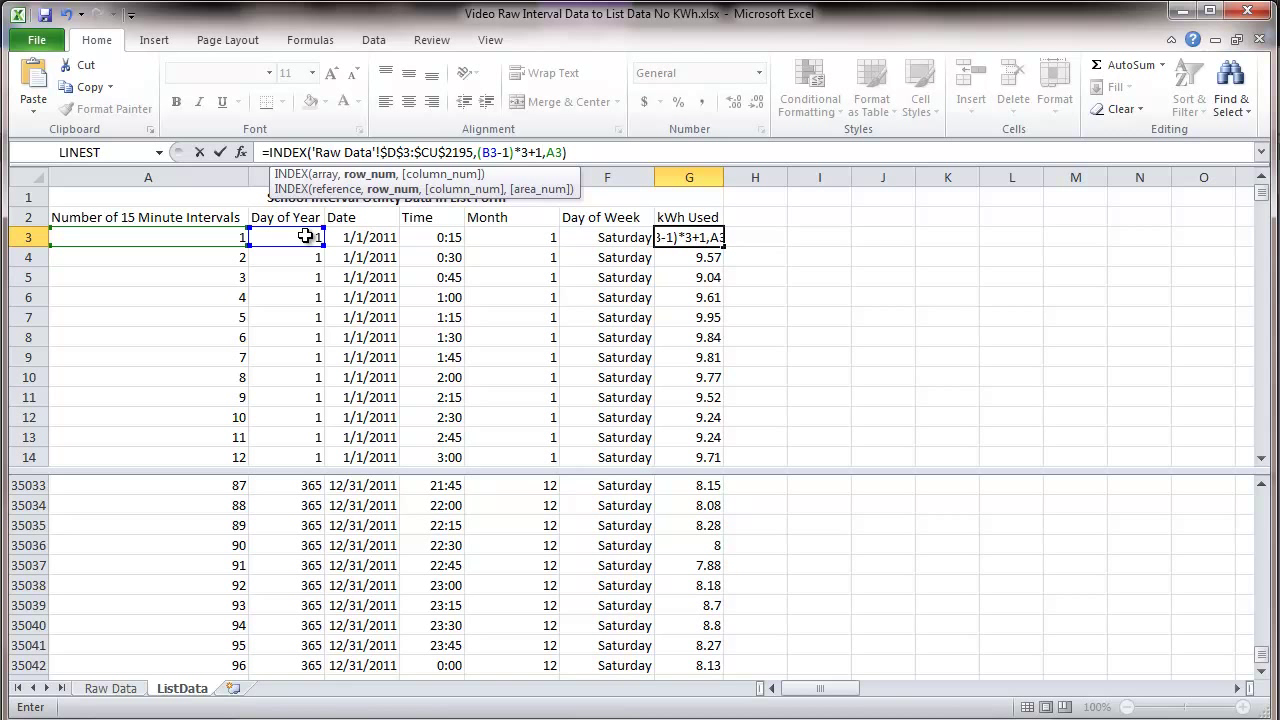
key(Return)
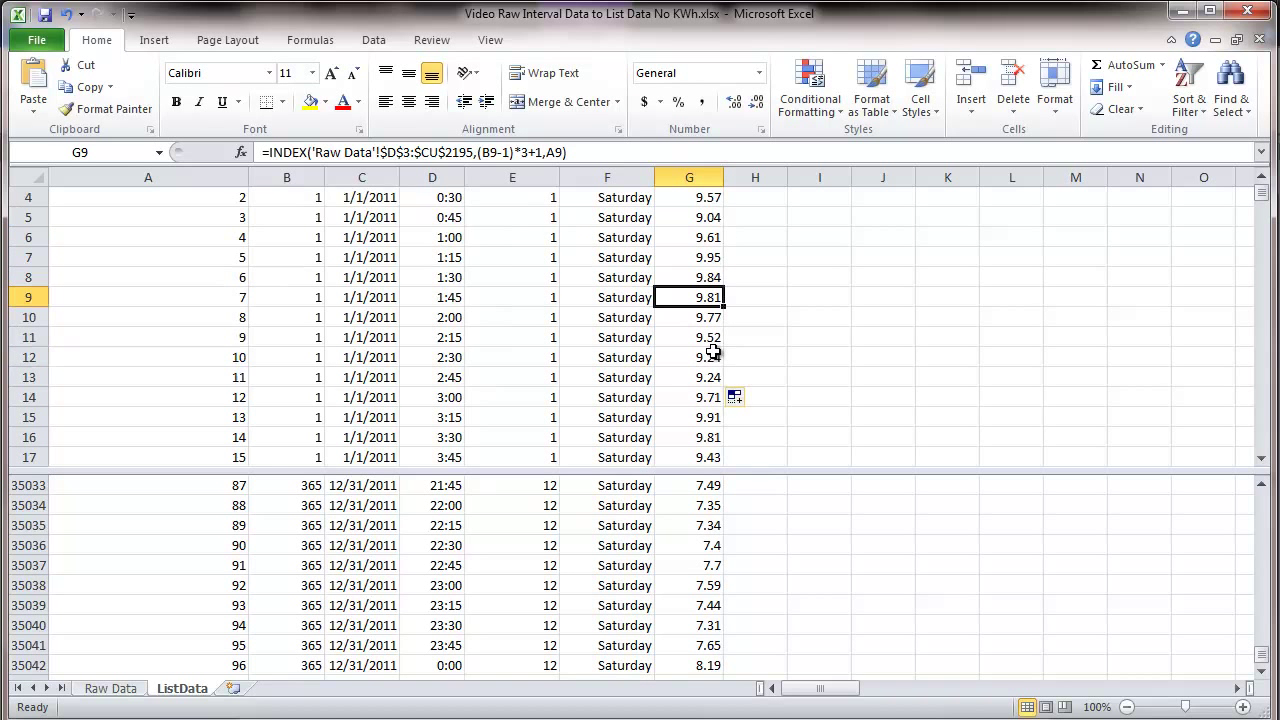
scroll(up, 3)
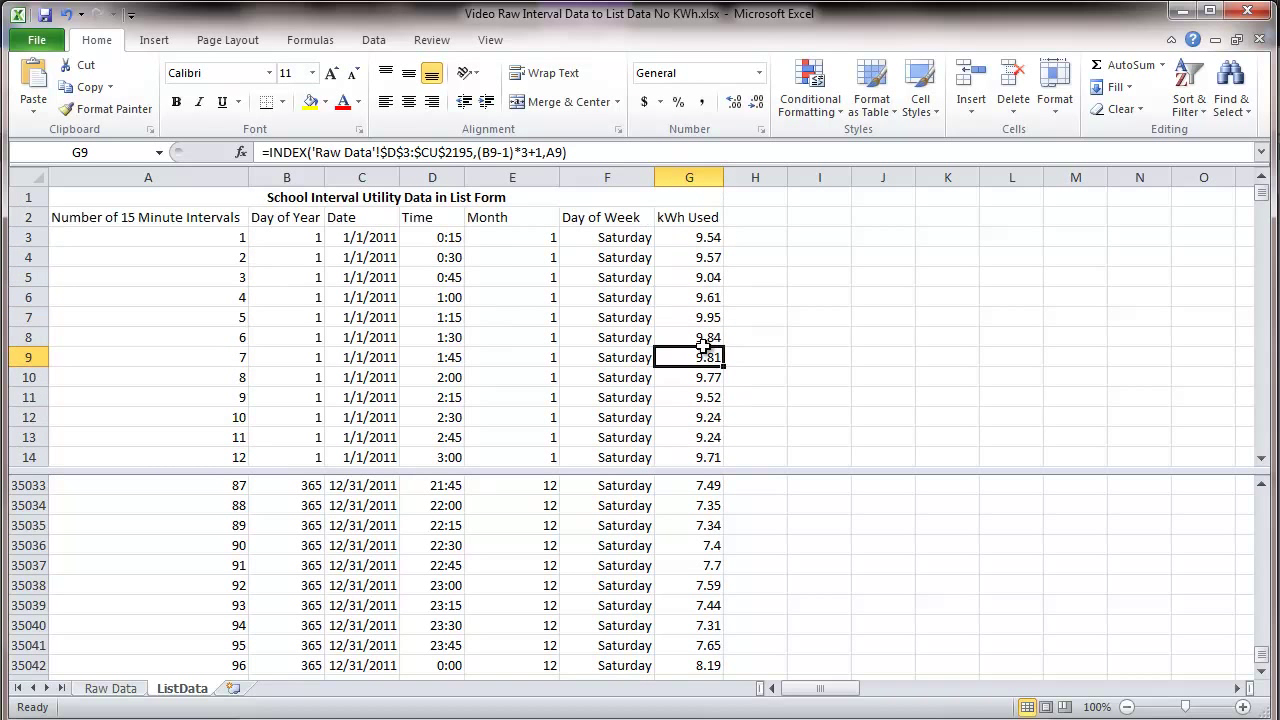
scroll(down, 3)
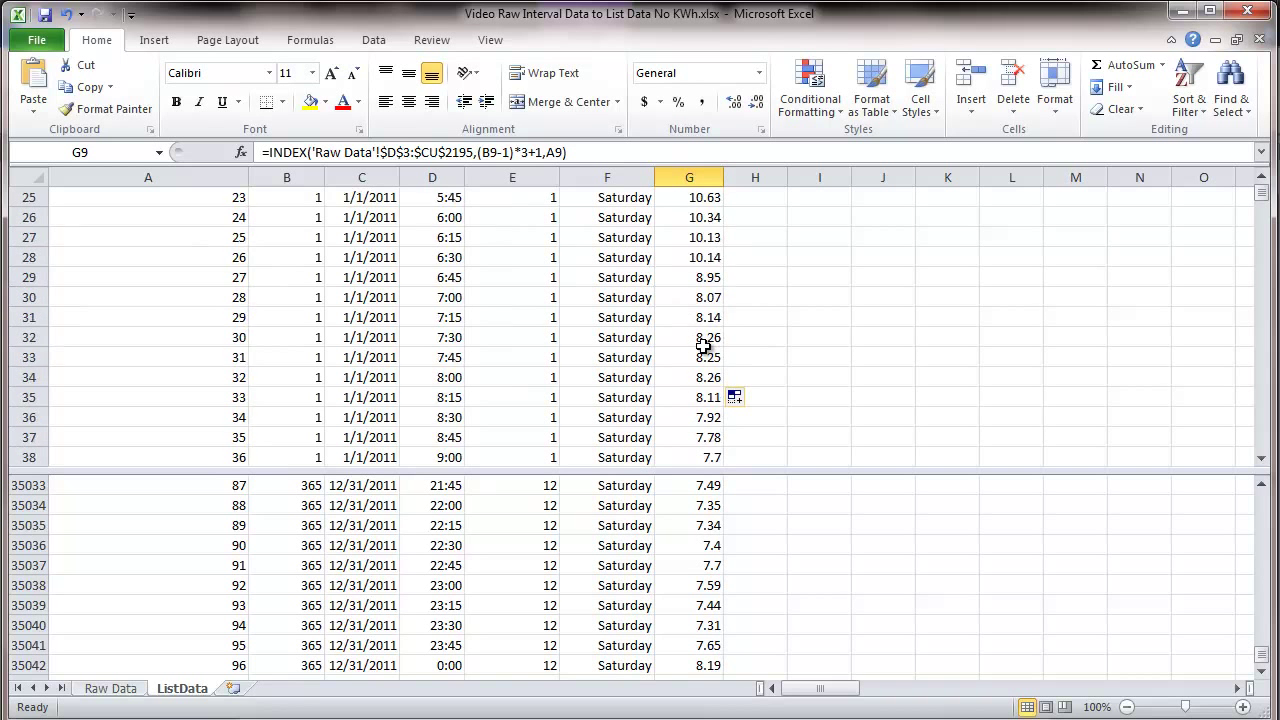
scroll(down, 3)
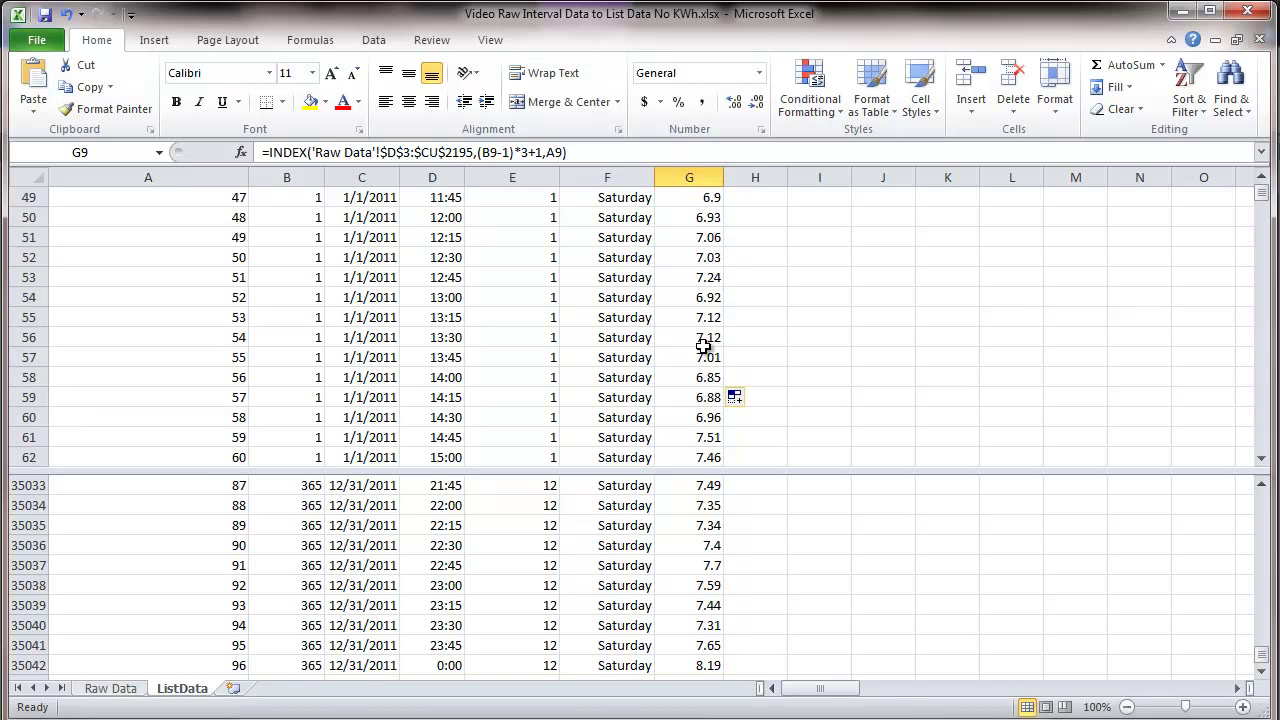
scroll(down, 3)
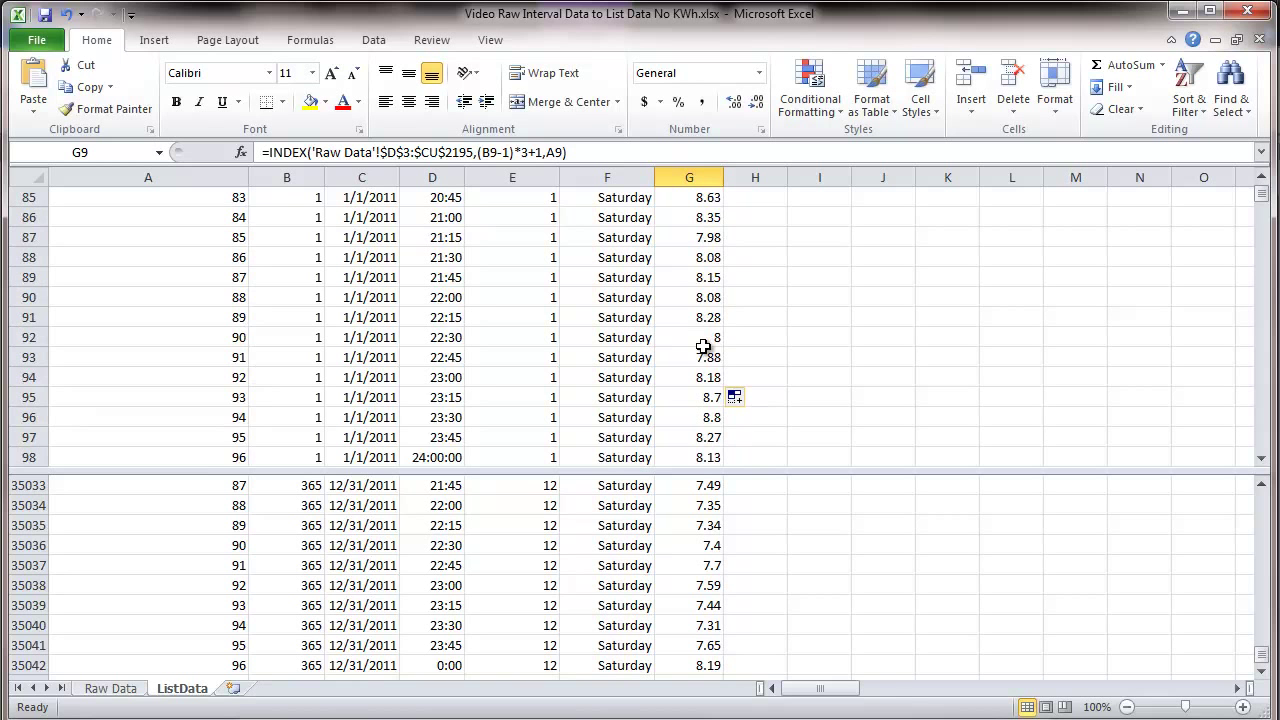
click(688, 418)
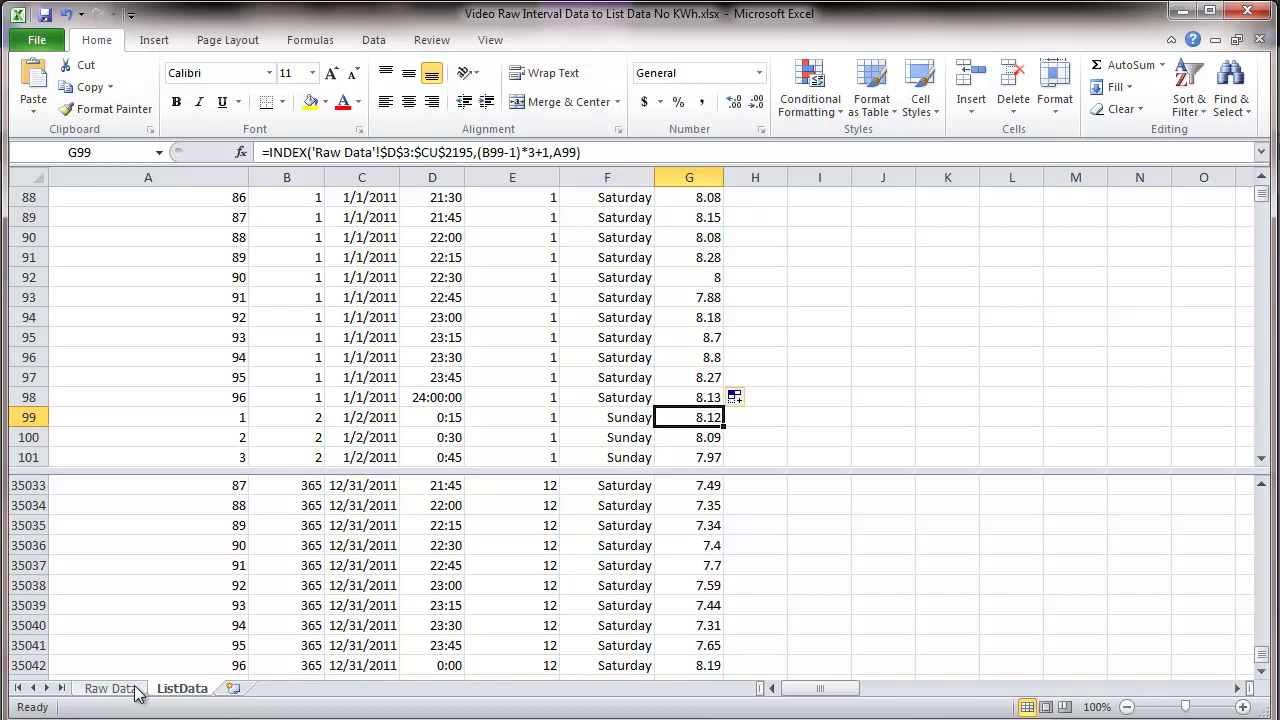
click(110, 688)
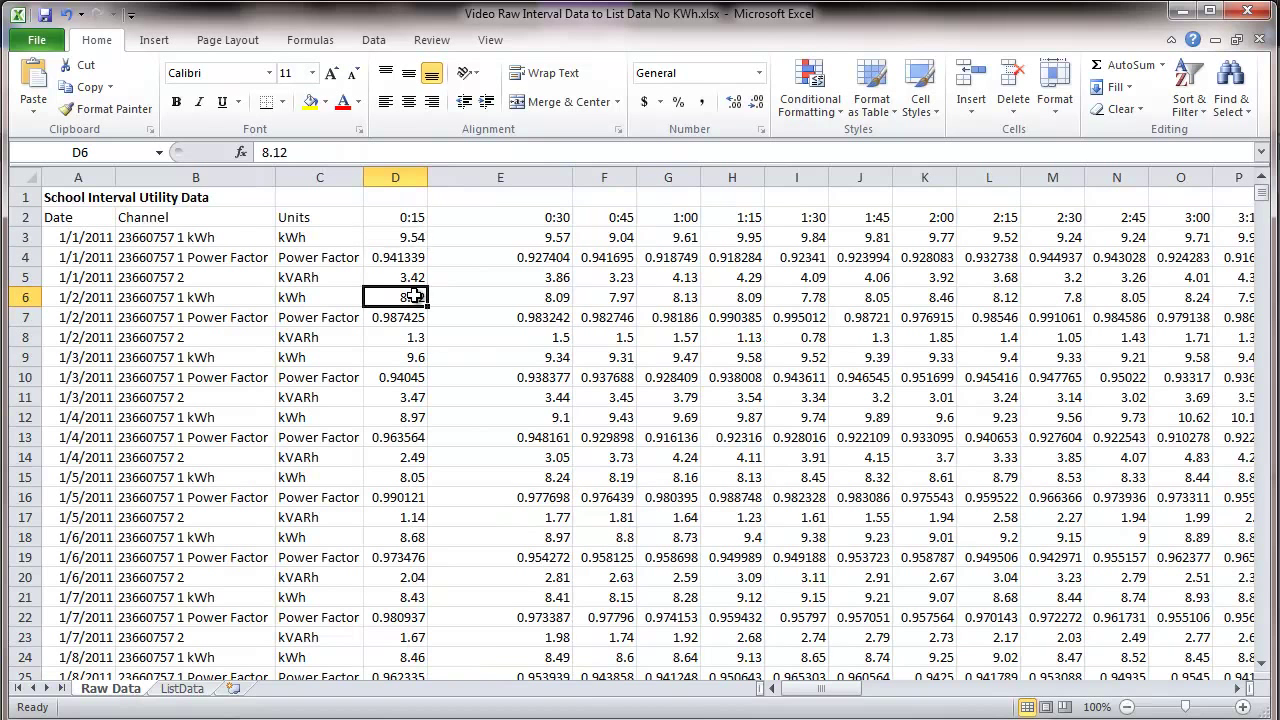
click(500, 296)
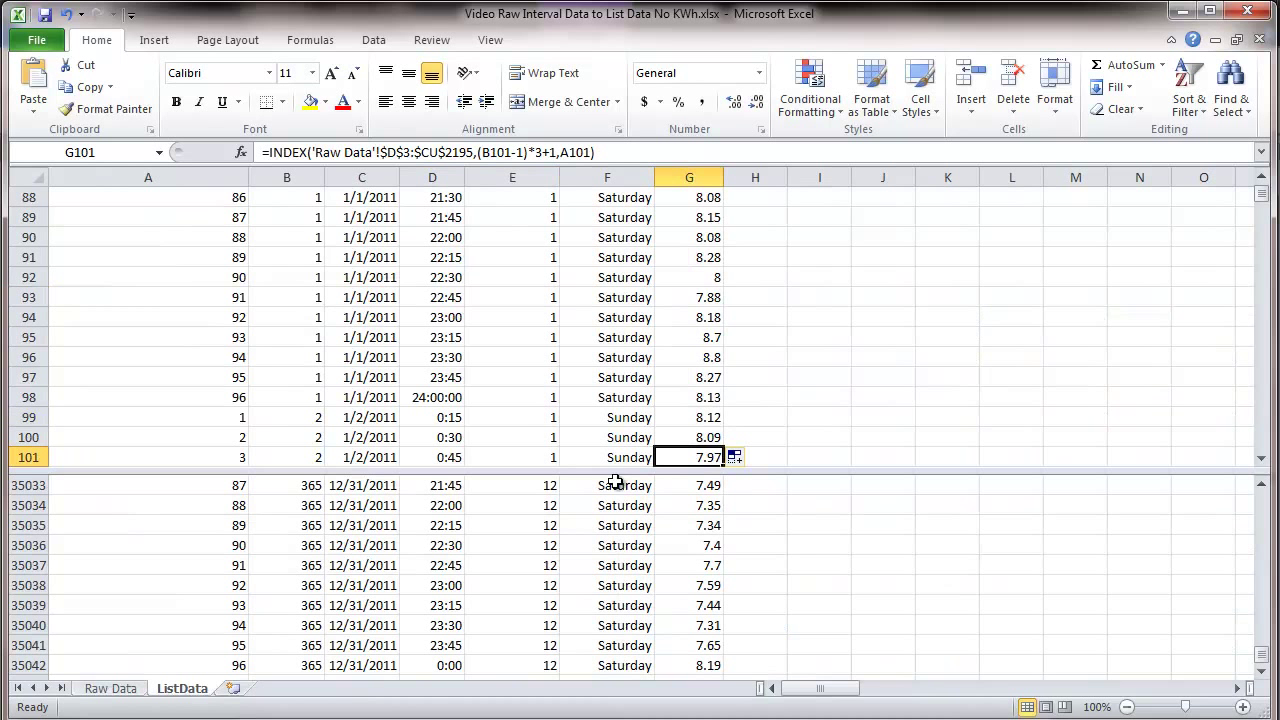
scroll(up, 3)
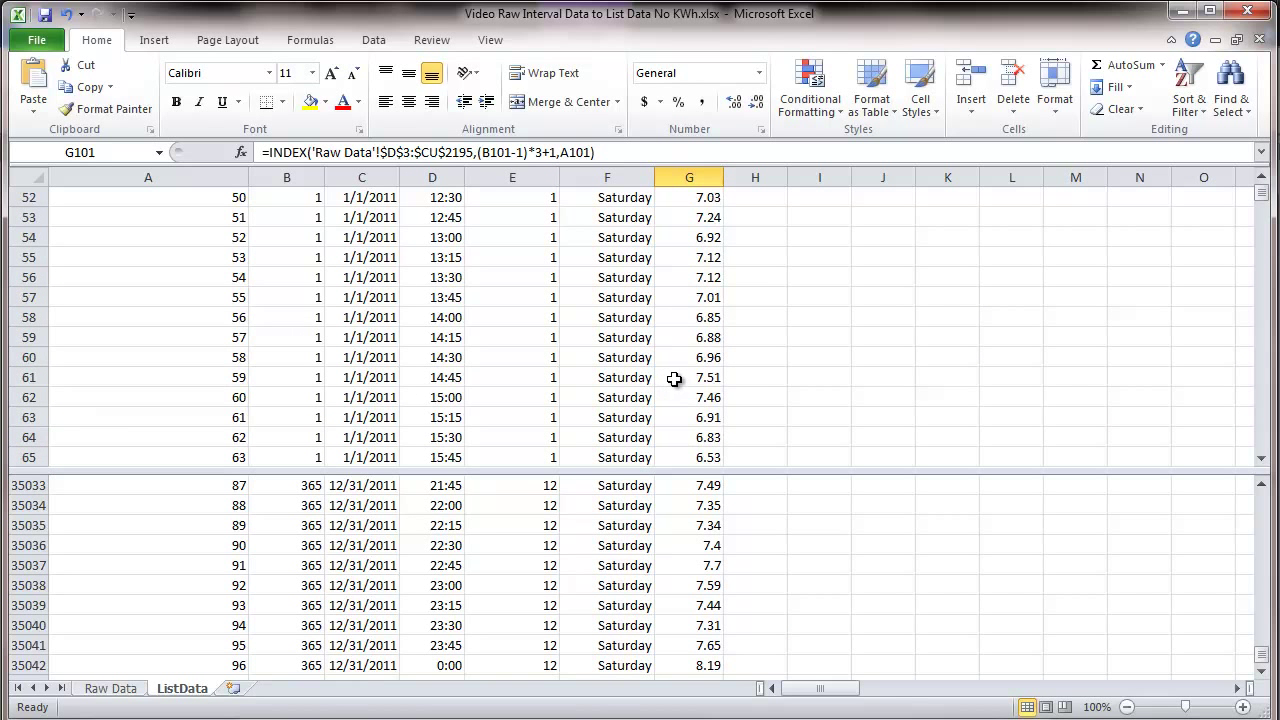
scroll(up, 3)
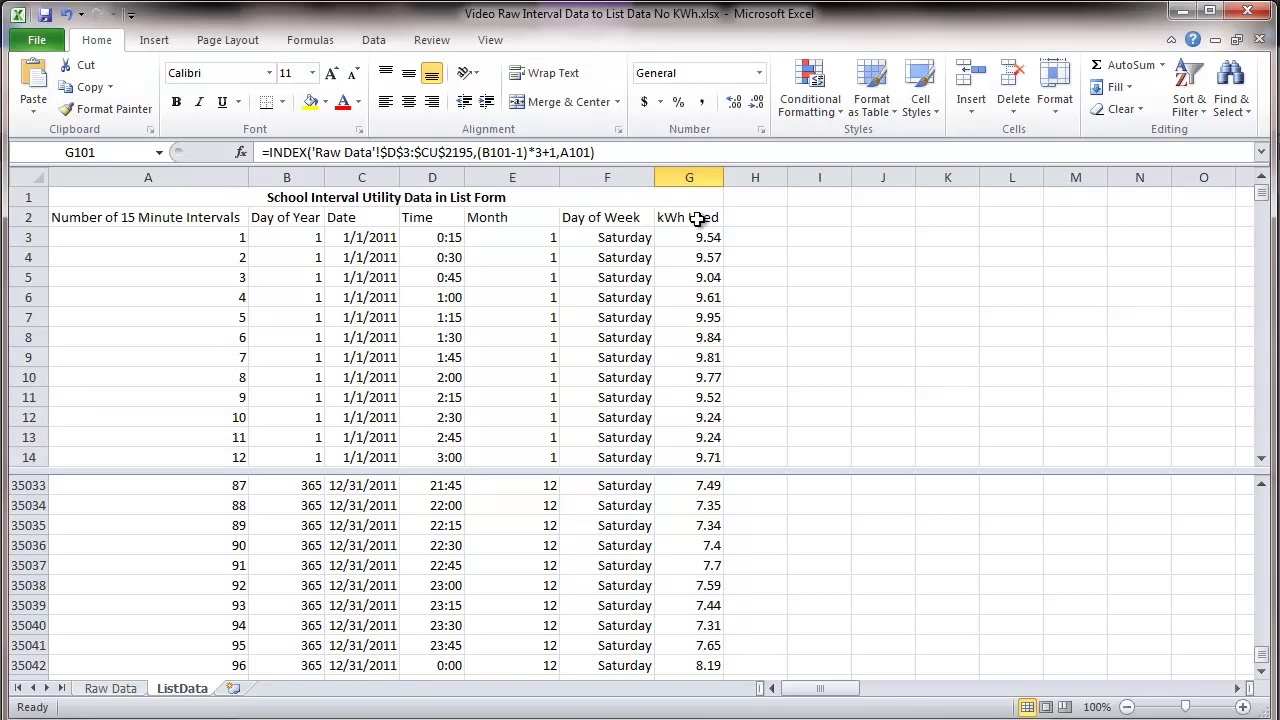
click(688, 236)
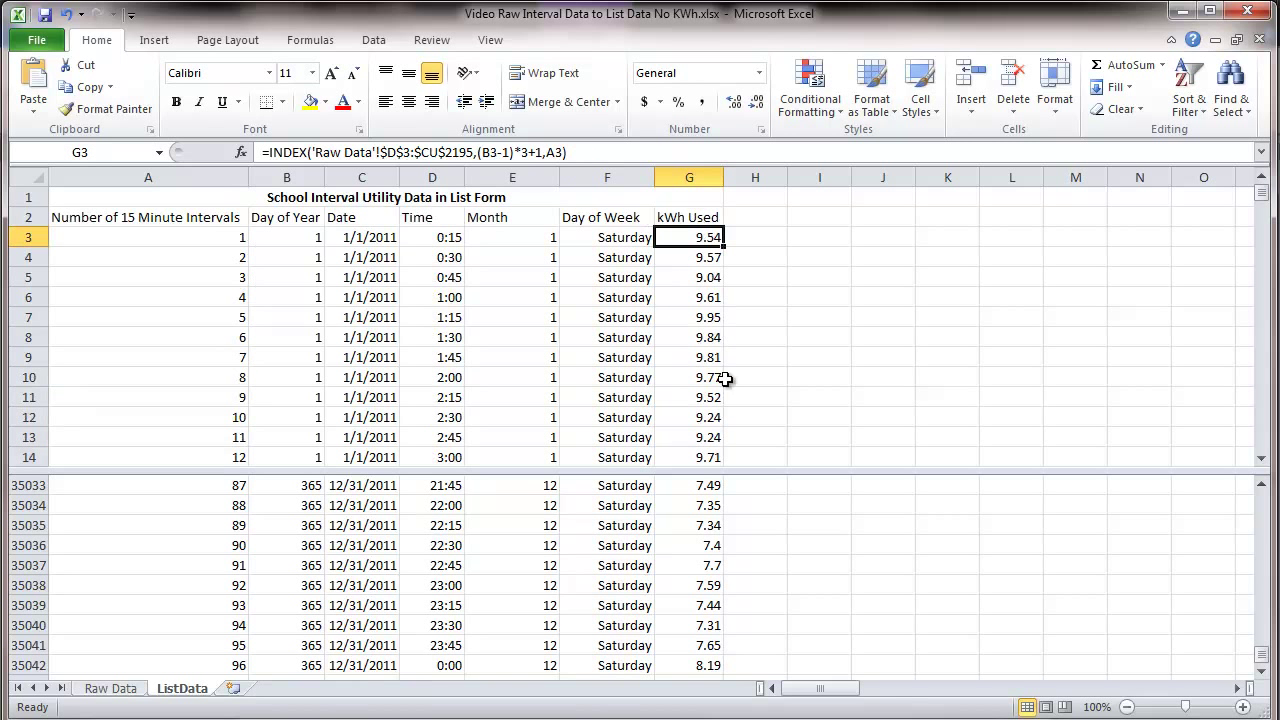
mouse_move(656, 216)
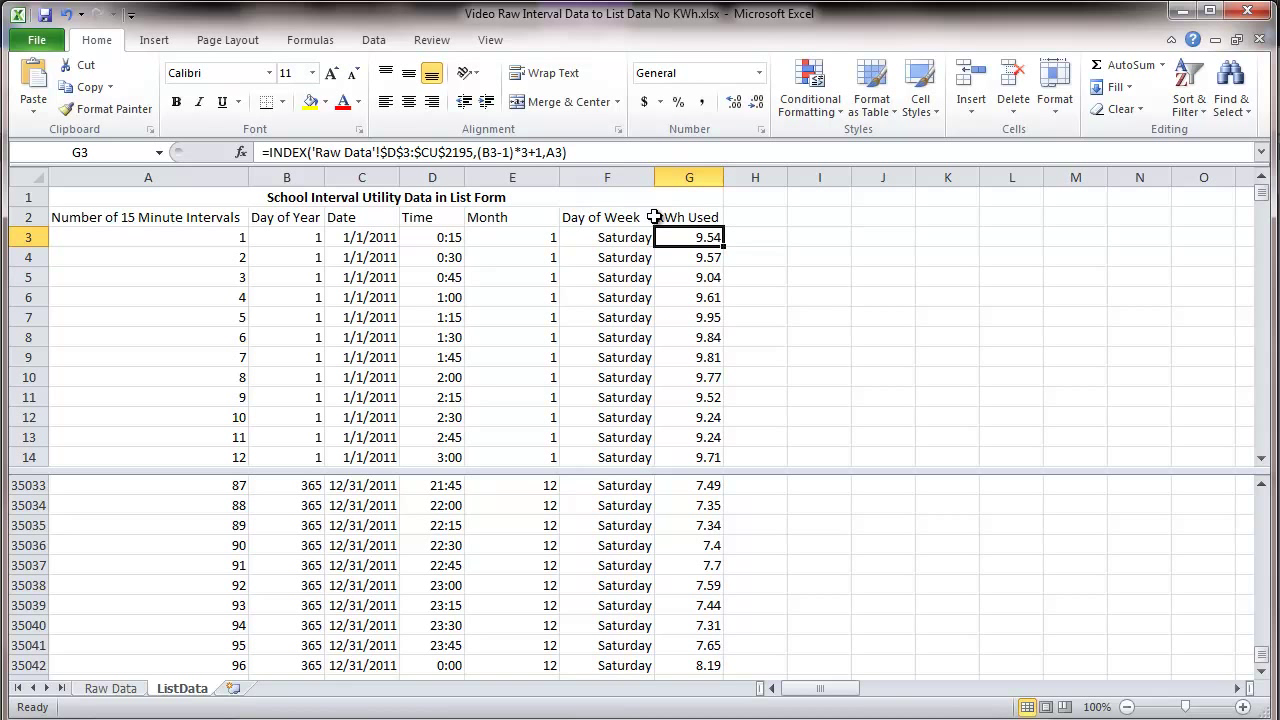
mouse_move(520, 212)
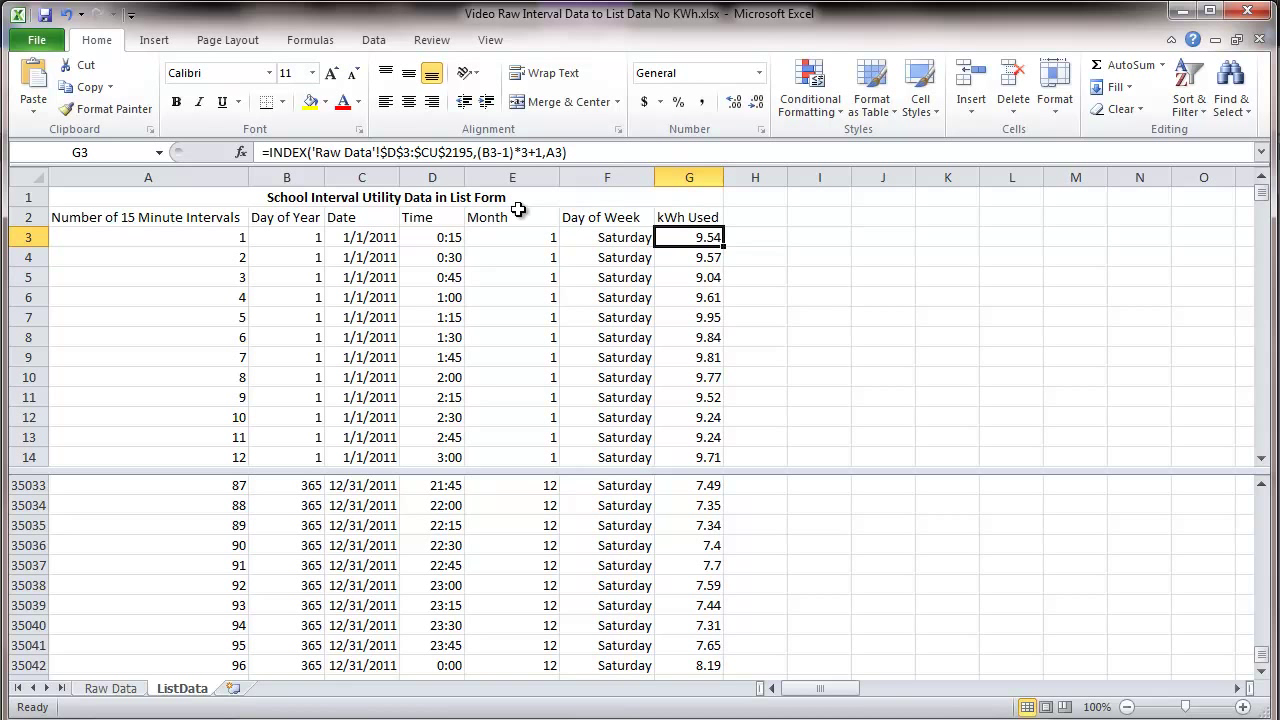
mouse_move(700, 200)
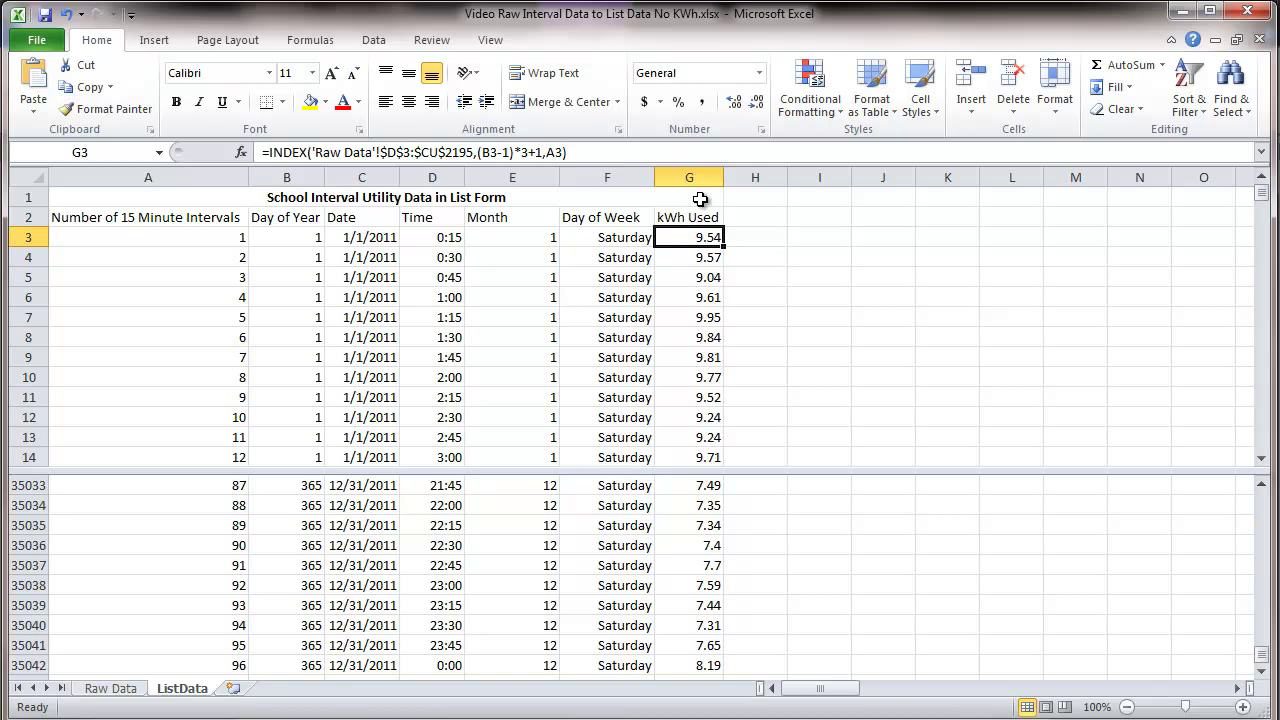